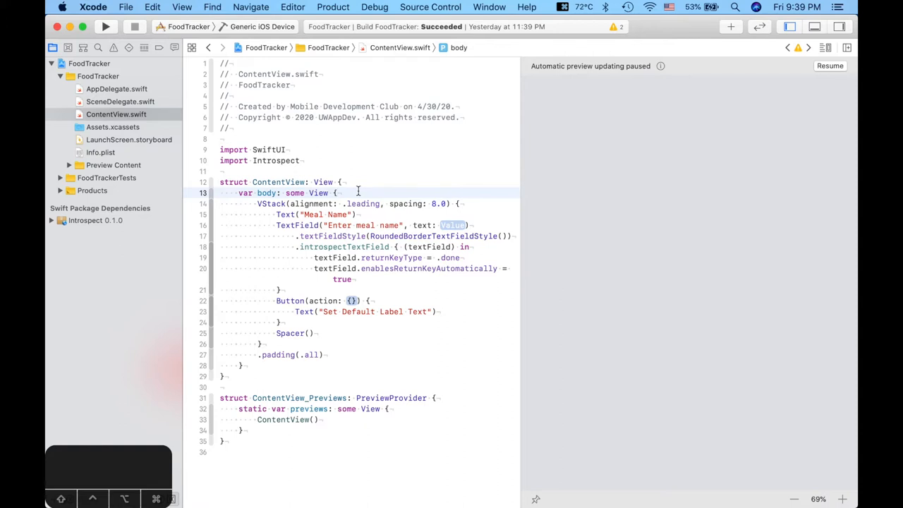
pyautogui.click(344, 182)
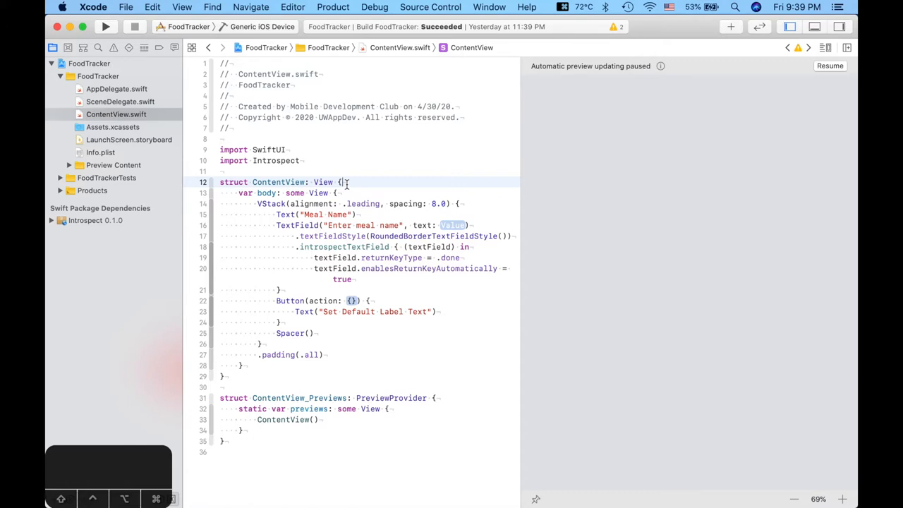
pyautogui.press('Return')
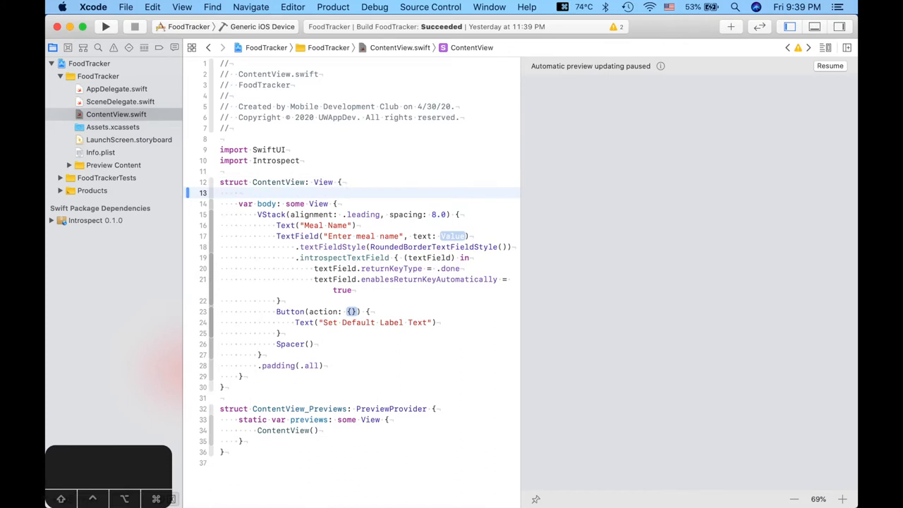
pyautogui.write('@S')
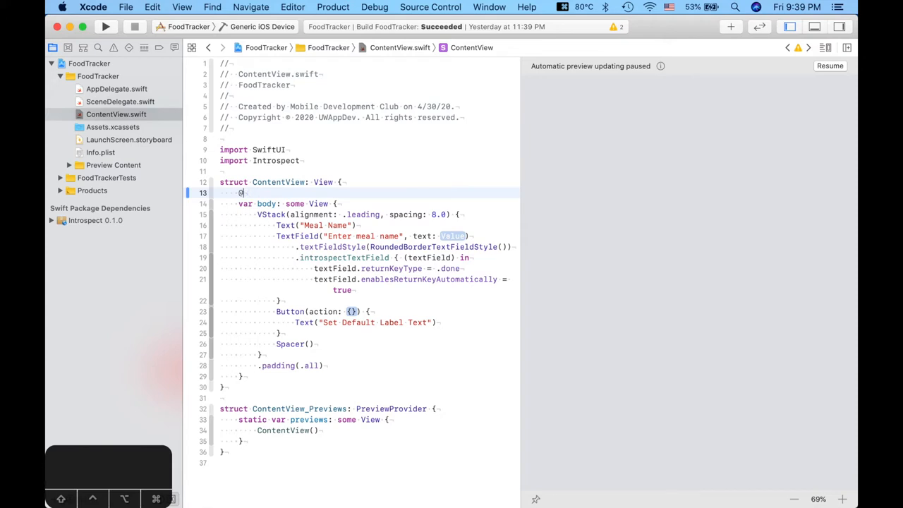
pyautogui.press('Backspace')
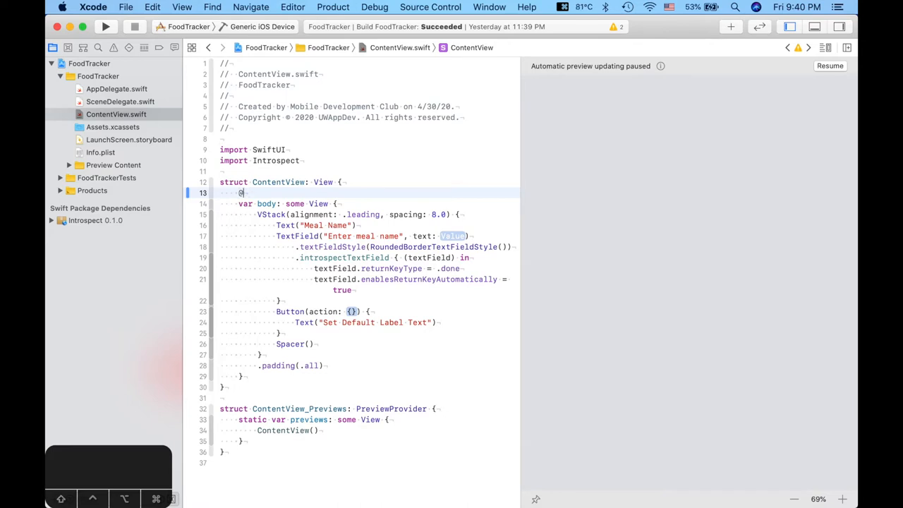
pyautogui.write('@State var')
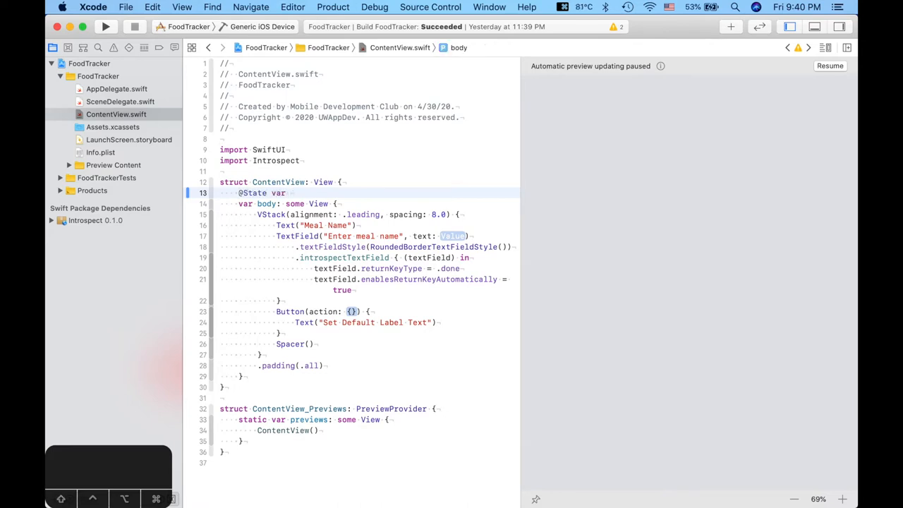
pyautogui.write('meal')
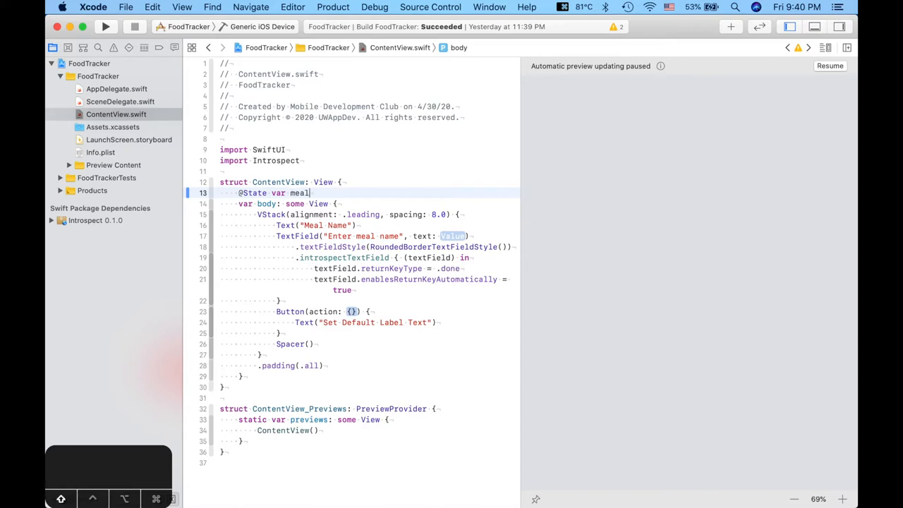
pyautogui.write('Name:')
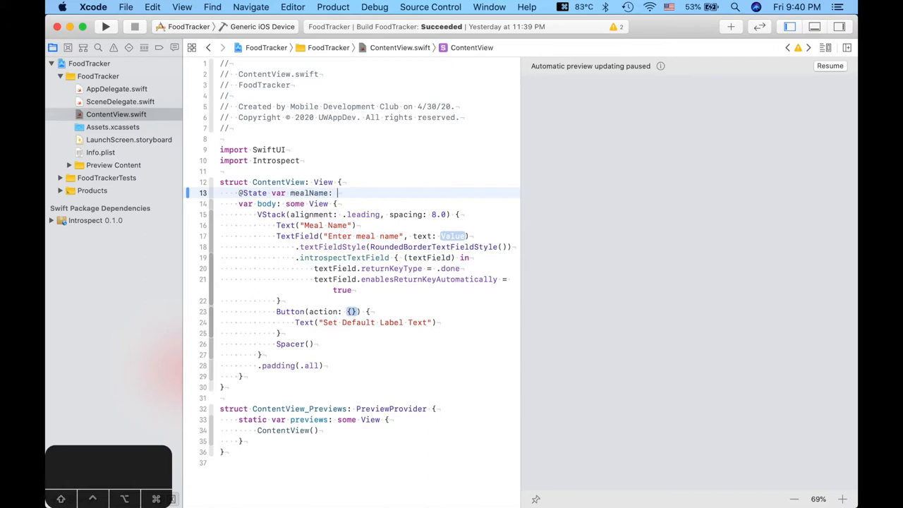
pyautogui.write('String =')
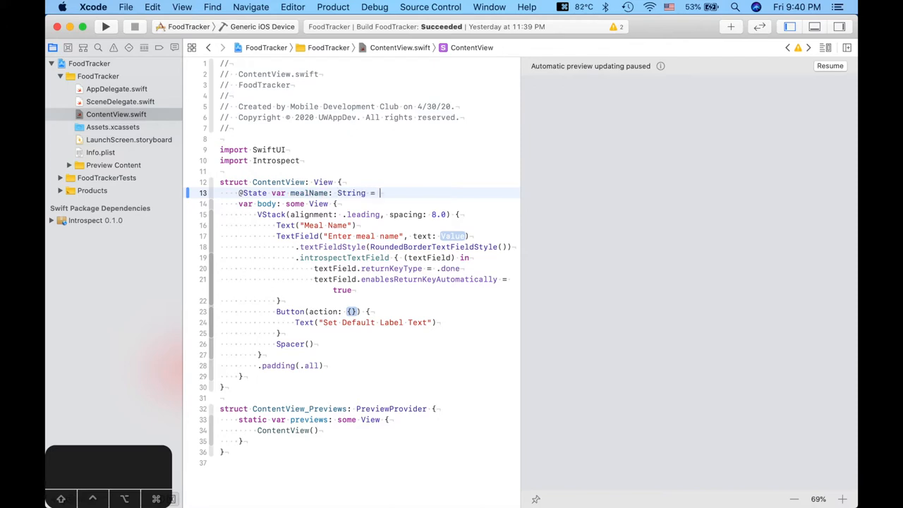
pyautogui.write('""')
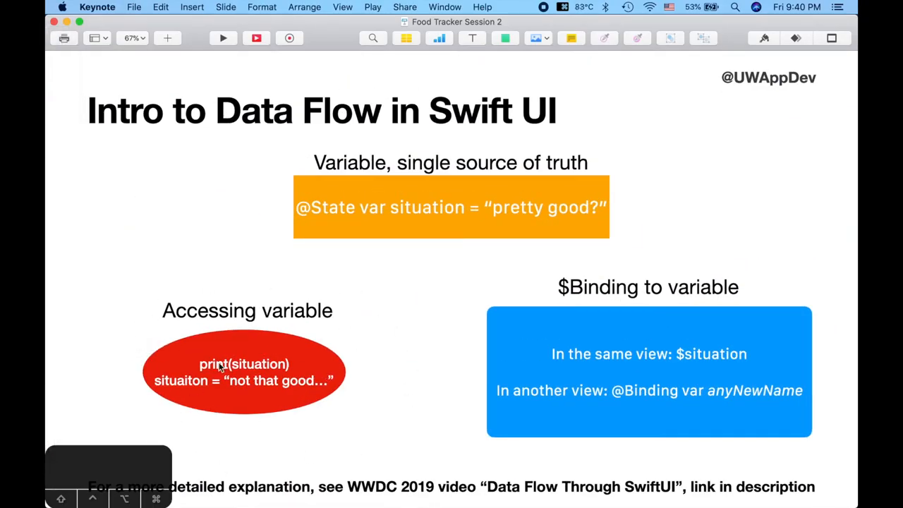
pyautogui.moveTo(285, 392)
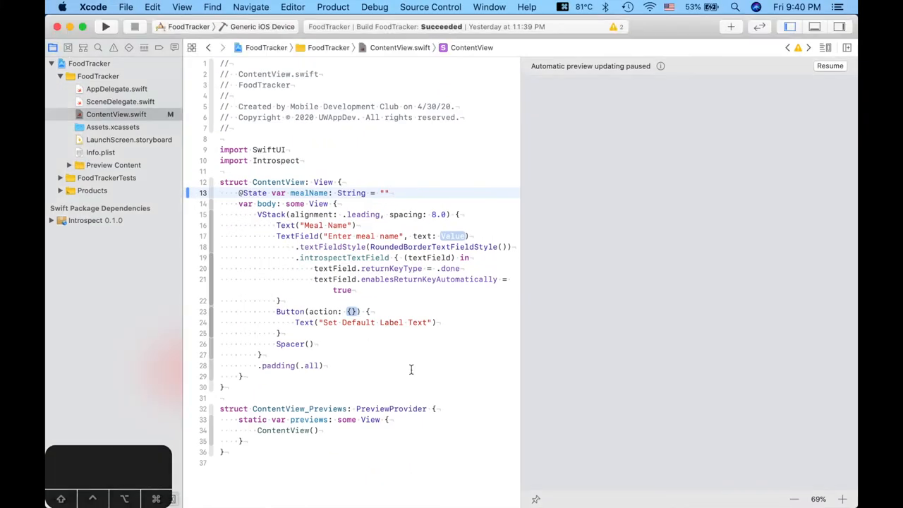
# - Add Text(mealName) below the button and change the mealName default to "Untitled Meal"
pyautogui.press('Return')
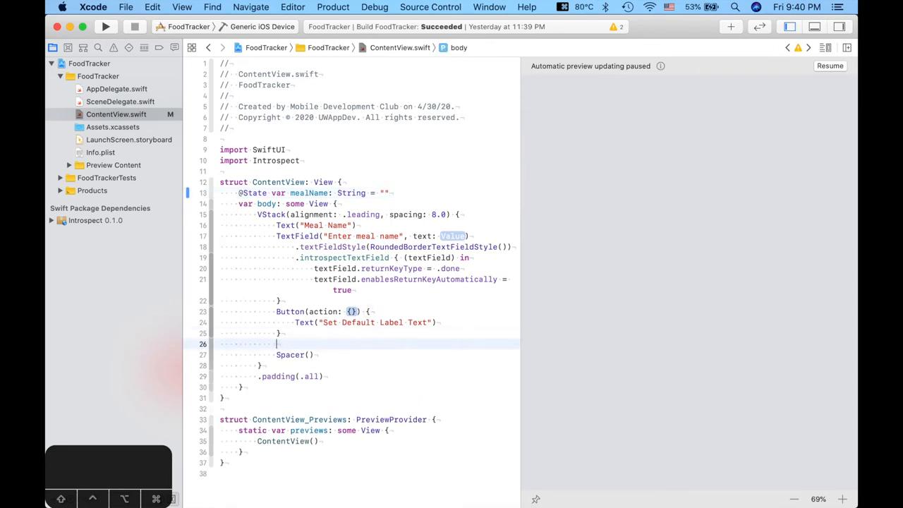
pyautogui.write('Text(')
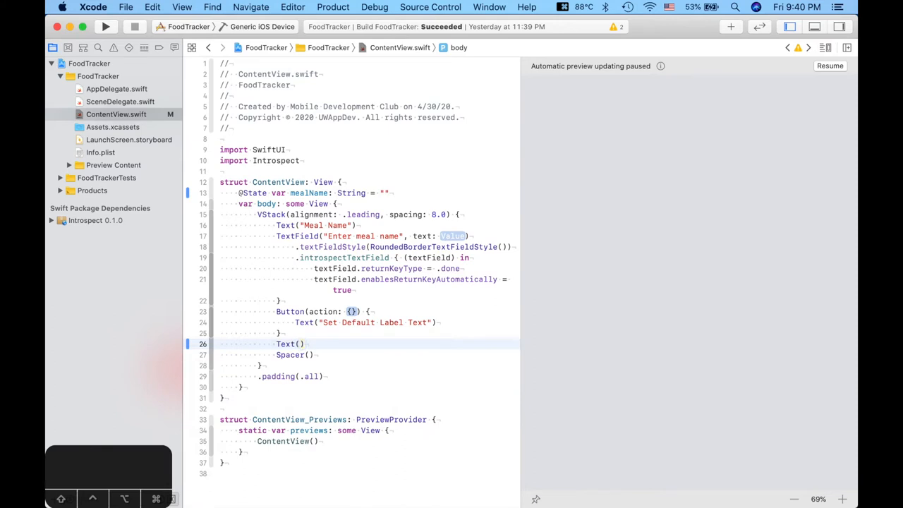
pyautogui.write('mealName')
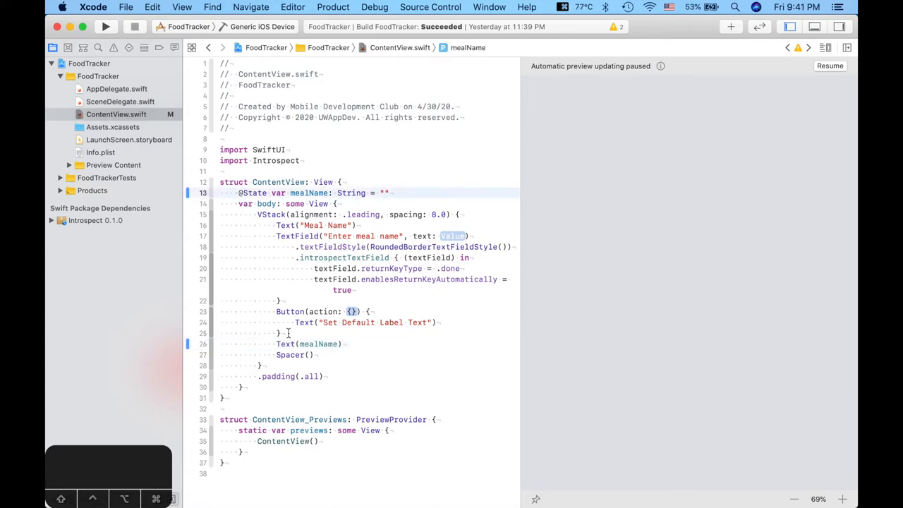
pyautogui.write('Untitled M')
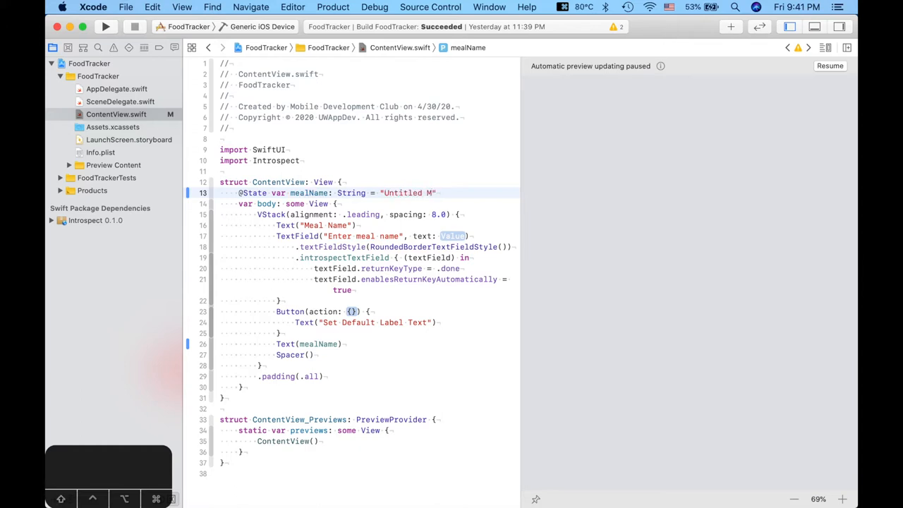
pyautogui.write('eal')
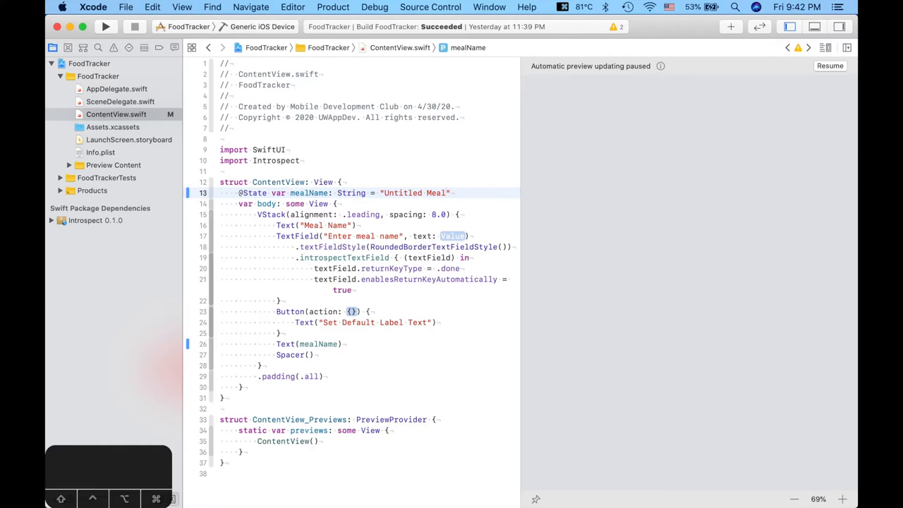
pyautogui.click(296, 333)
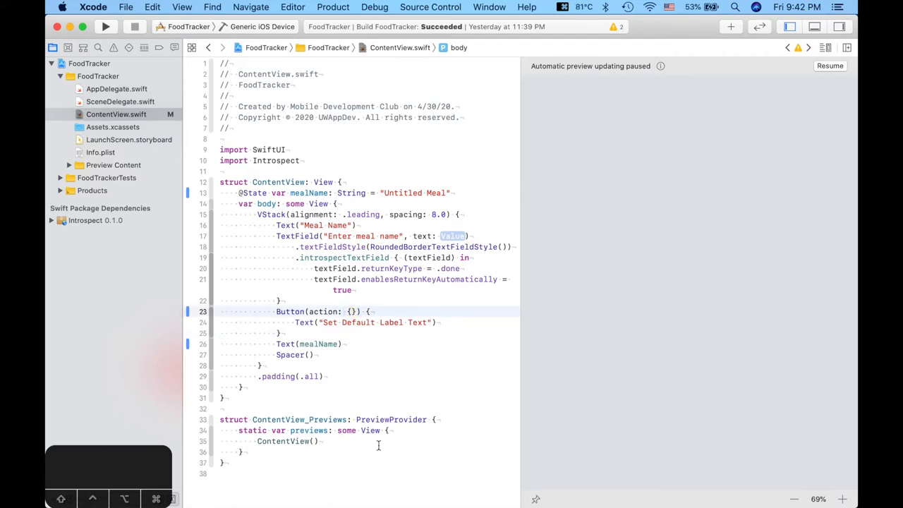
# - Write mealName = "Untitled Meal" inside the button's action closure
pyautogui.press('return')
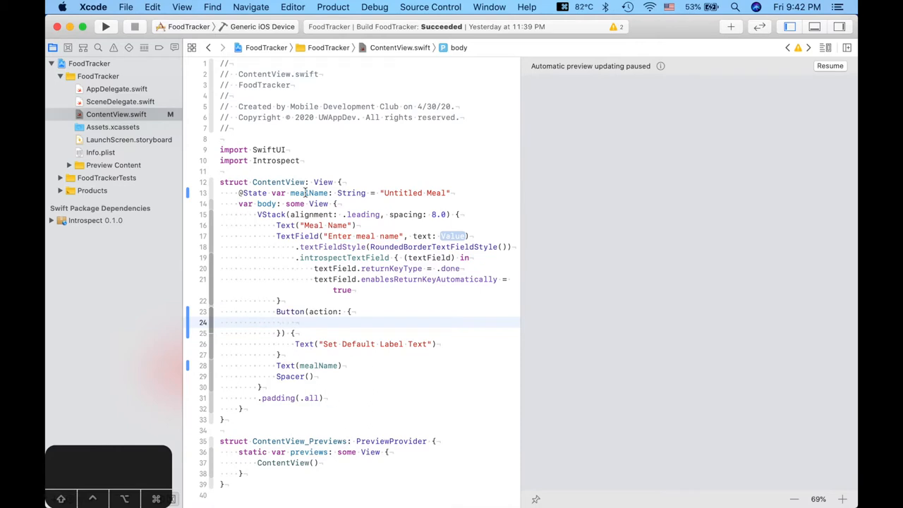
pyautogui.press('cmd+v')
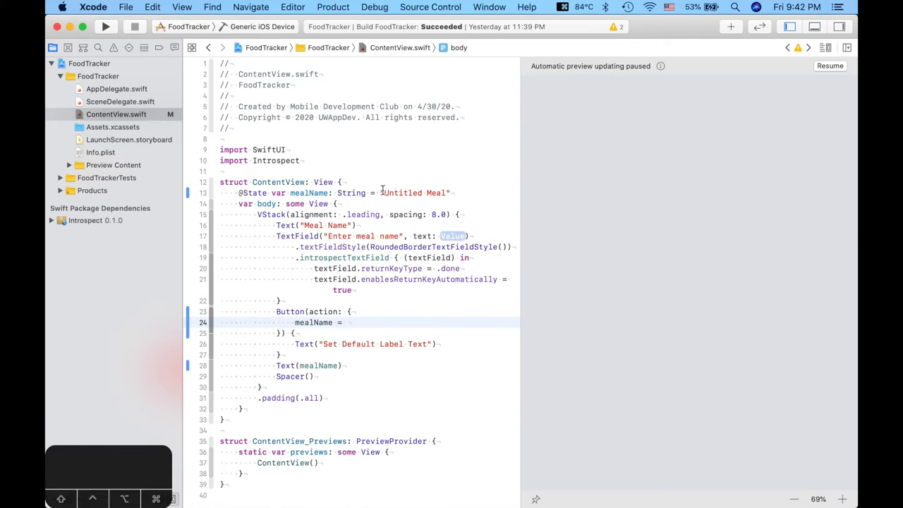
pyautogui.click(350, 311)
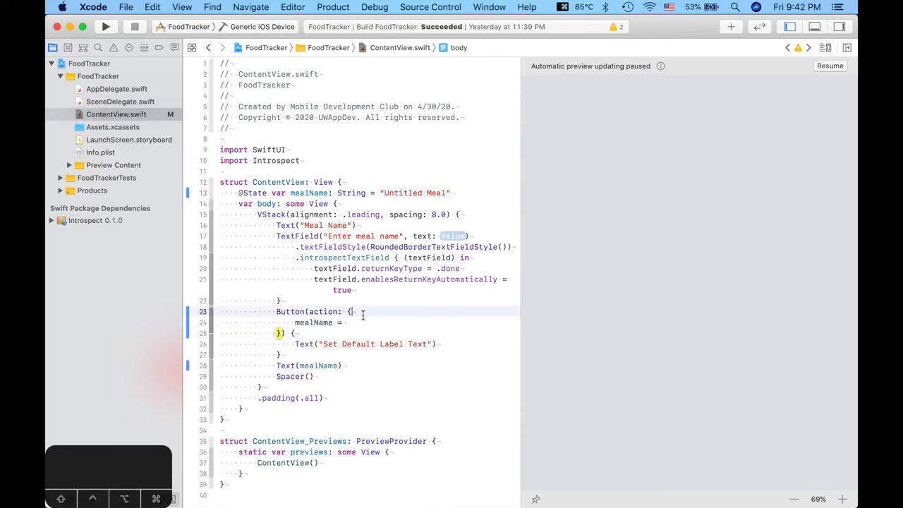
pyautogui.write('"Untitled Meal"')
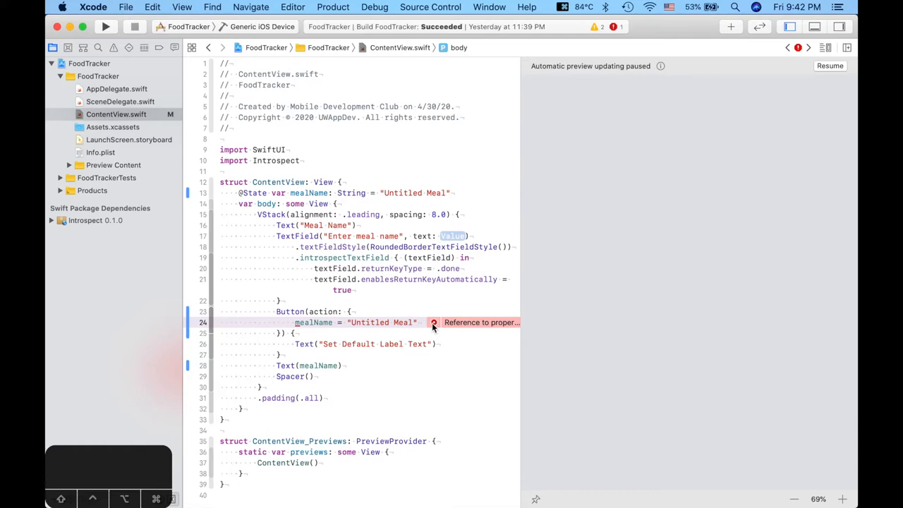
# - Resolve the compiler error with the Fix-it that inserts explicit self
pyautogui.click(434, 321)
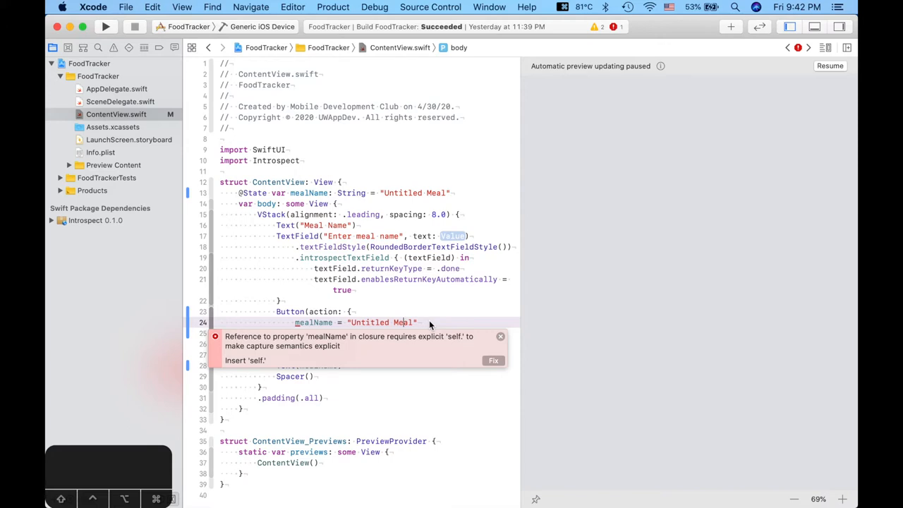
pyautogui.click(494, 361)
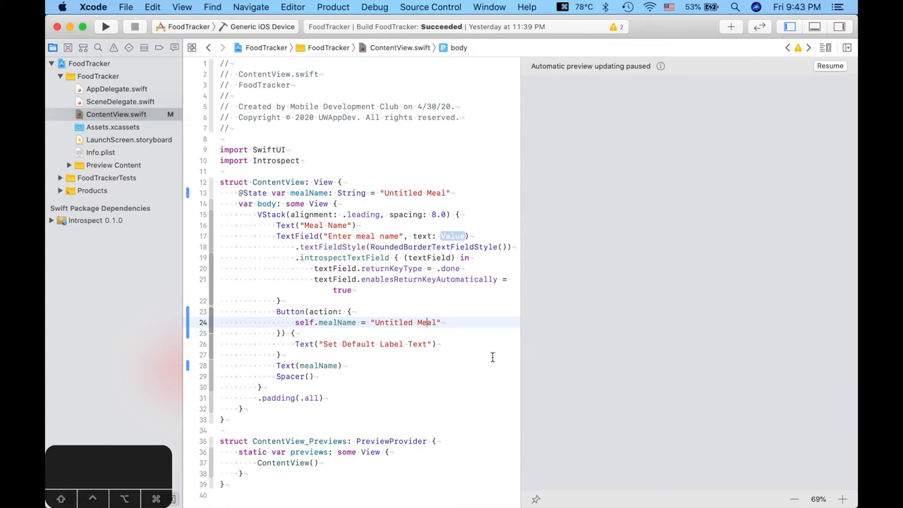
pyautogui.doubleClick(318, 365)
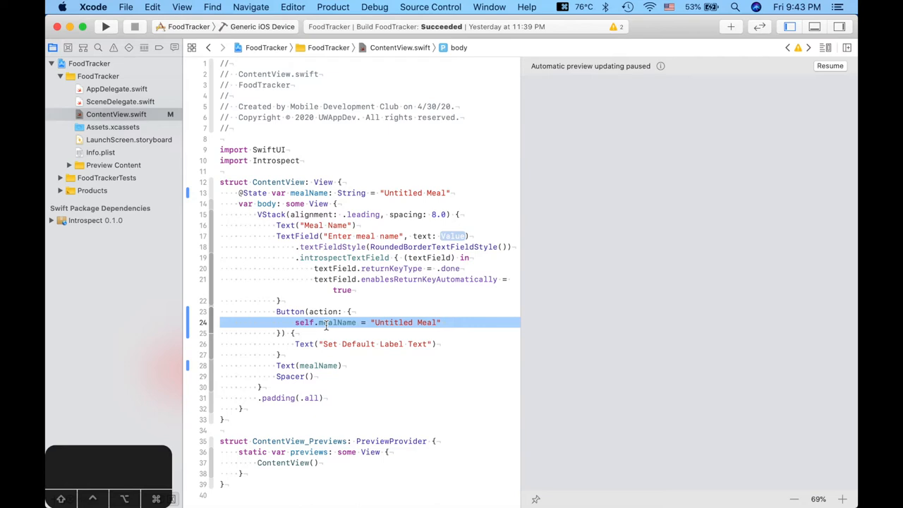
pyautogui.click(285, 299)
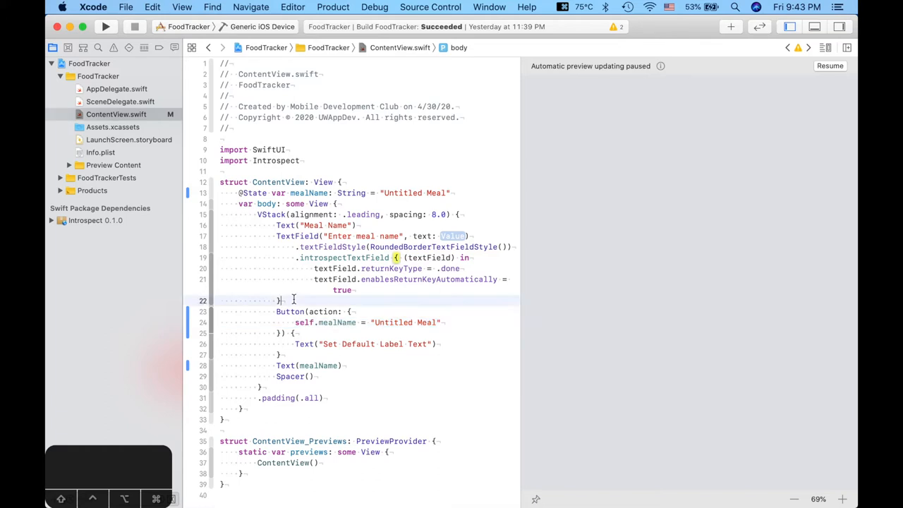
# - Bind the TextField's text to $mealName via the Fix-it and resume the live preview
pyautogui.click(419, 279)
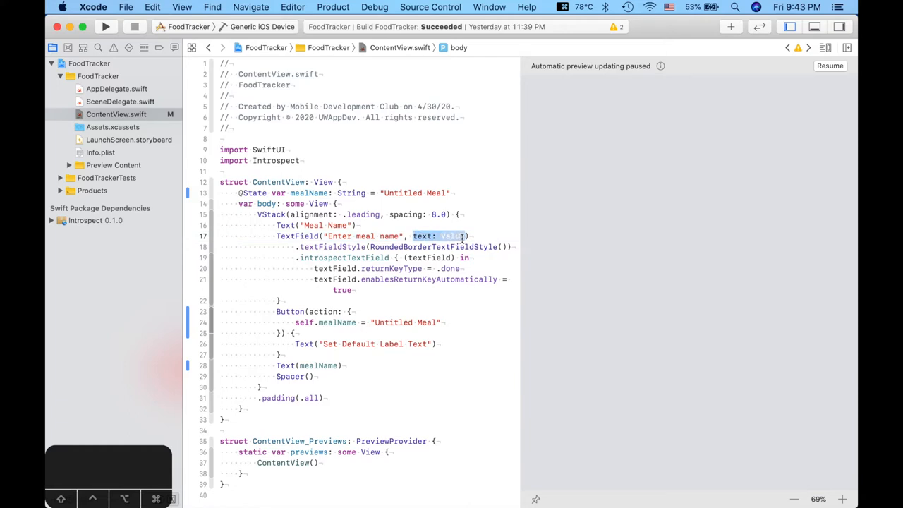
pyautogui.doubleClick(452, 236)
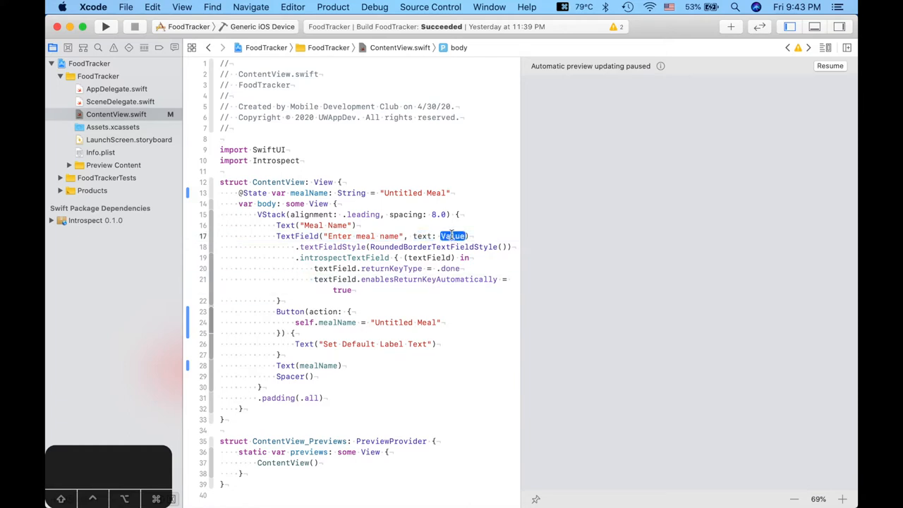
pyautogui.write('mealNam')
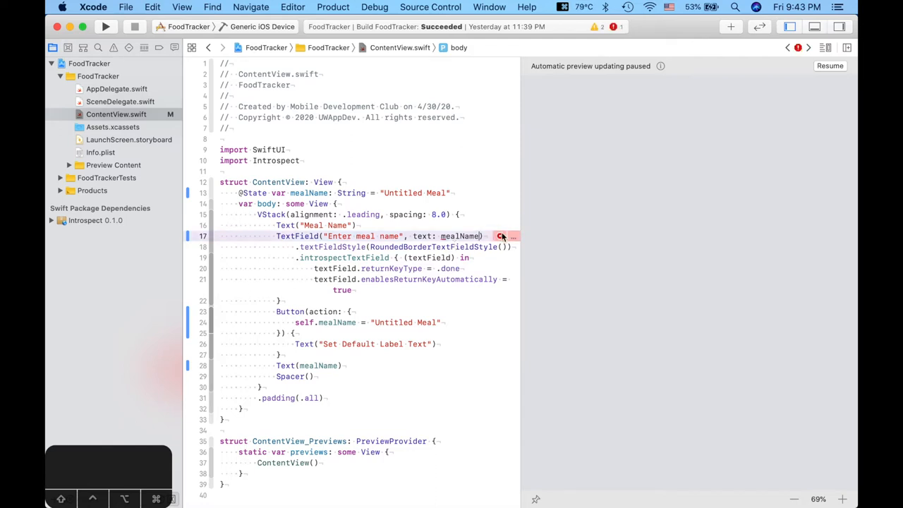
pyautogui.click(500, 236)
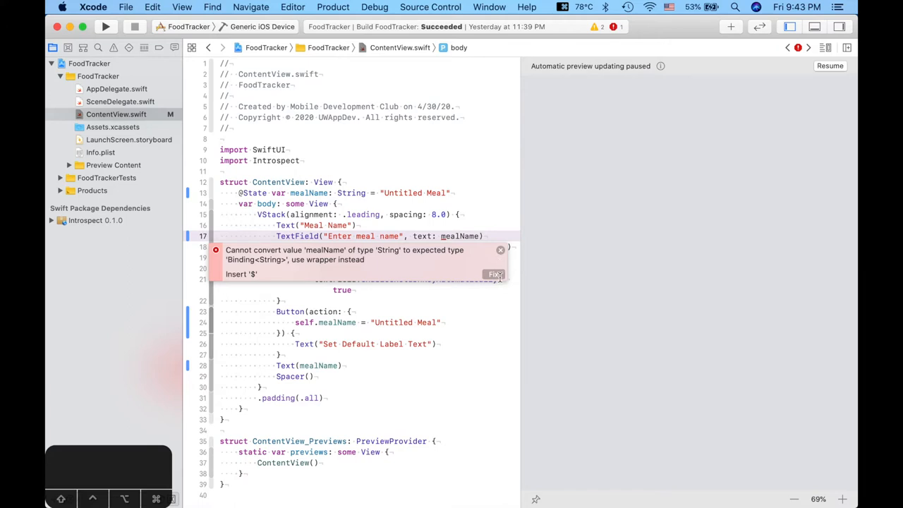
pyautogui.click(493, 273)
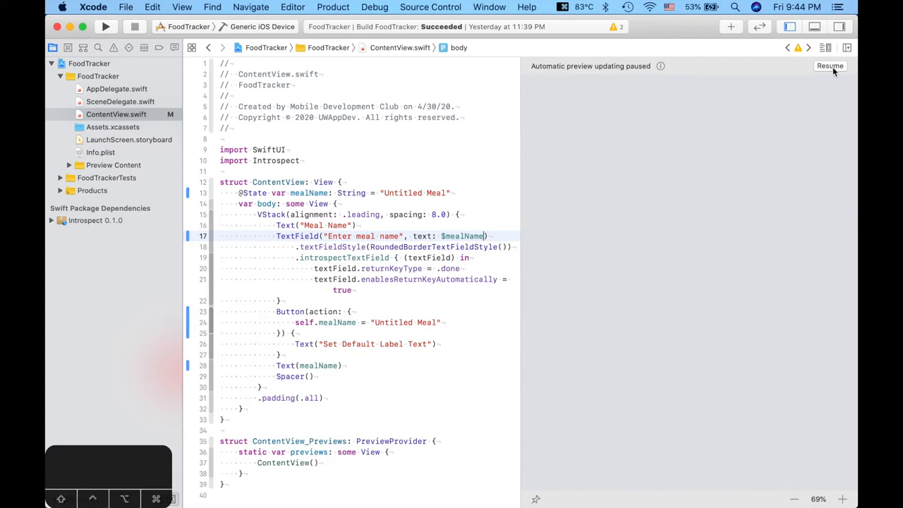
pyautogui.click(829, 66)
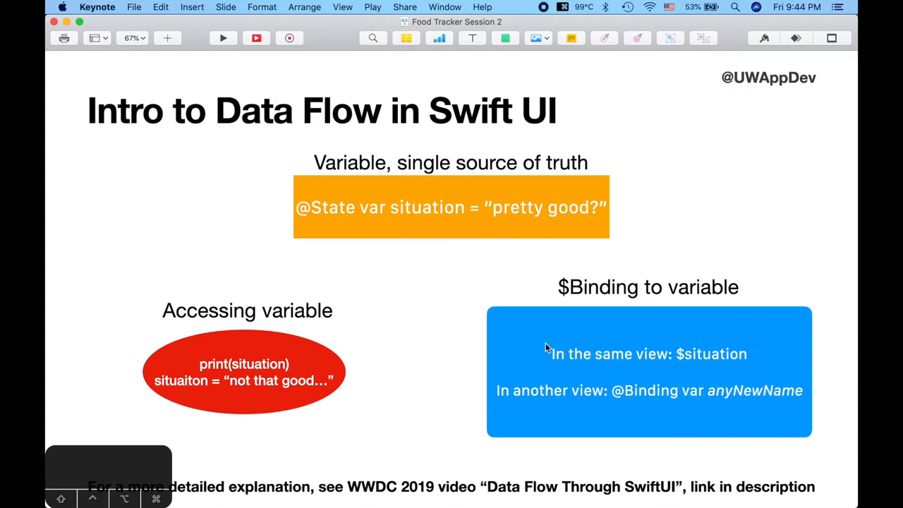
pyautogui.moveTo(801, 358)
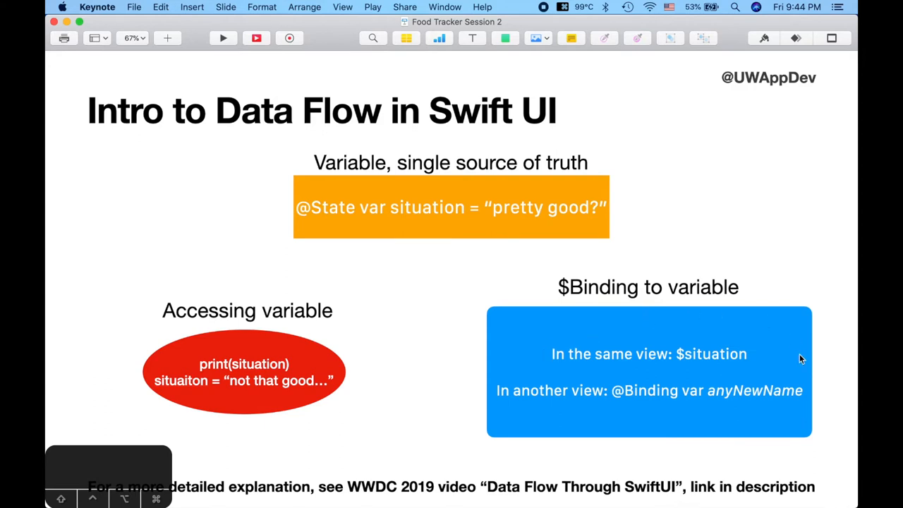
pyautogui.moveTo(755, 367)
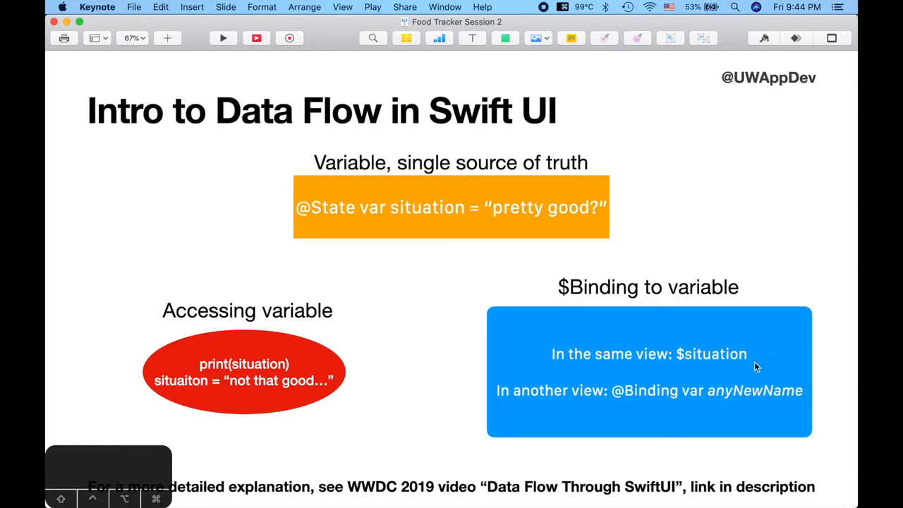
pyautogui.moveTo(679, 368)
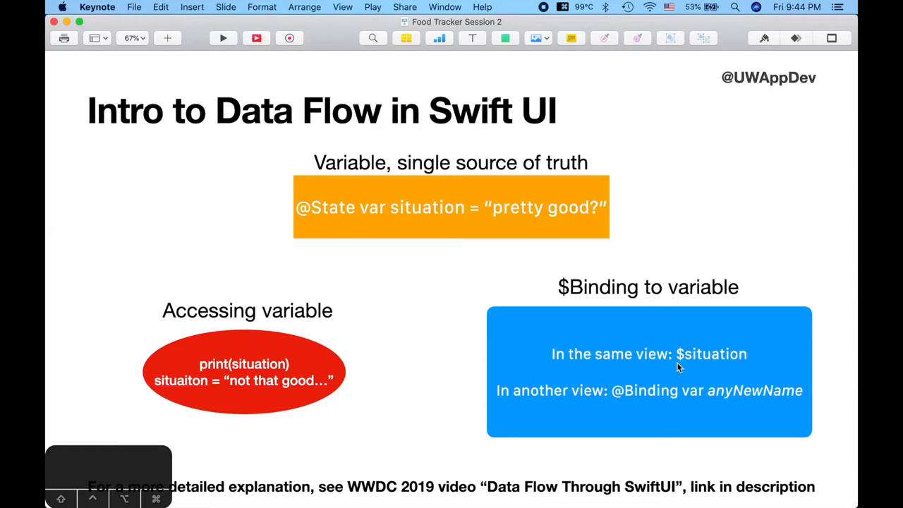
pyautogui.moveTo(751, 358)
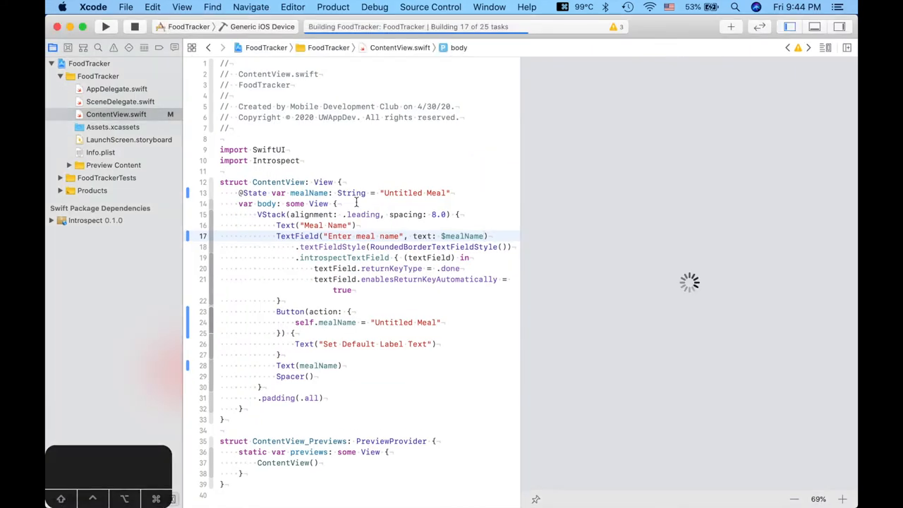
pyautogui.moveTo(474, 261)
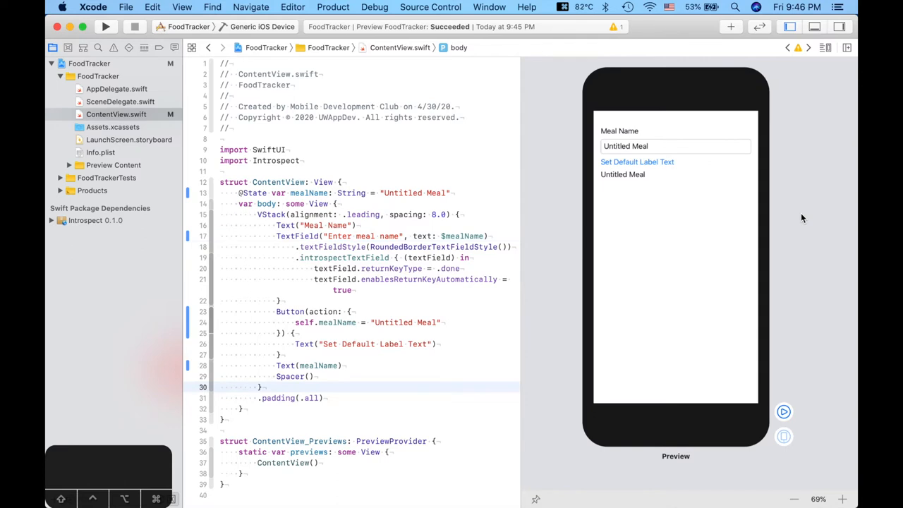
pyautogui.moveTo(758, 189)
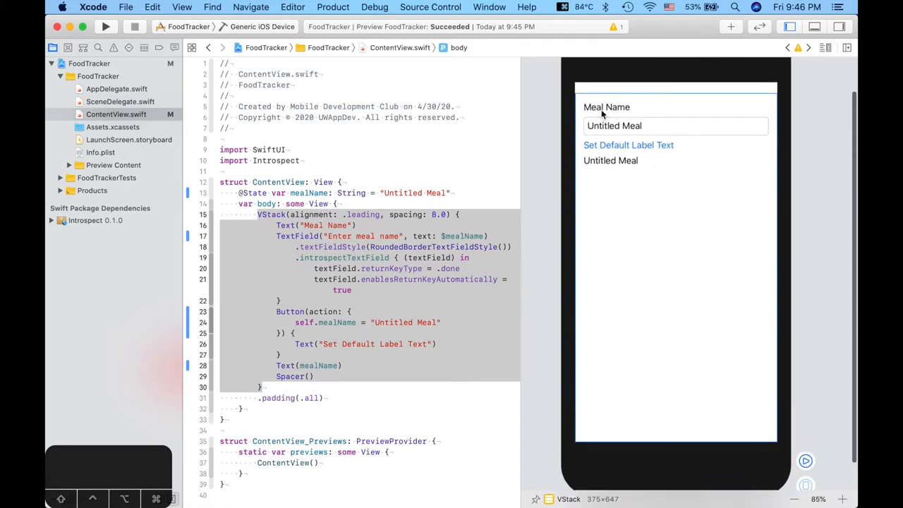
pyautogui.moveTo(638, 133)
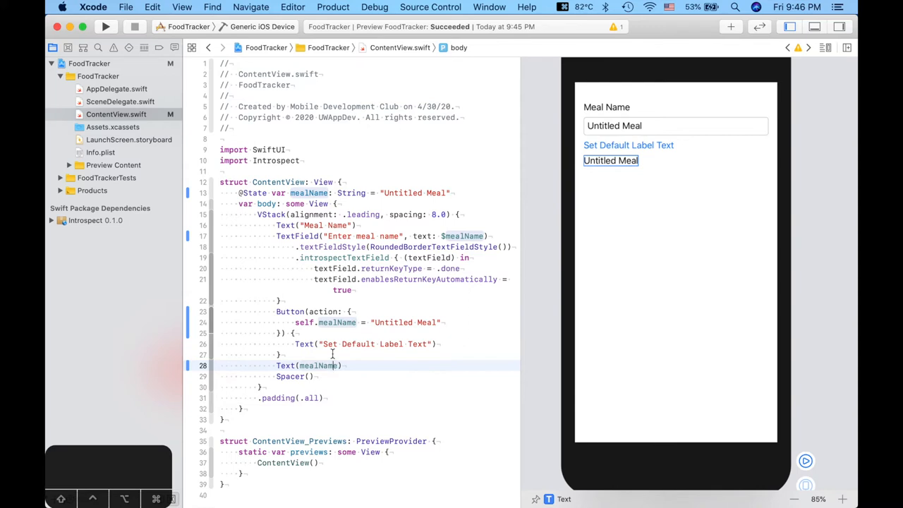
pyautogui.moveTo(825, 333)
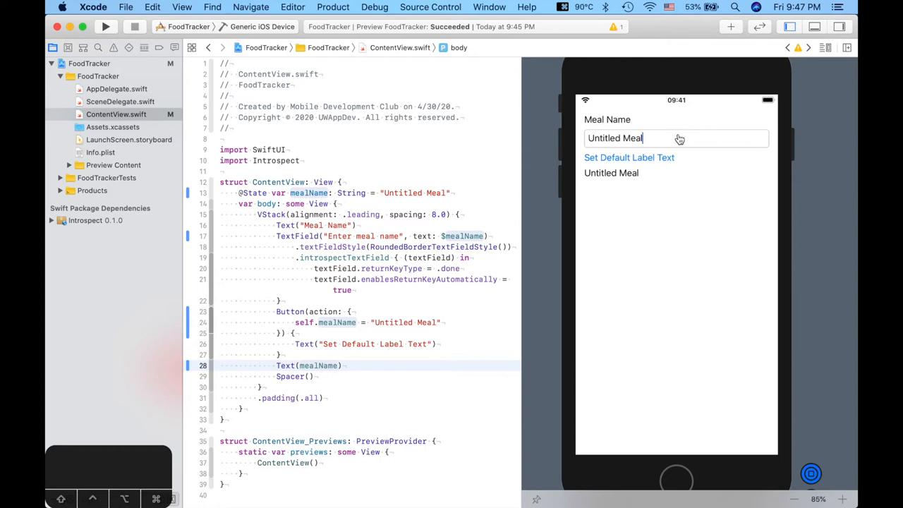
# - Type and delete meal names in the preview field, then reset the label to the default
pyautogui.press('BackSpace')
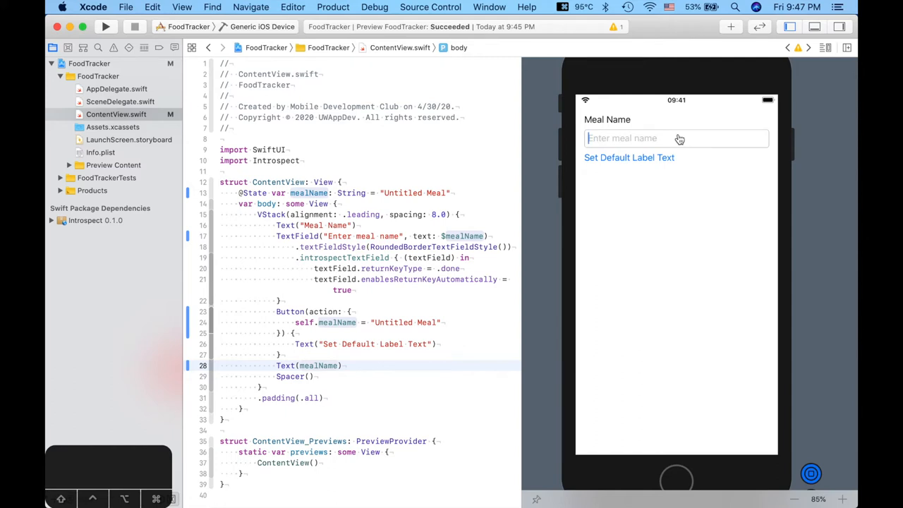
pyautogui.write('Nitro')
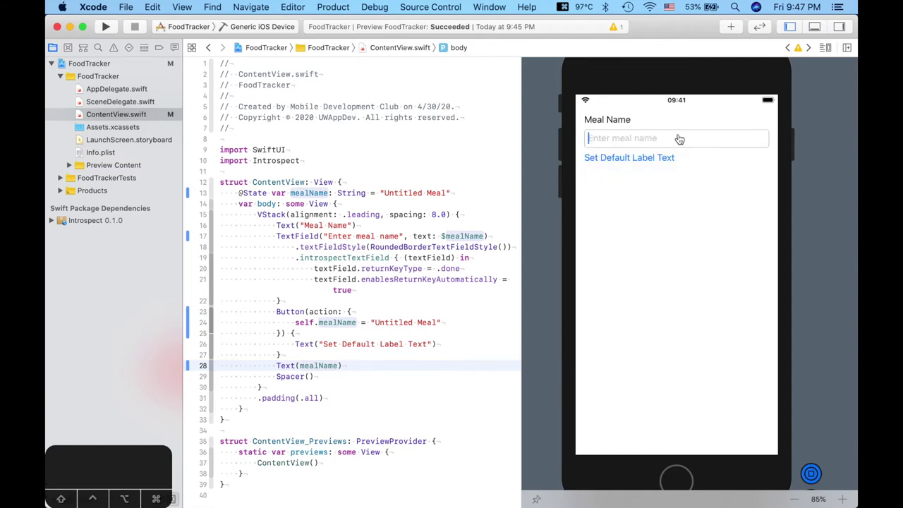
pyautogui.write('Mirror image')
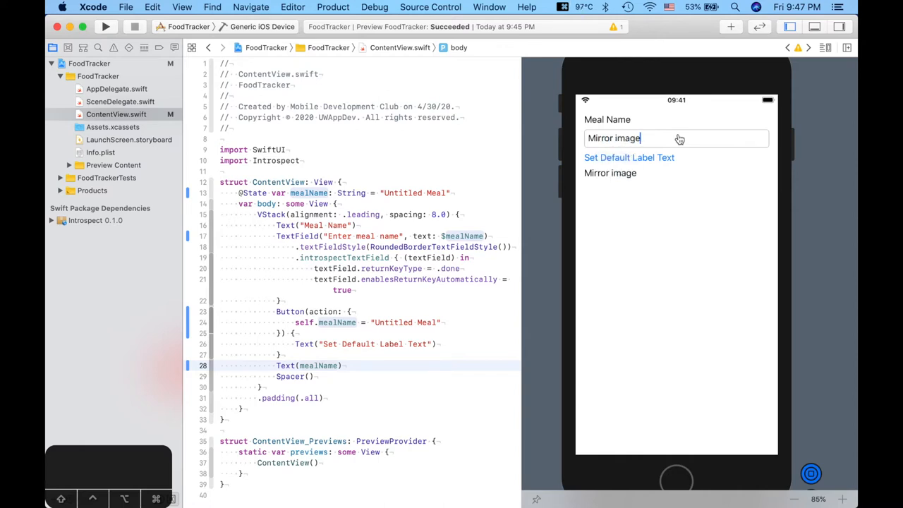
pyautogui.moveTo(680, 138)
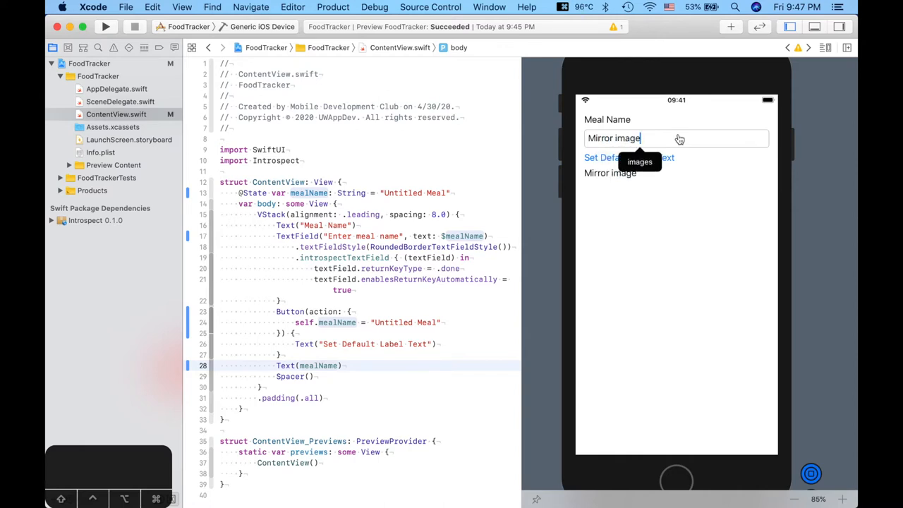
pyautogui.press('backspace')
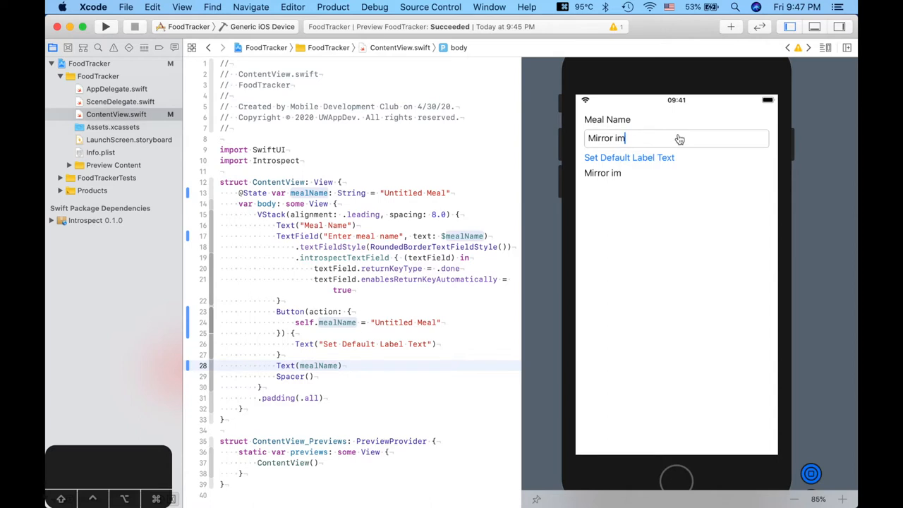
pyautogui.press('Backspace')
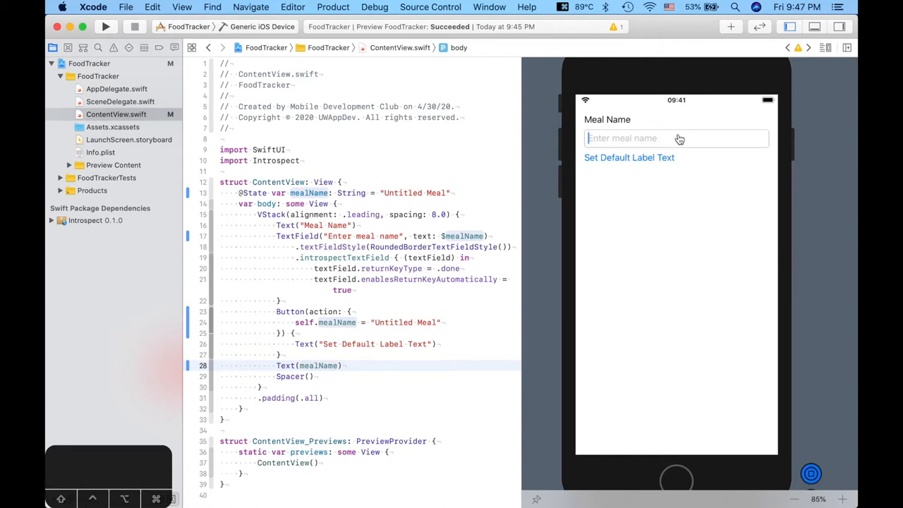
pyautogui.moveTo(587, 169)
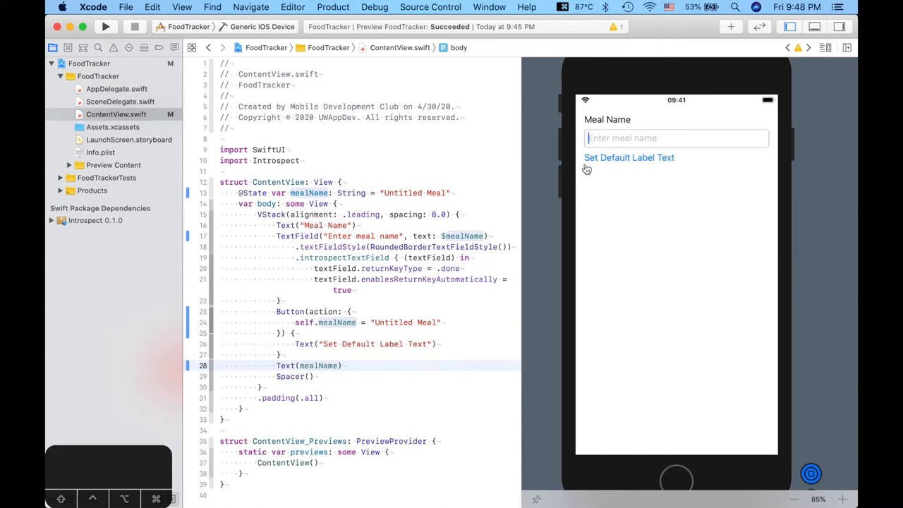
pyautogui.moveTo(618, 162)
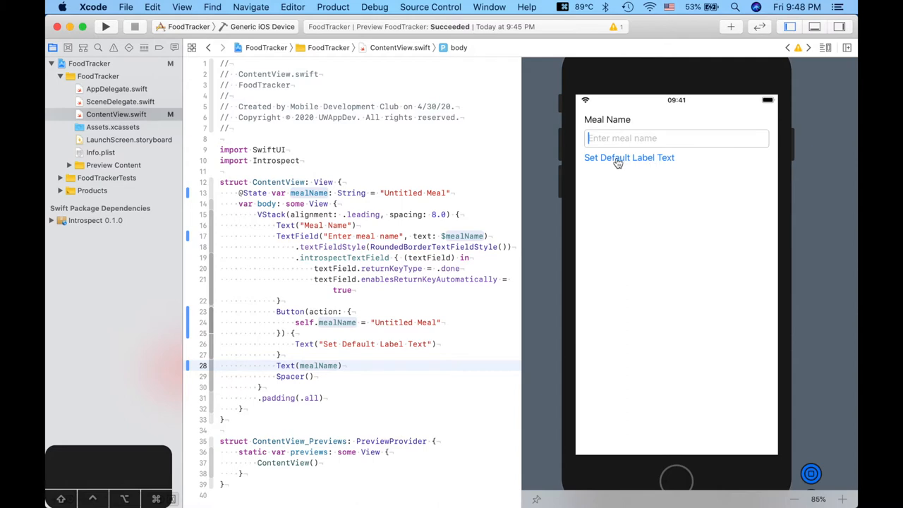
pyautogui.click(627, 158)
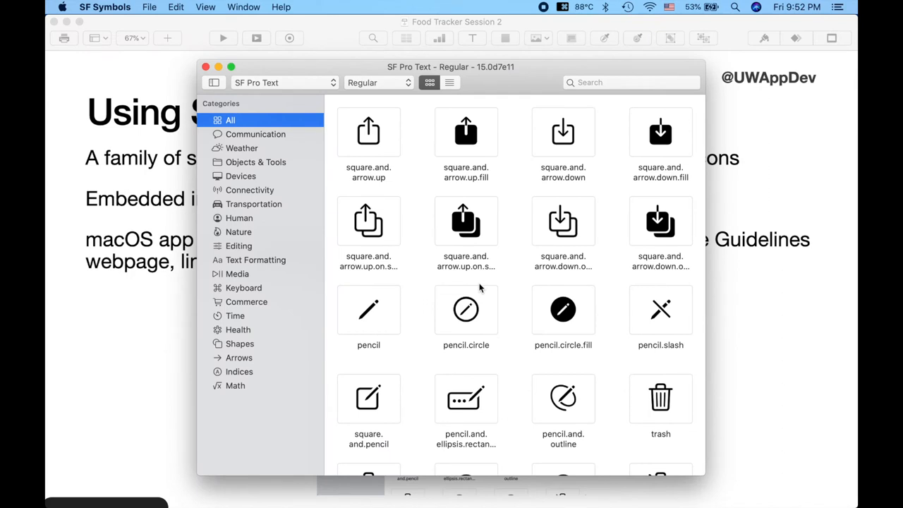
# - Browse the Objects & Tools, Media and Health categories, then open the star-rating screenshot
pyautogui.click(256, 162)
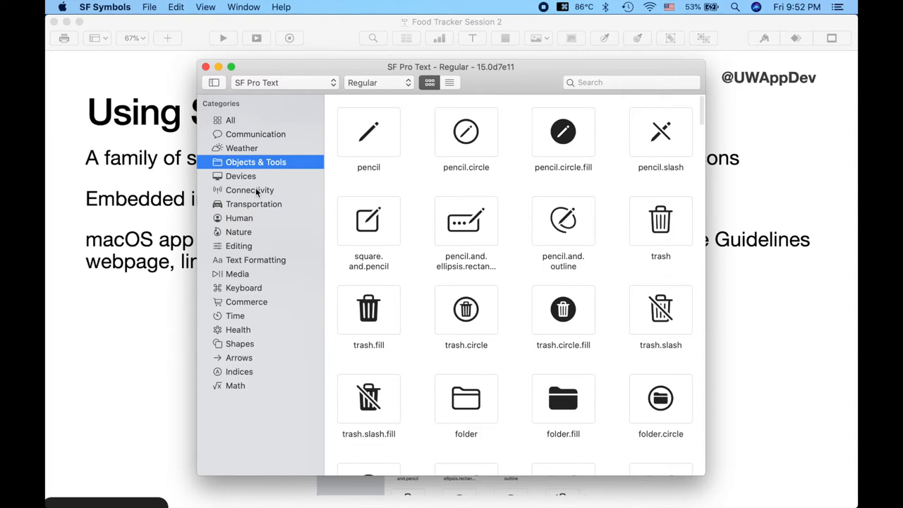
pyautogui.click(237, 273)
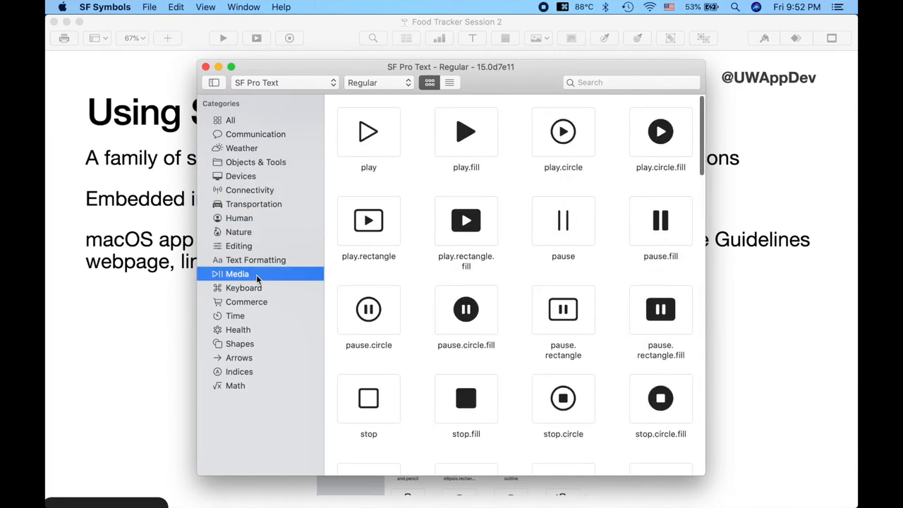
pyautogui.click(237, 330)
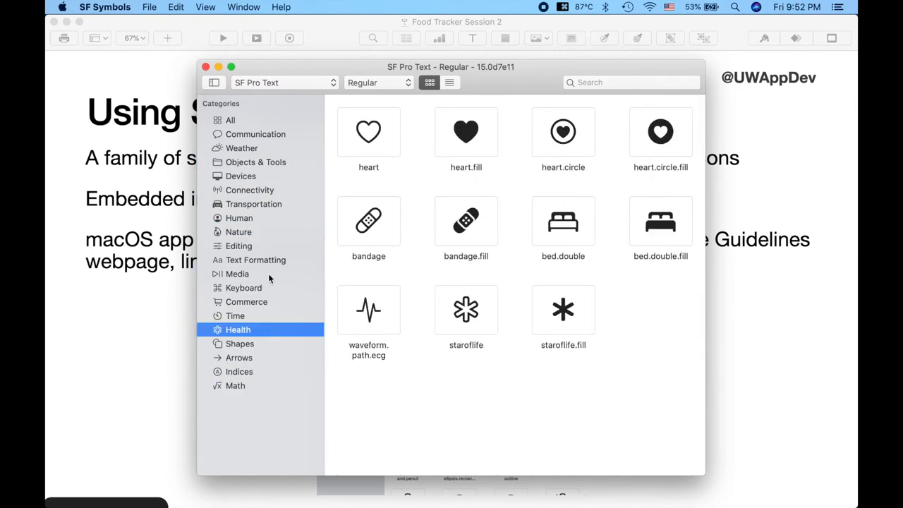
pyautogui.click(230, 120)
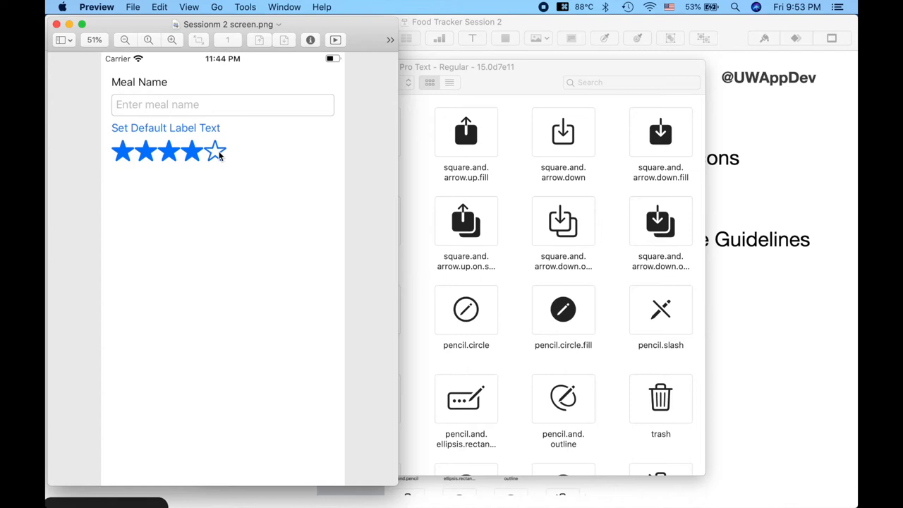
pyautogui.moveTo(332, 197)
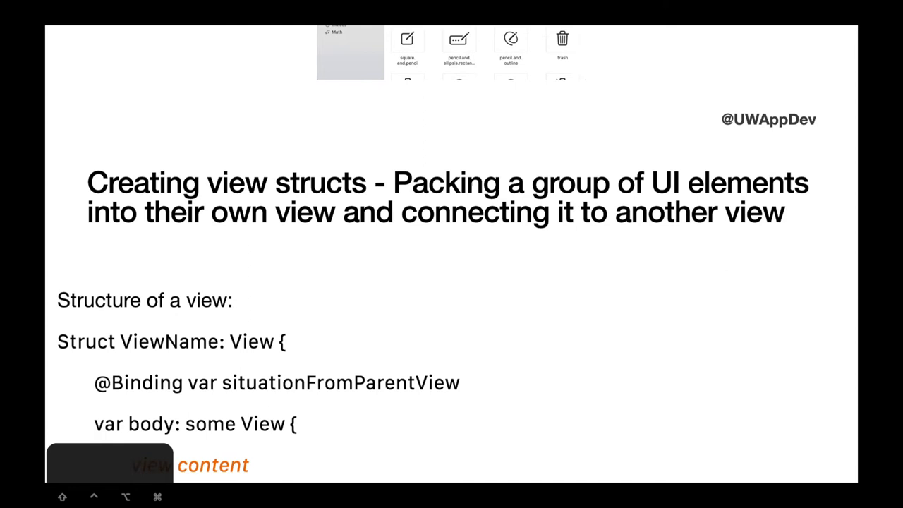
# - Scroll through the view-structure slide before returning to Xcode
pyautogui.scroll(3)
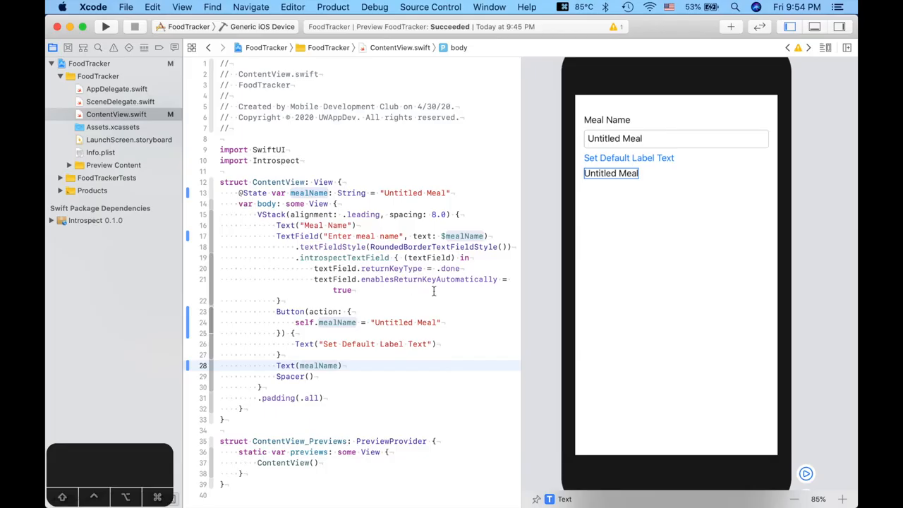
pyautogui.moveTo(545, 376)
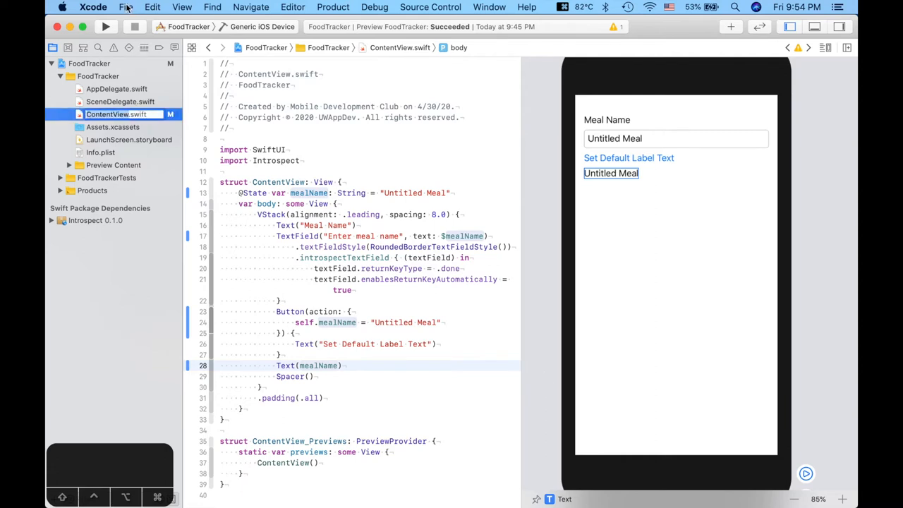
# - Start a new file from the File > New menu template chooser
pyautogui.click(125, 7)
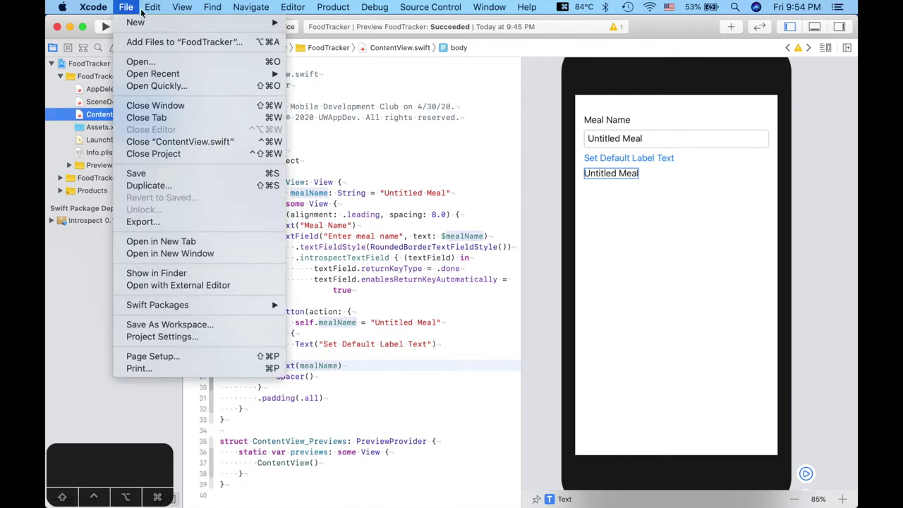
pyautogui.click(152, 7)
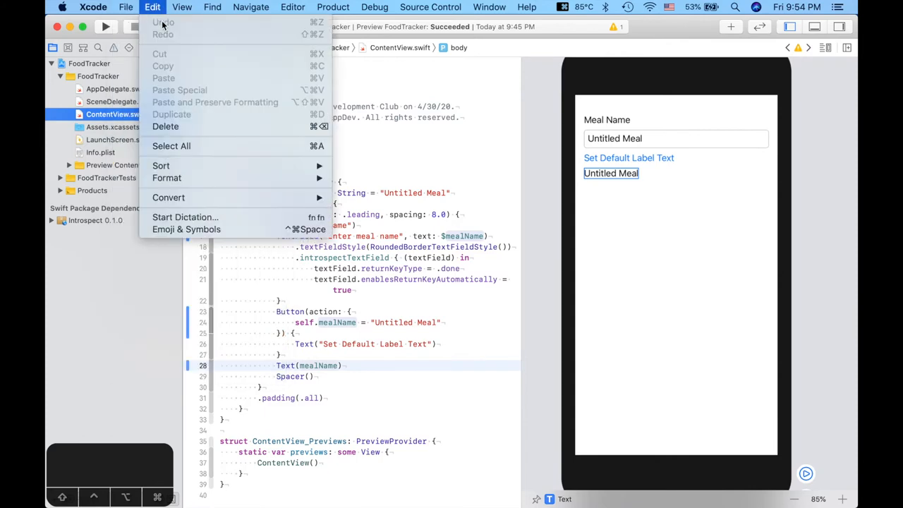
pyautogui.click(126, 7)
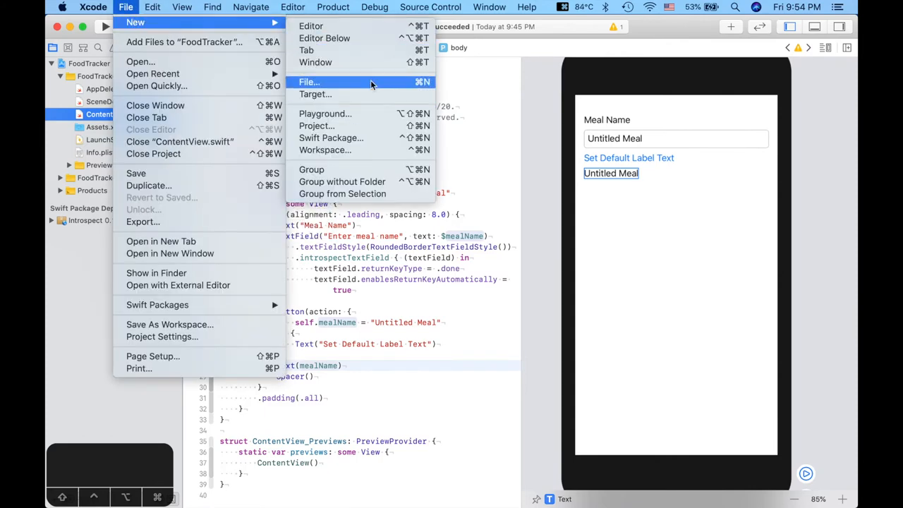
pyautogui.click(309, 82)
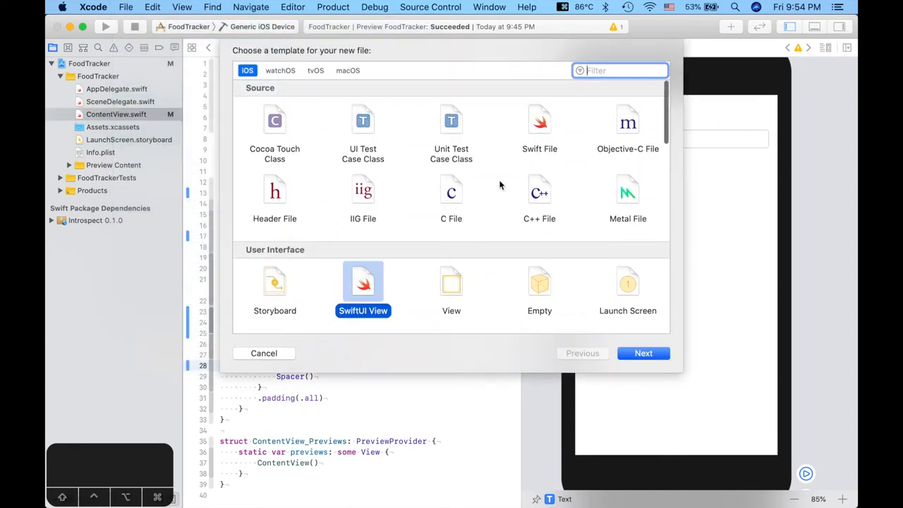
# - Name the new SwiftUI file SupportingViews and create it in the FoodTracker target
pyautogui.scroll(-3)
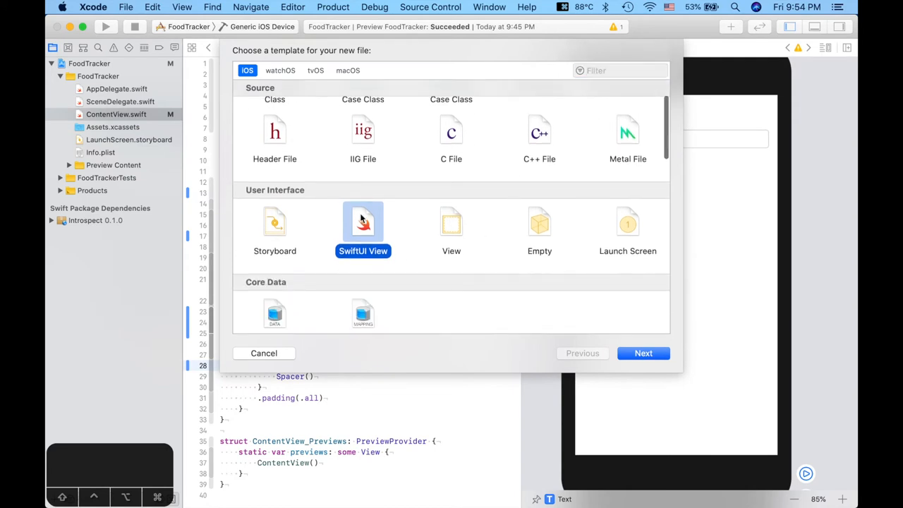
pyautogui.click(643, 353)
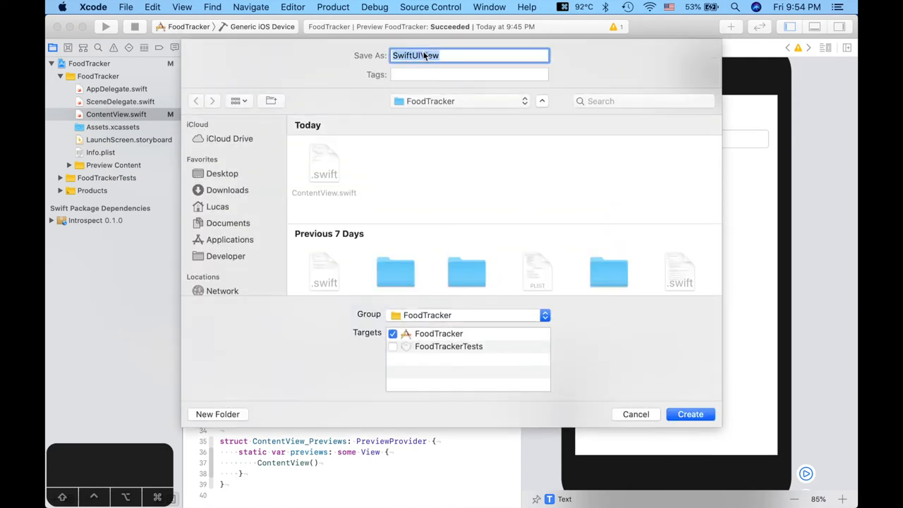
pyautogui.write('Supporting')
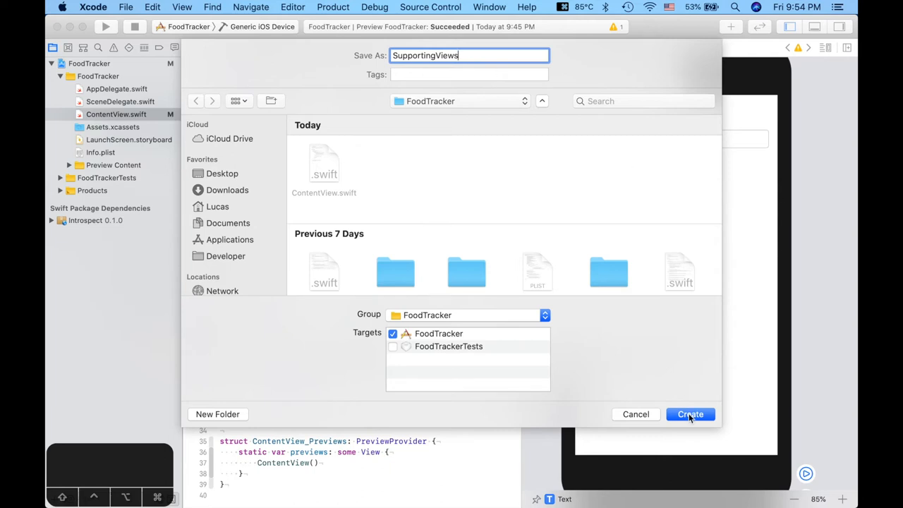
pyautogui.click(689, 415)
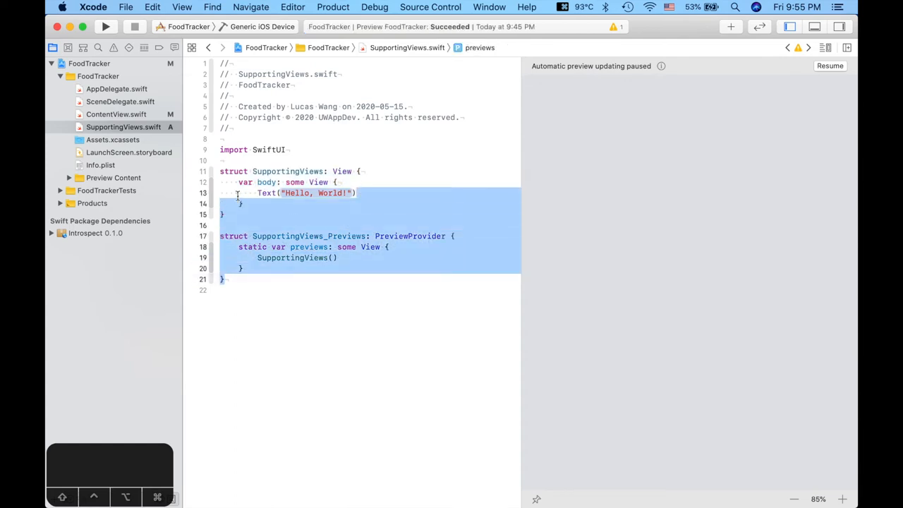
# - Rename the SupportingViews struct to RatingStars and have the preview create RatingStars()
pyautogui.click(274, 224)
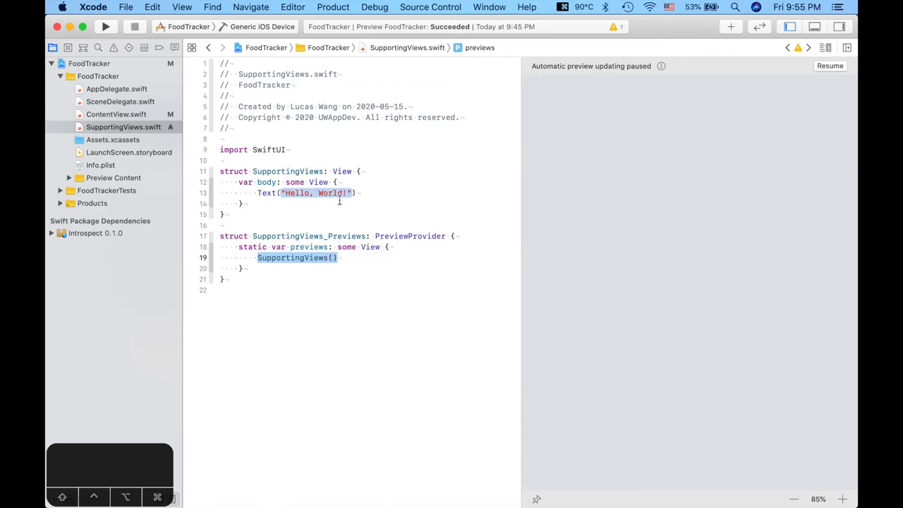
pyautogui.click(308, 172)
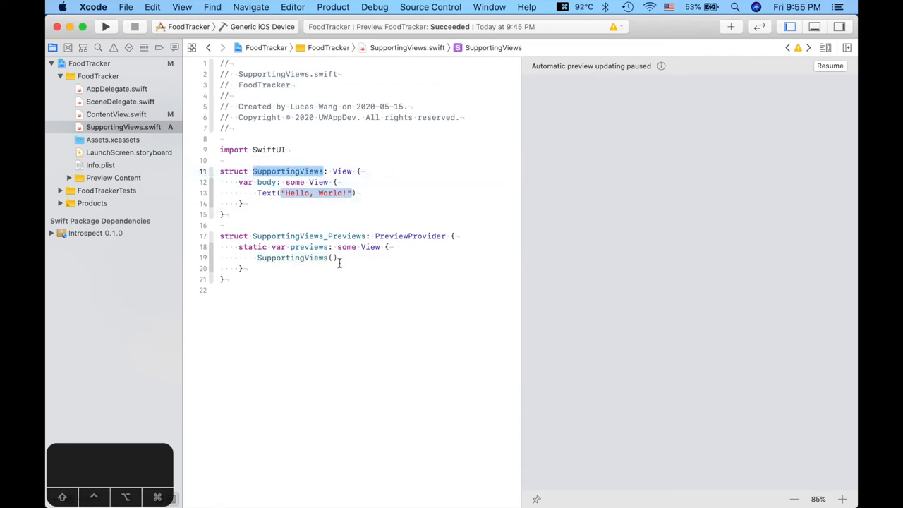
pyautogui.write('ratingSt')
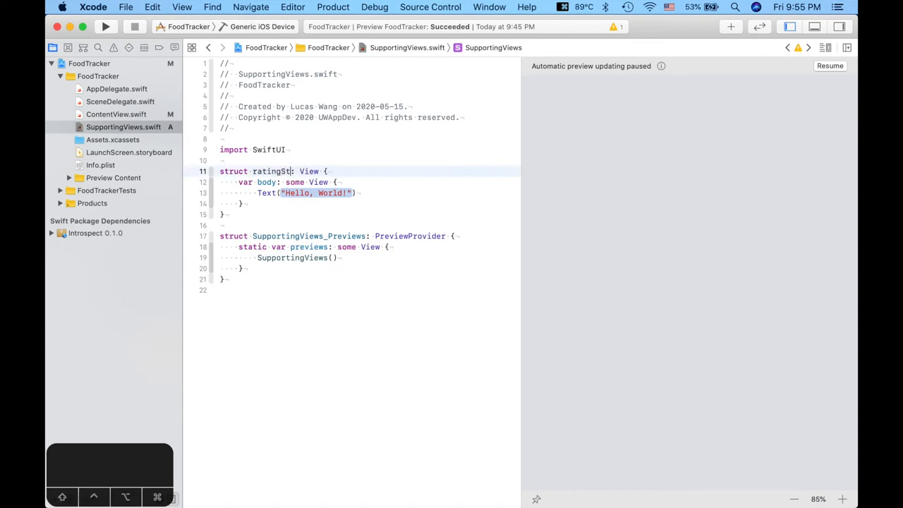
pyautogui.write('ars')
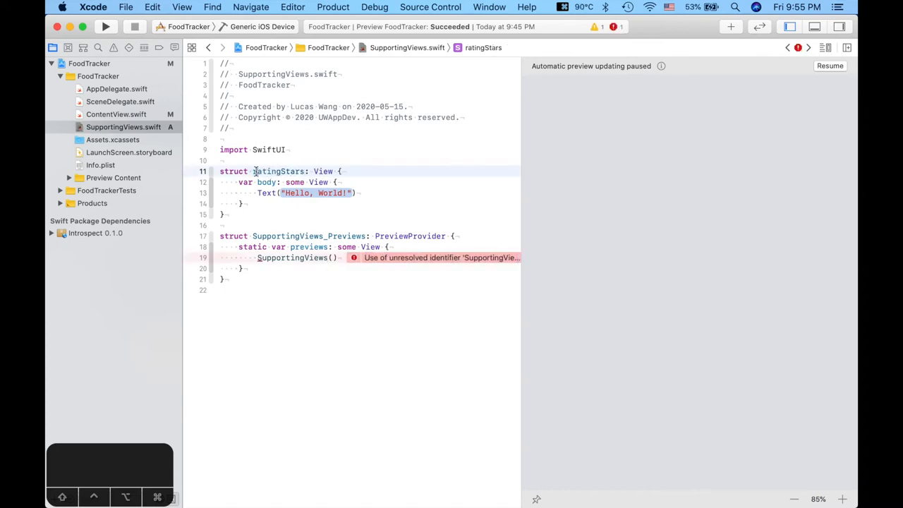
pyautogui.click(290, 257)
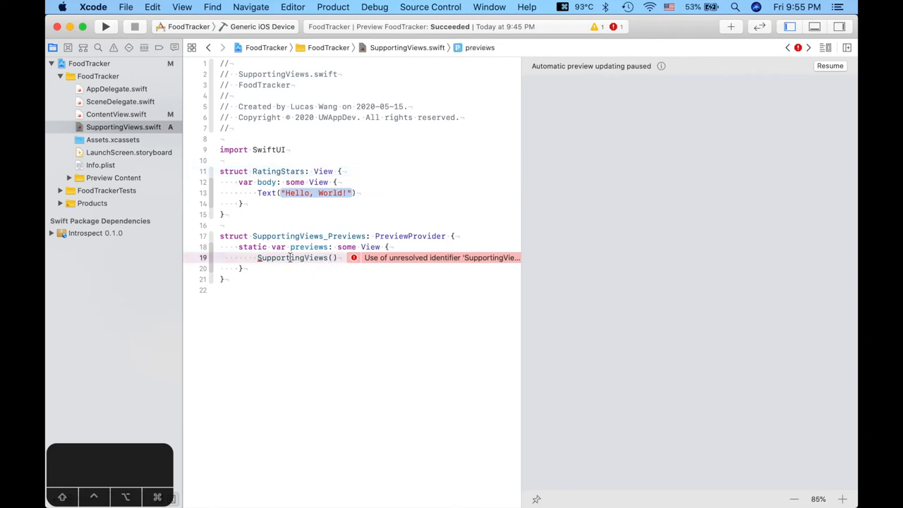
pyautogui.write('RatingStars(')
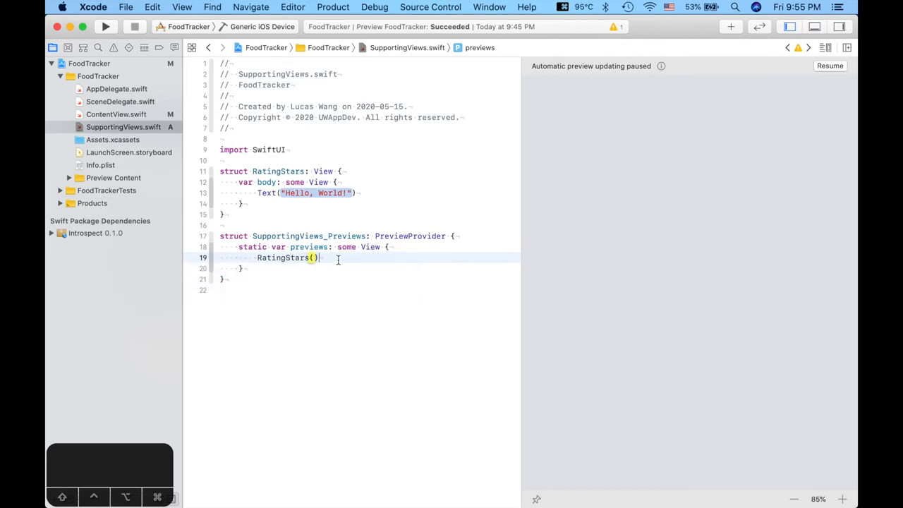
pyautogui.click(341, 171)
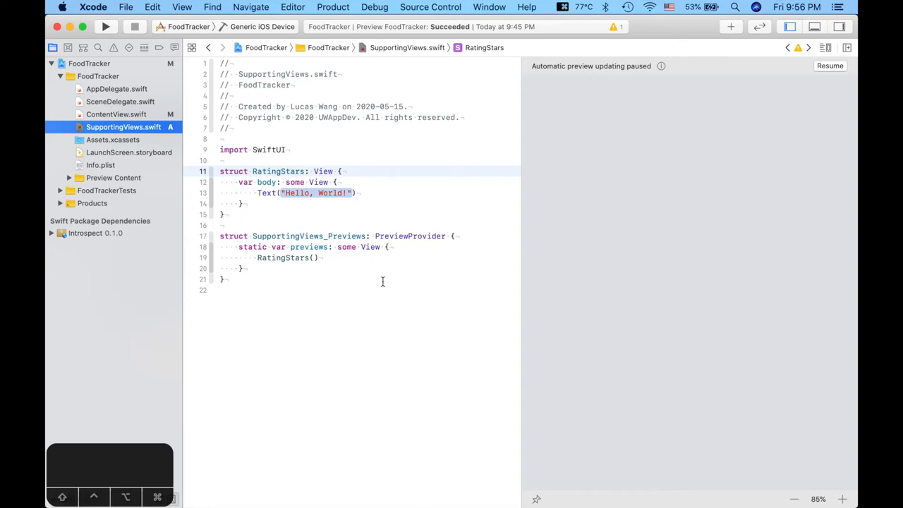
pyautogui.click(116, 113)
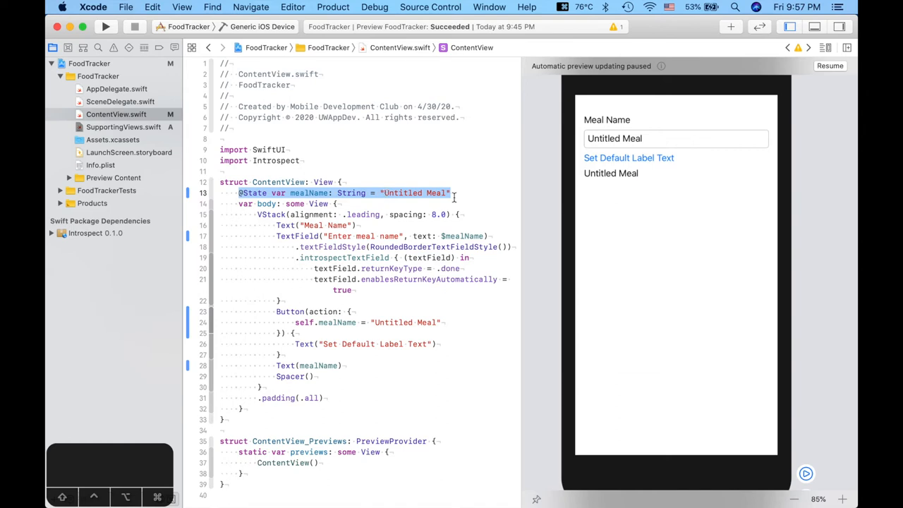
pyautogui.write('@S')
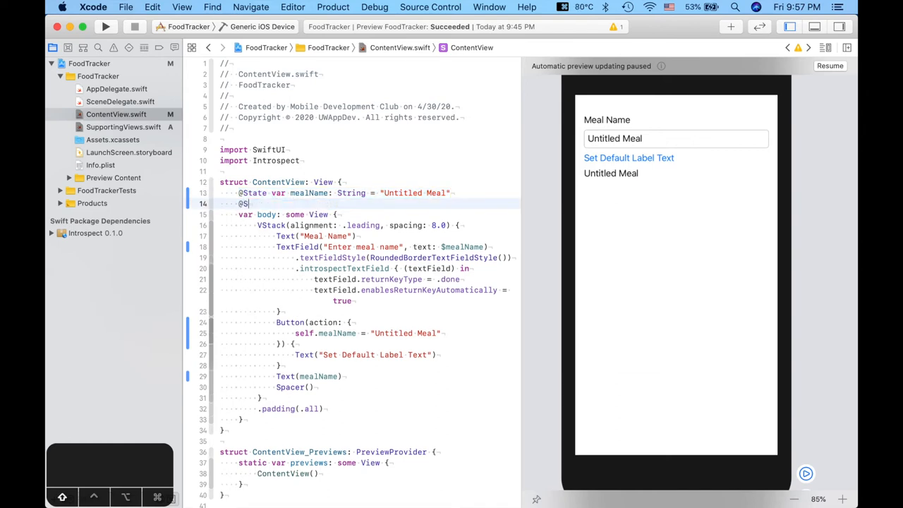
pyautogui.write('State var')
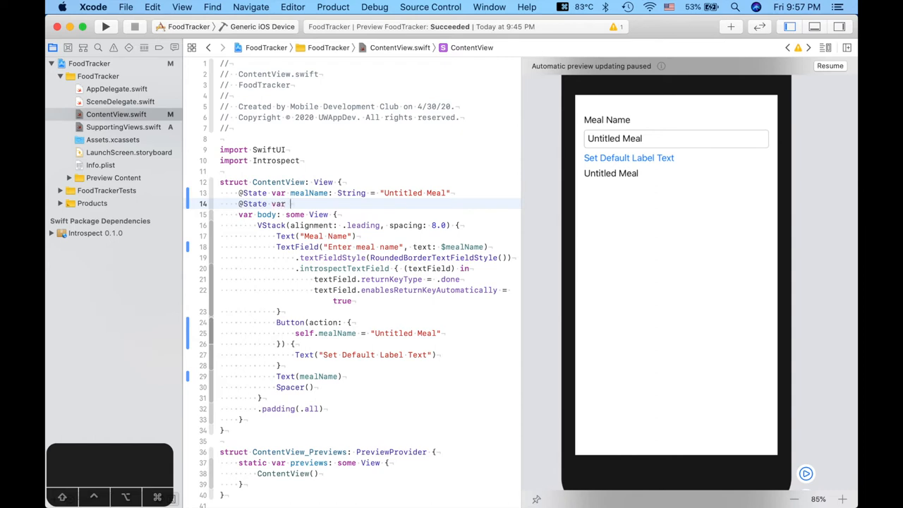
pyautogui.write('rating')
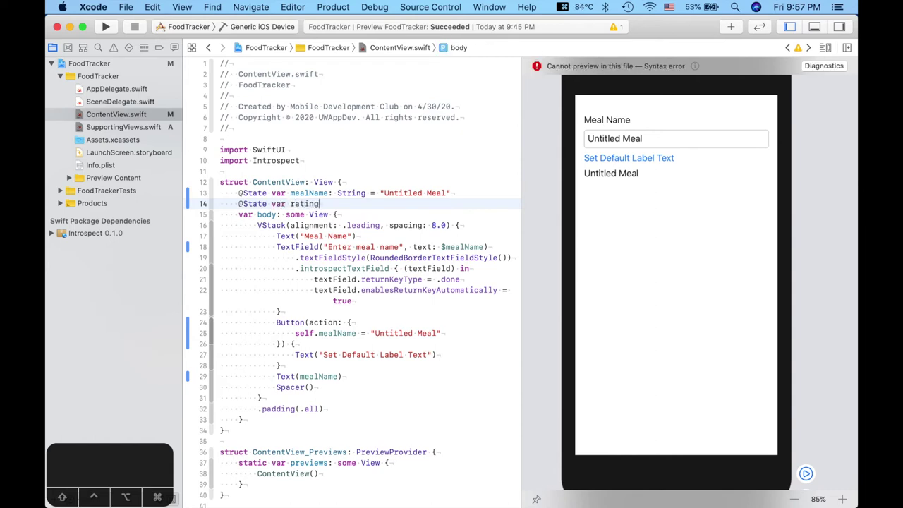
pyautogui.write(': Int')
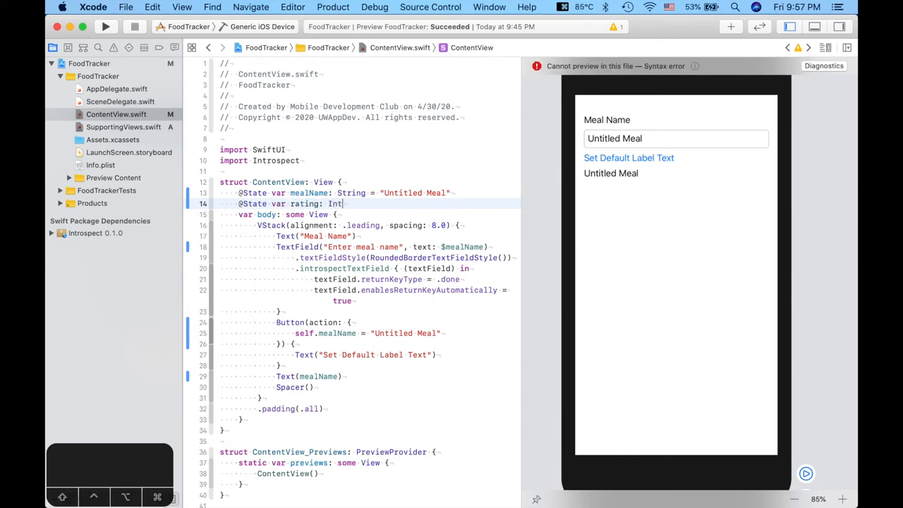
pyautogui.write('=')
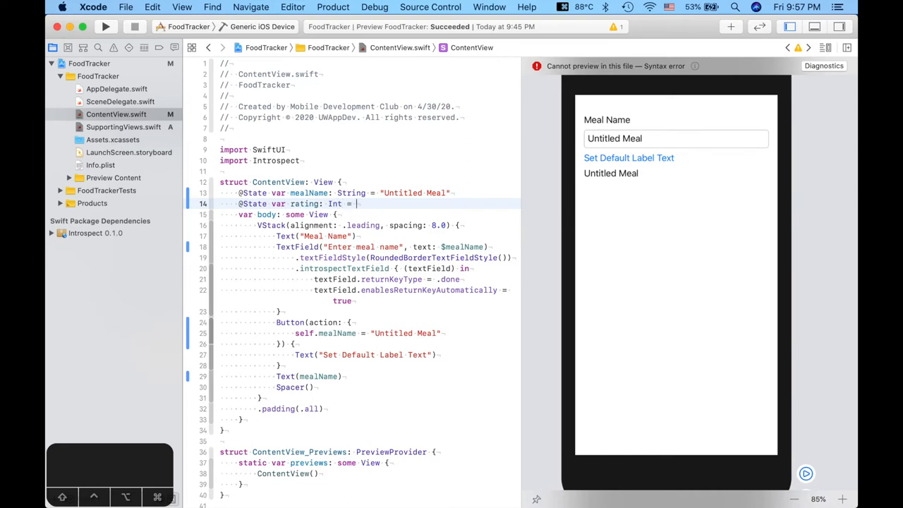
pyautogui.write('0')
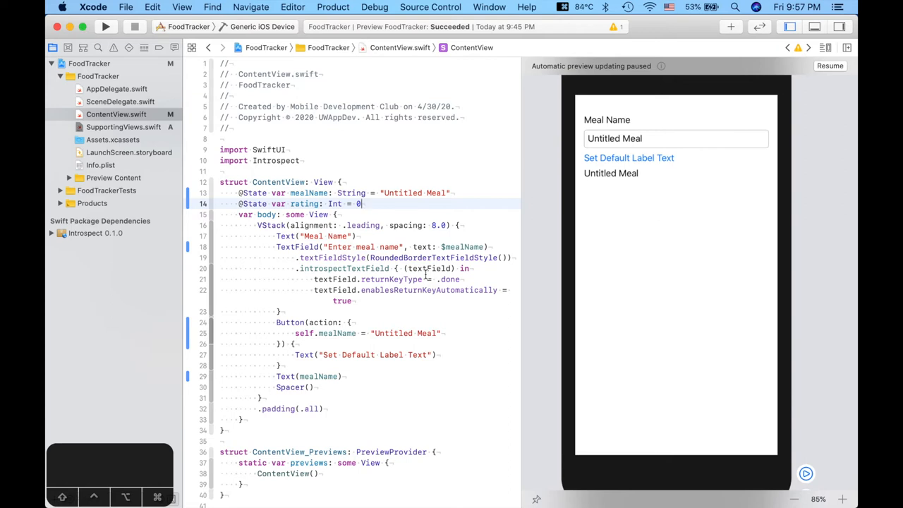
pyautogui.click(124, 127)
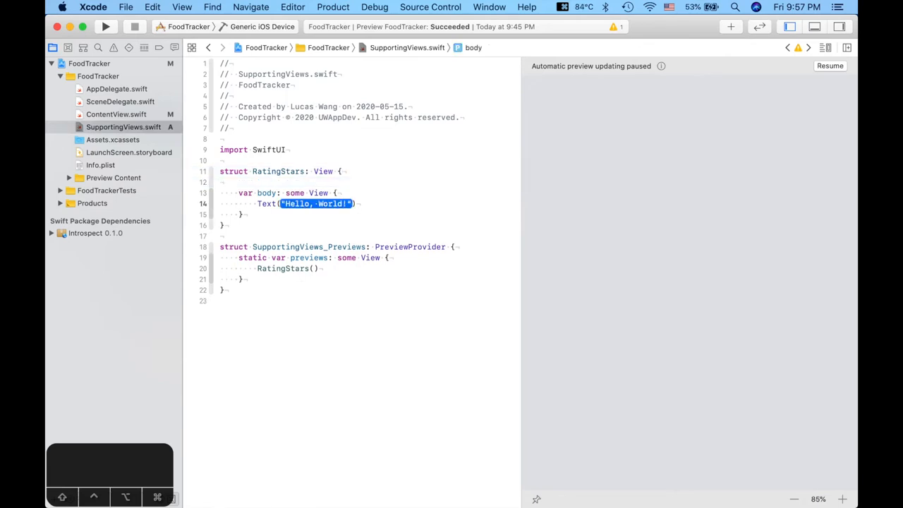
# - Replace the "Hello, World!" placeholder string with "HIII"
pyautogui.press('delete')
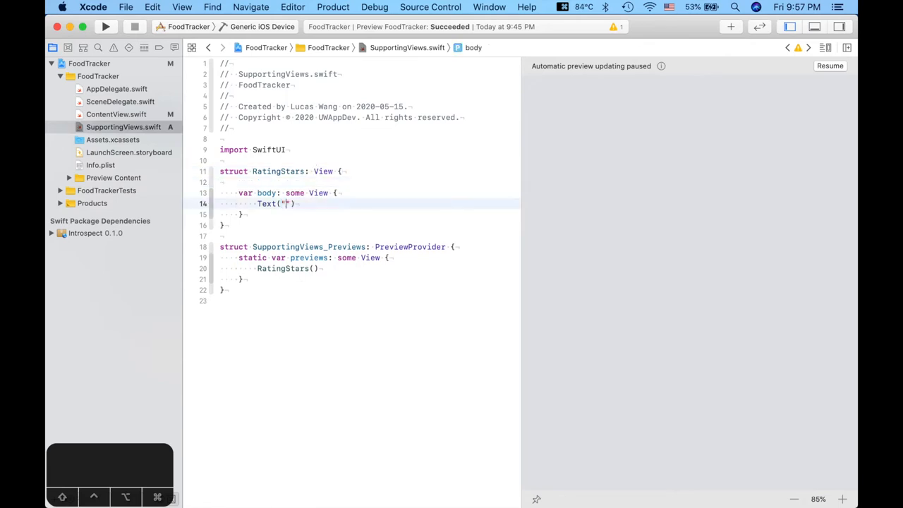
pyautogui.write('HIII')
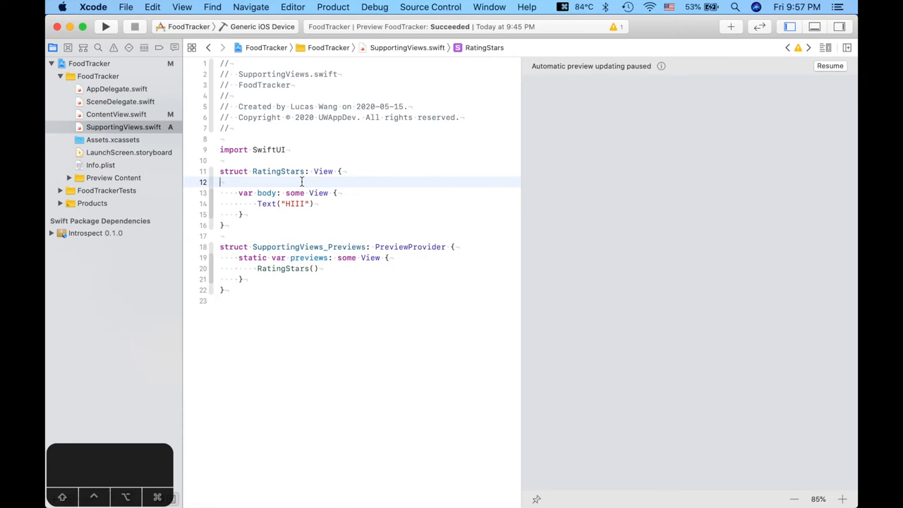
pyautogui.write('@i')
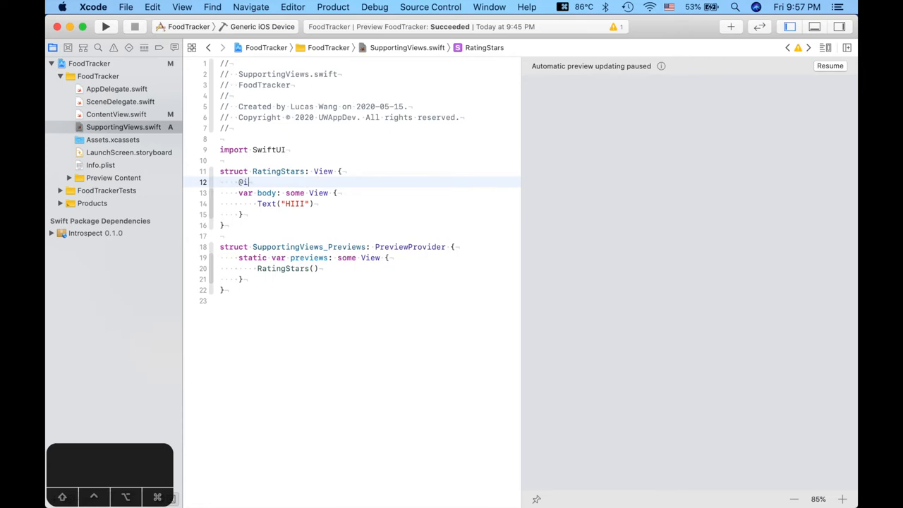
pyautogui.write('Binding var r')
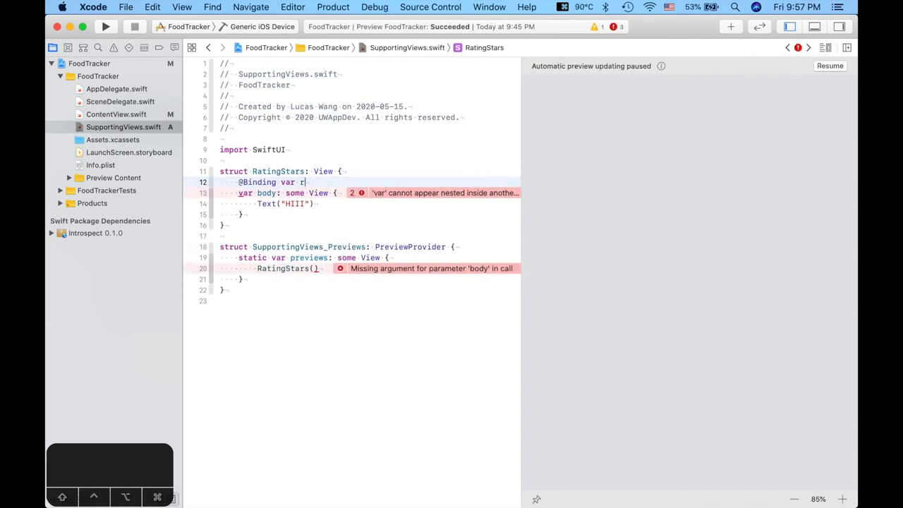
pyautogui.press('backspace')
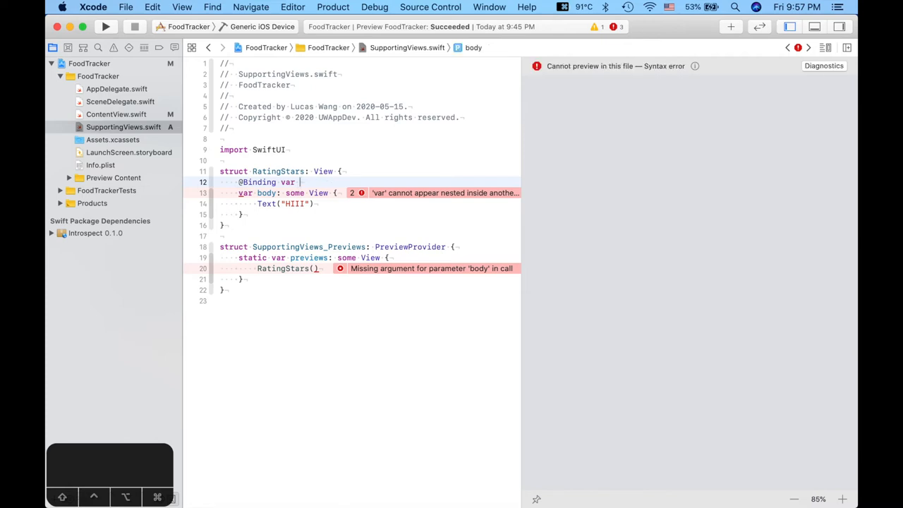
pyautogui.write('r')
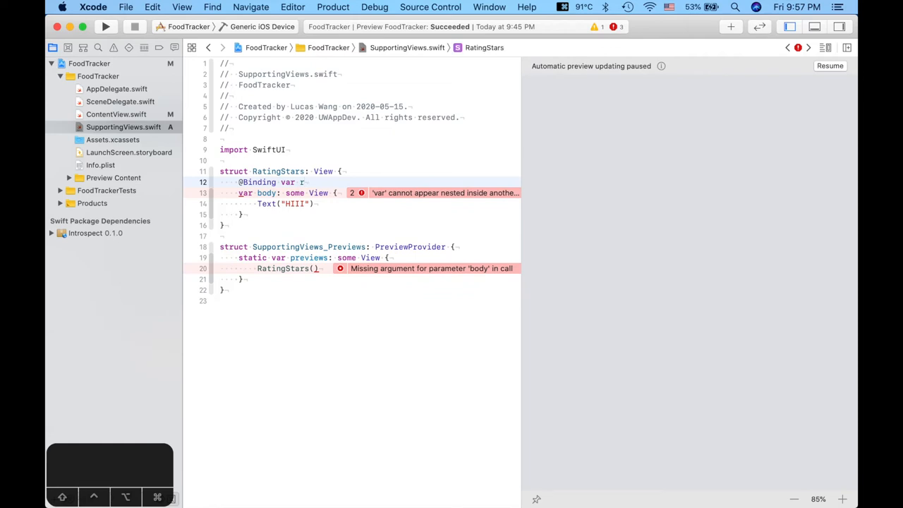
pyautogui.write('atingFor')
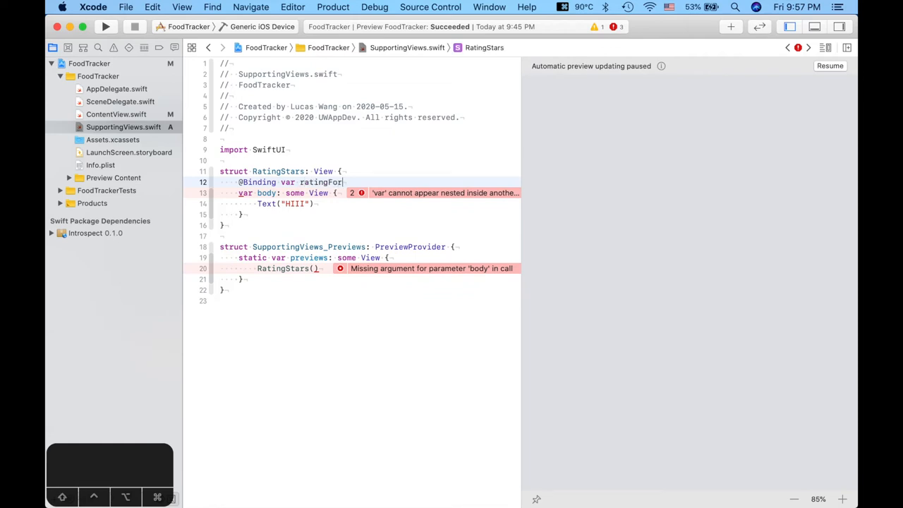
pyautogui.write('Stars:')
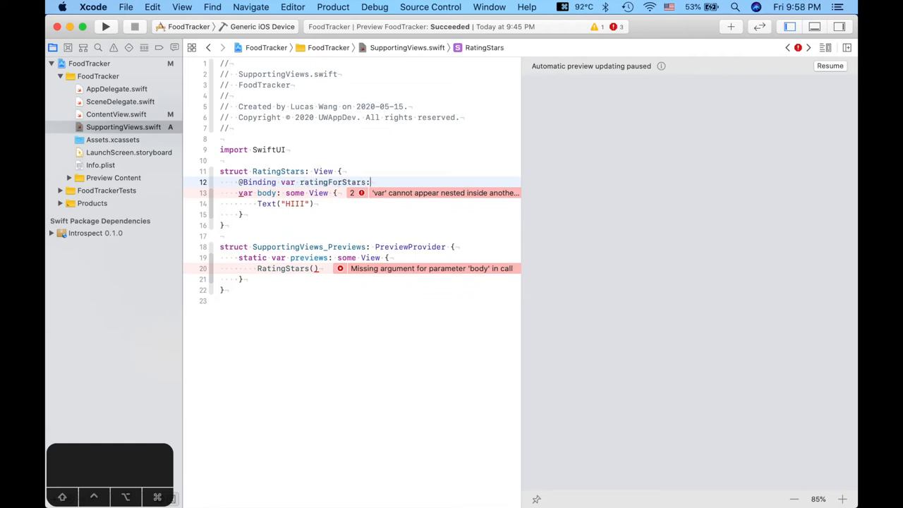
pyautogui.write('Int')
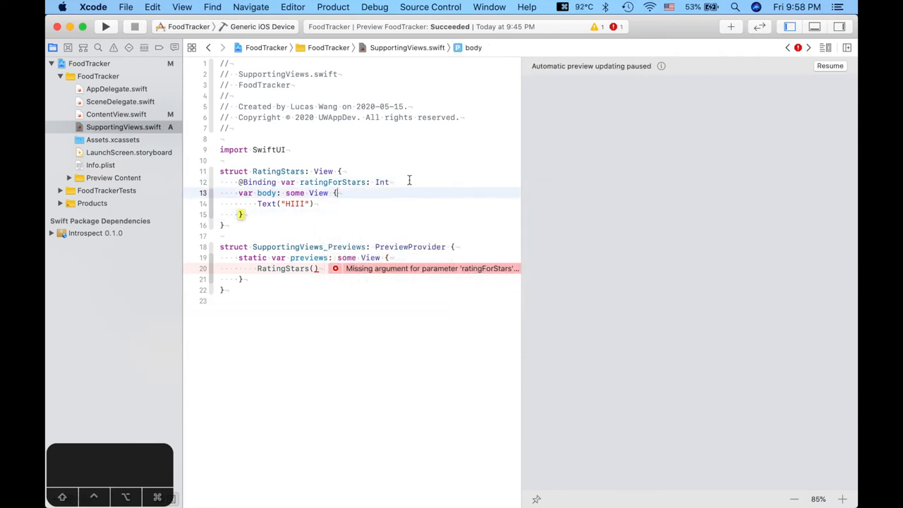
pyautogui.click(388, 182)
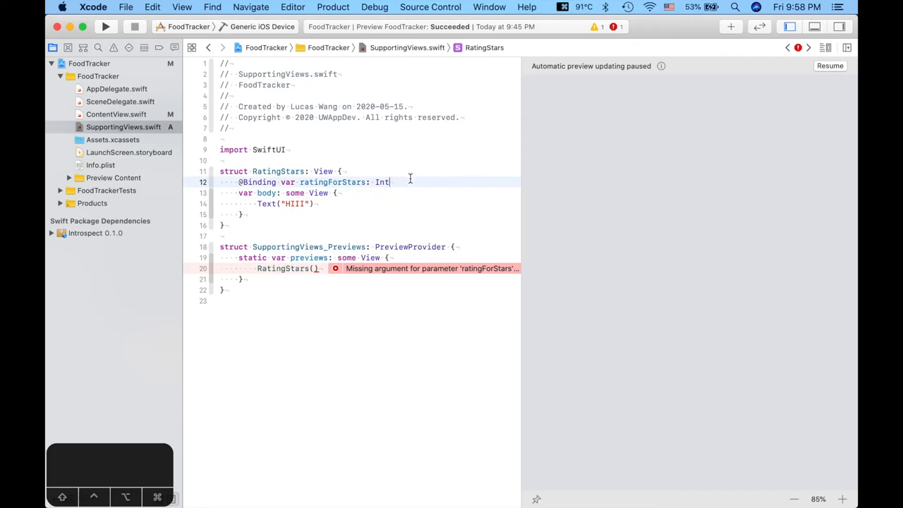
pyautogui.moveTo(347, 288)
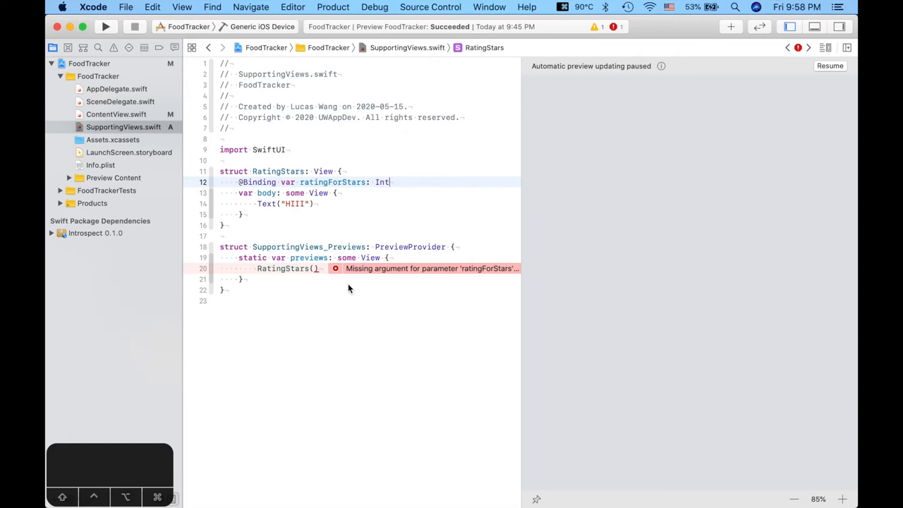
# - Fix the preview error by passing ratingForStars: .constant(4) to RatingStars
pyautogui.click(336, 268)
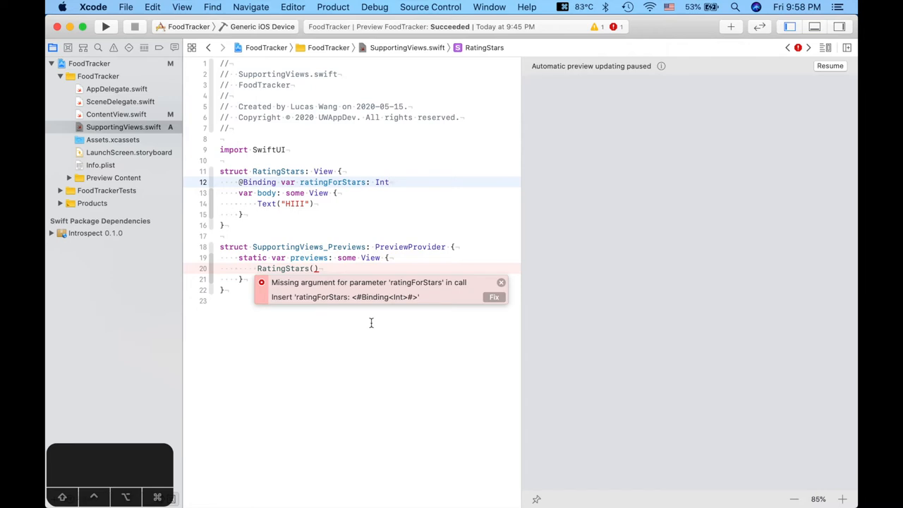
pyautogui.click(388, 182)
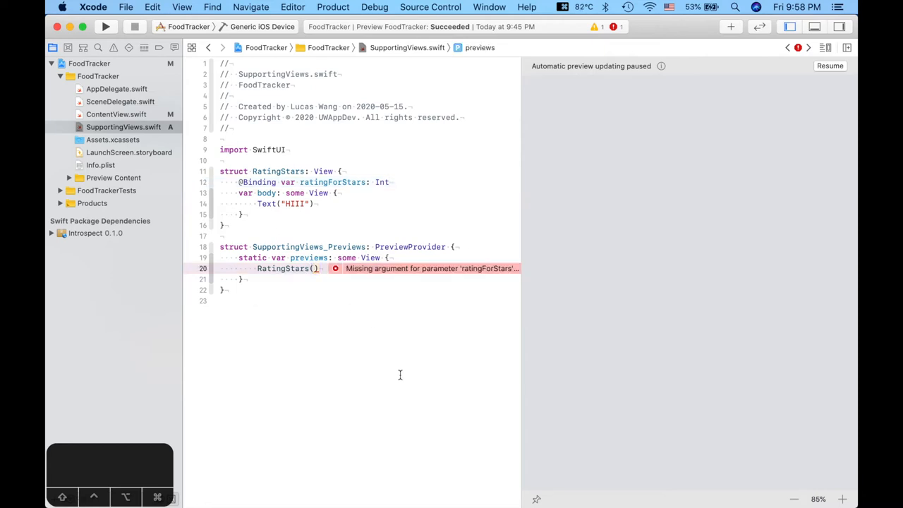
pyautogui.write('ratingForStars: Binding<Int>')
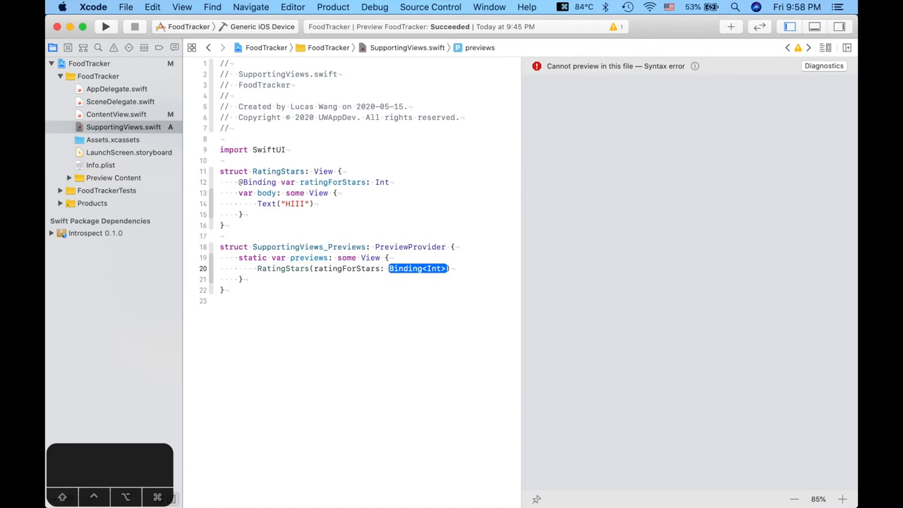
pyautogui.write('.constant(value:')
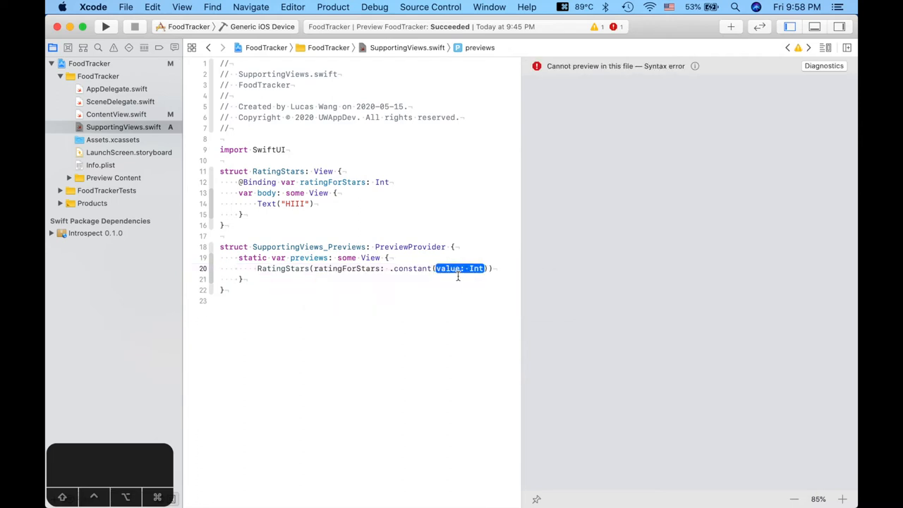
pyautogui.write('4')
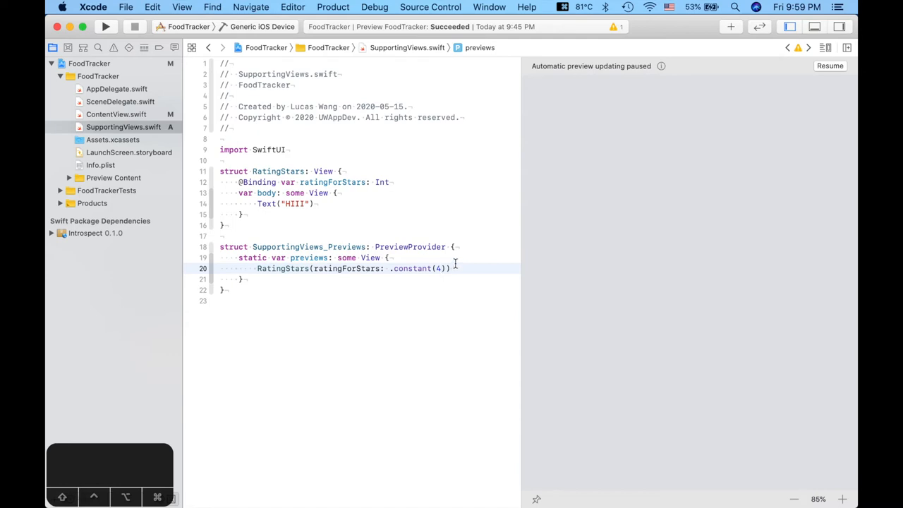
pyautogui.click(322, 203)
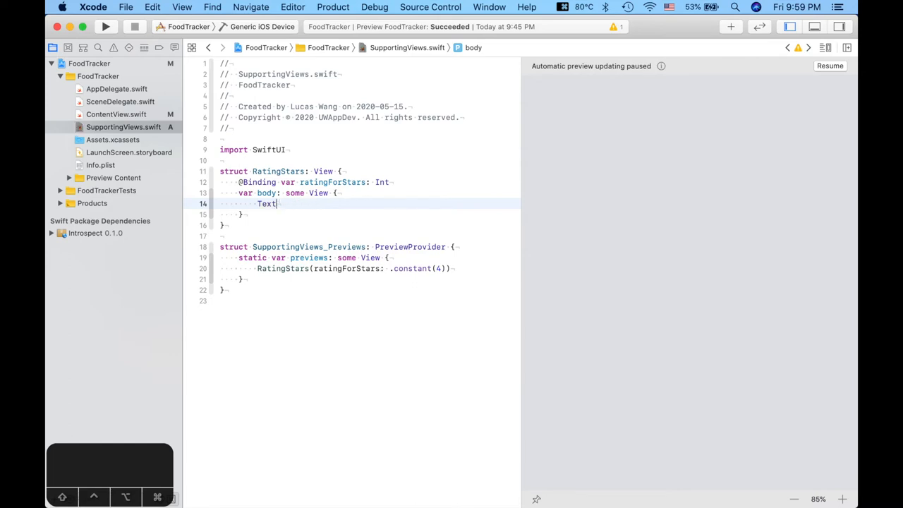
# - Swap the Text("HIII") line for Button(action: {}) { } with an expanded label closure
pyautogui.press('backspace')
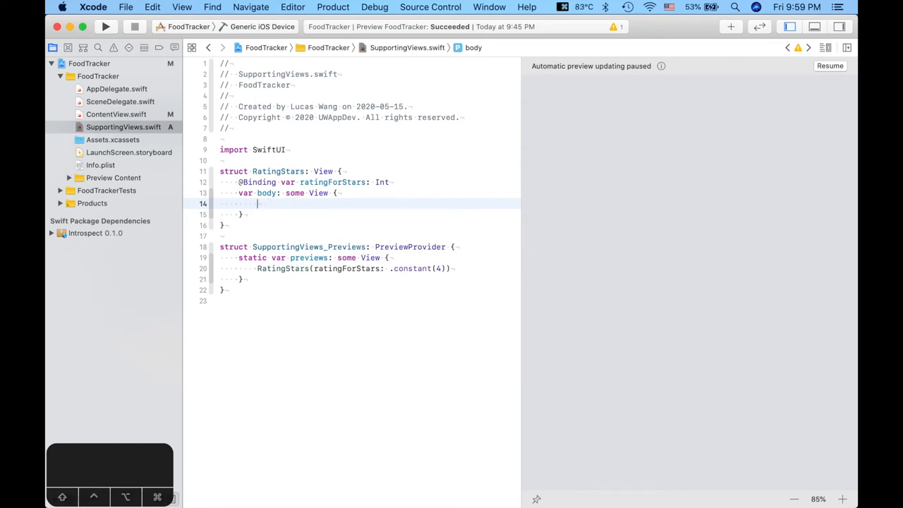
pyautogui.press('Backspace')
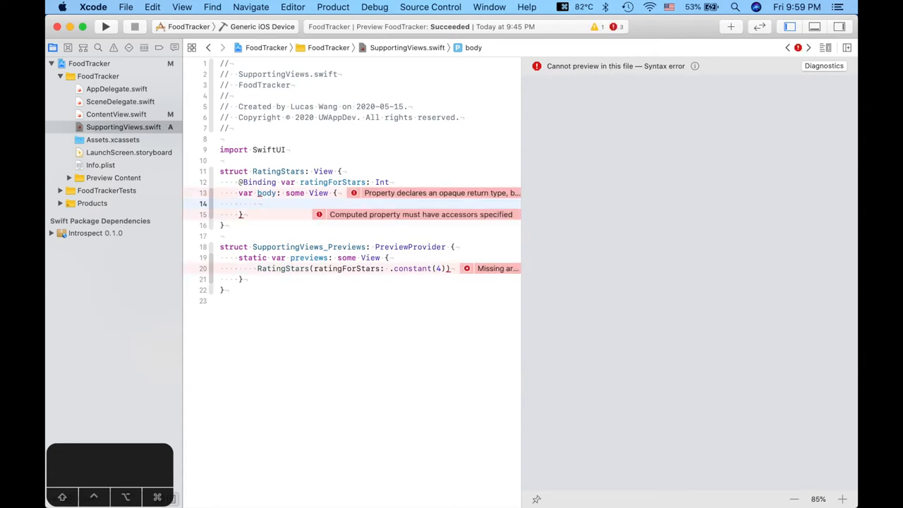
pyautogui.write('Button')
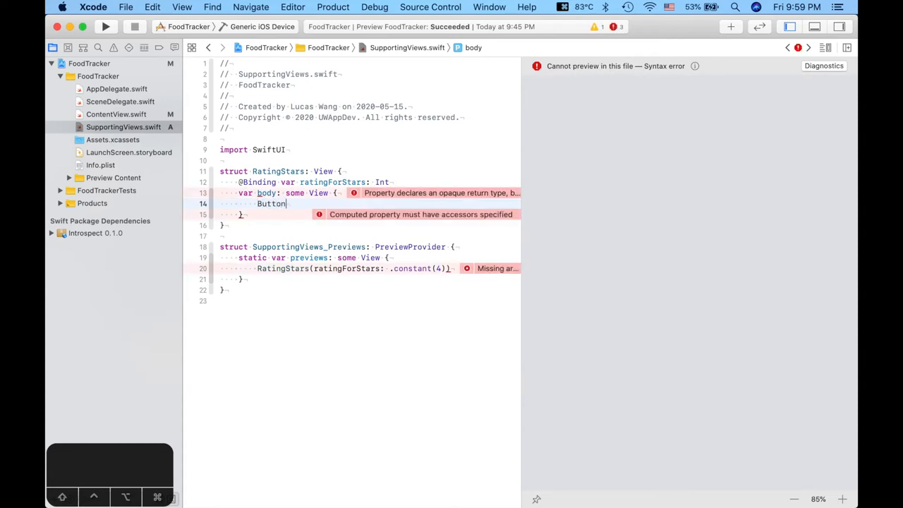
pyautogui.write('(action: P{')
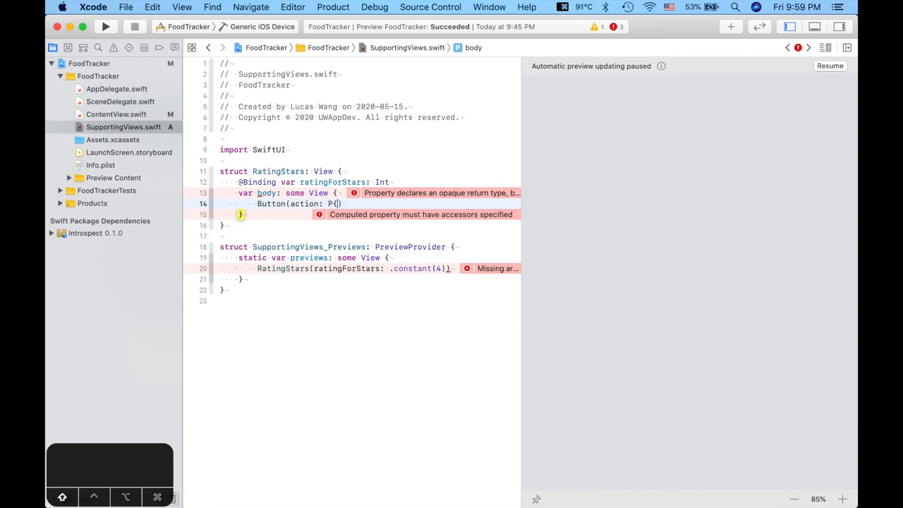
pyautogui.write('{} )')
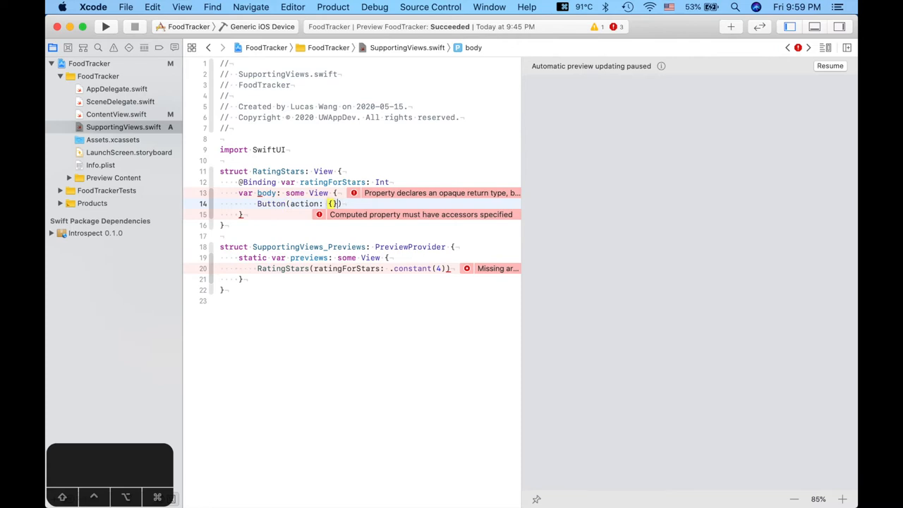
pyautogui.write('{')
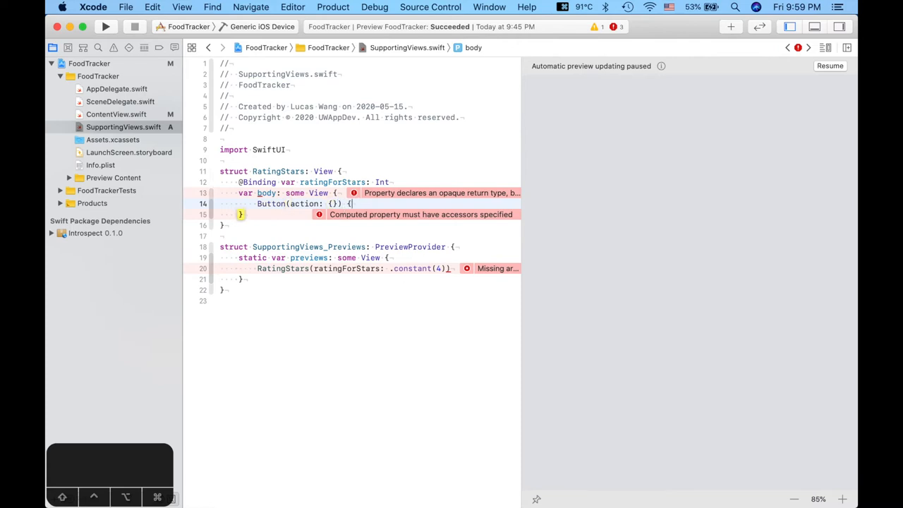
pyautogui.press('return')
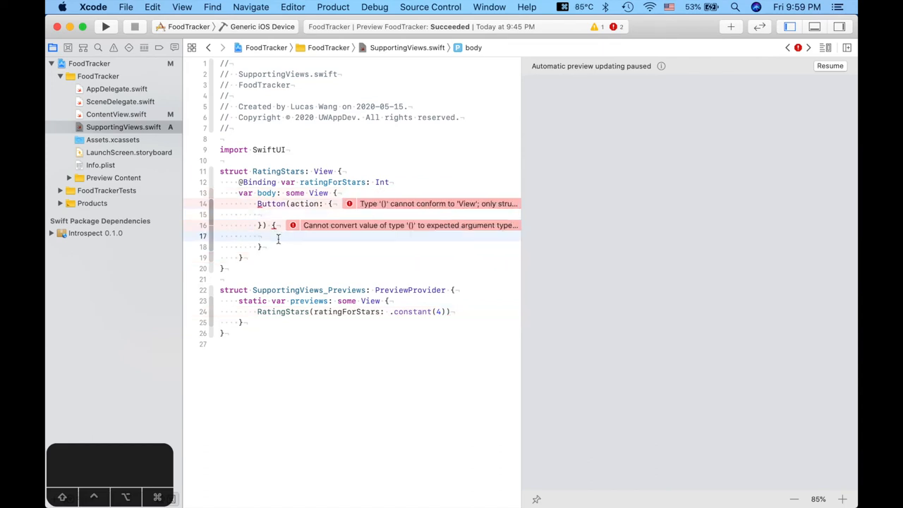
pyautogui.click(261, 236)
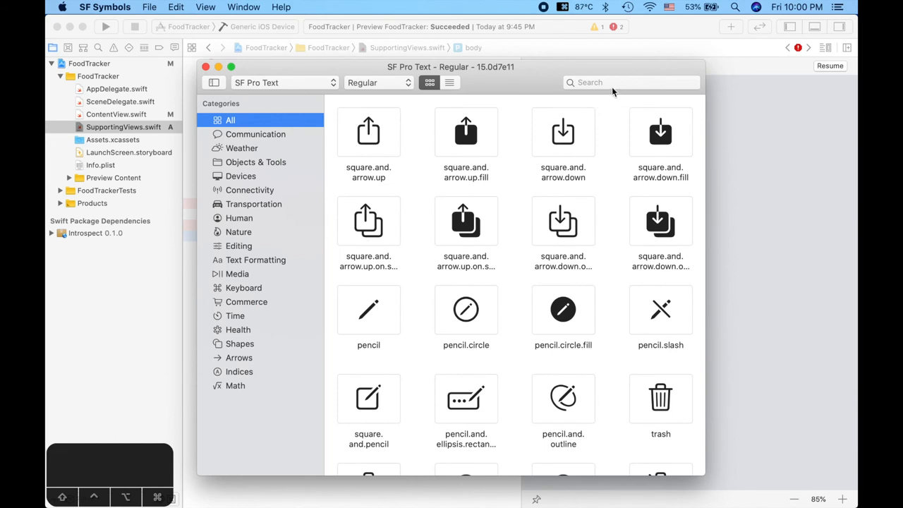
# - Search 'star' in SF Symbols and check the star and star.fill symbol names
pyautogui.write('st')
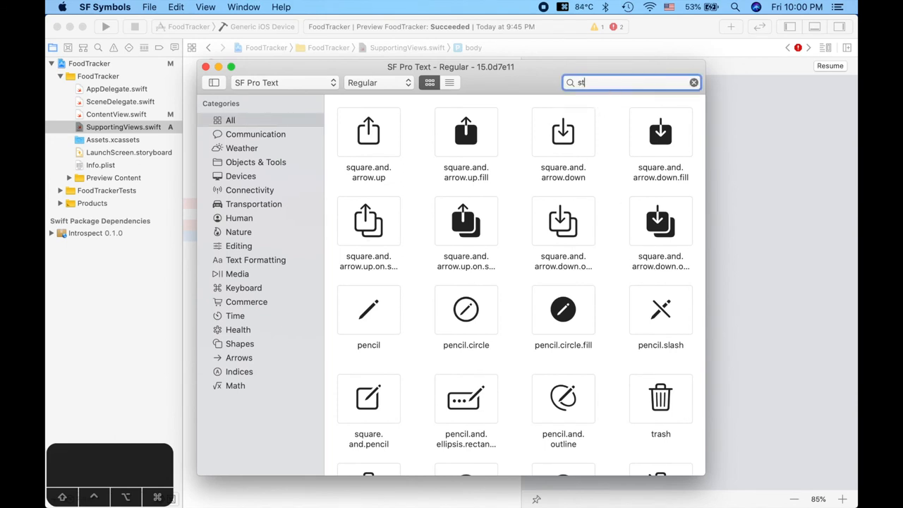
pyautogui.write('ar')
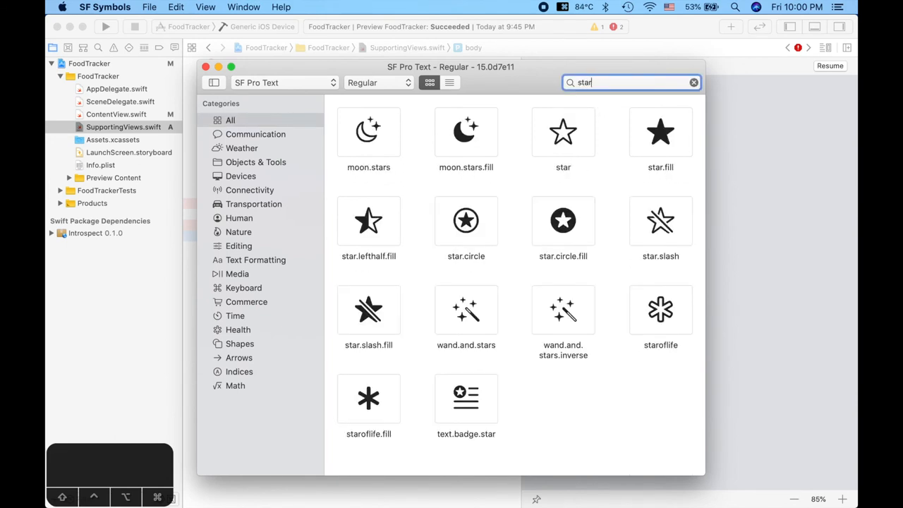
pyautogui.click(563, 132)
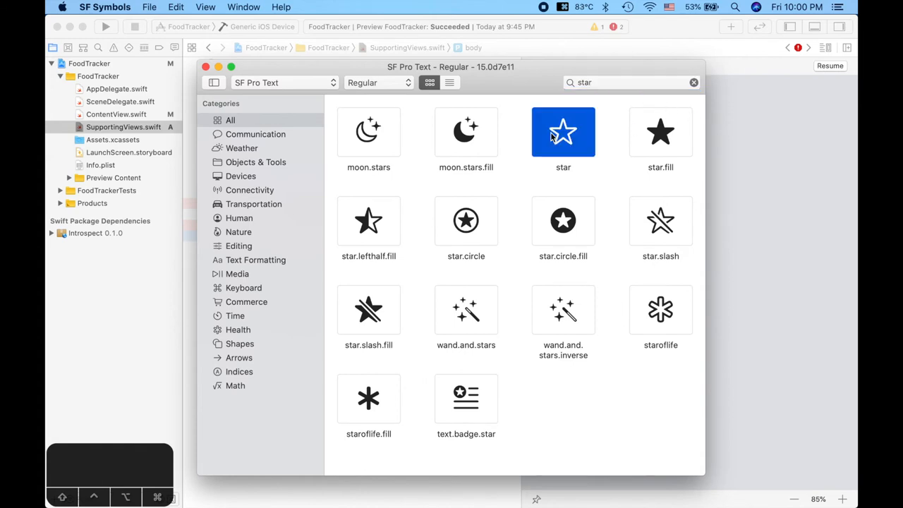
pyautogui.click(661, 131)
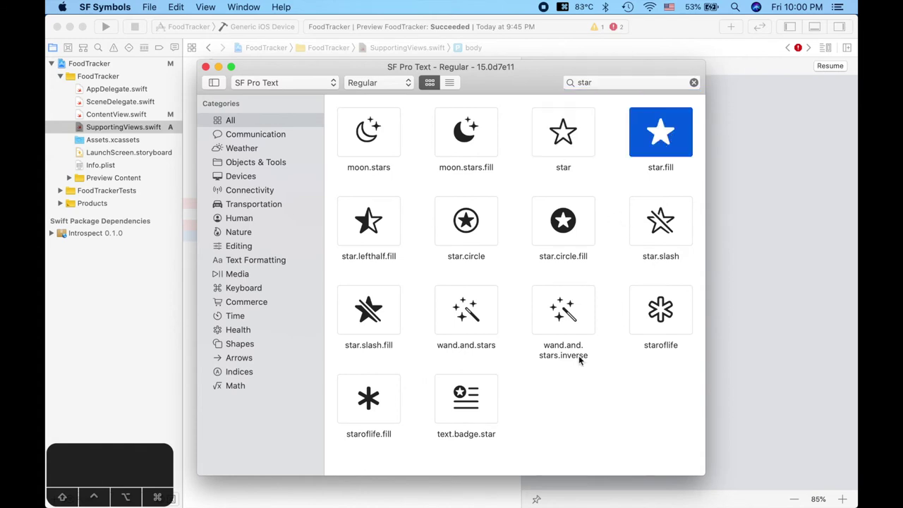
pyautogui.moveTo(605, 439)
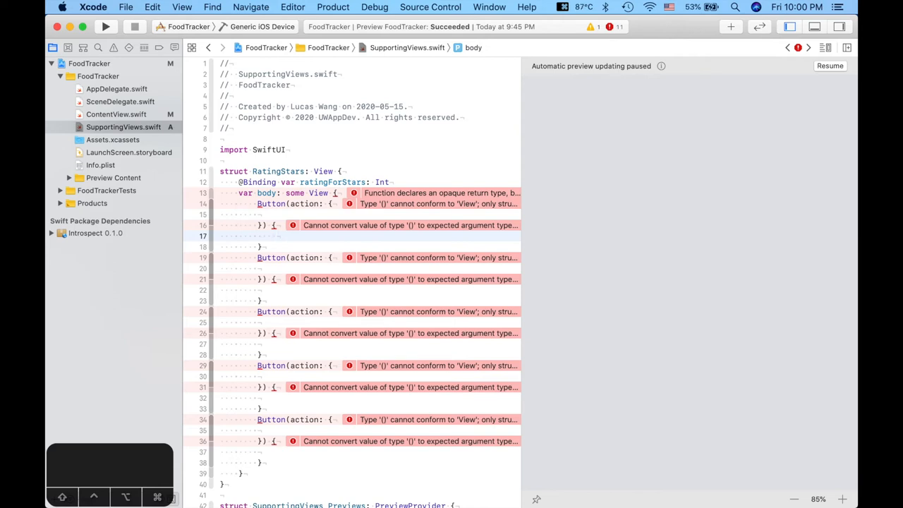
# - Enlarge the code editor to read the type errors beside the five empty Button blocks
pyautogui.click(276, 235)
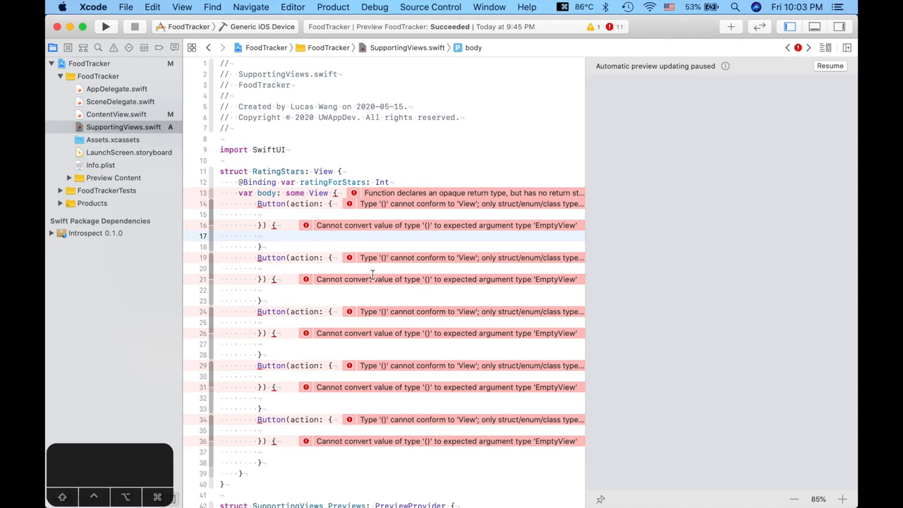
pyautogui.scroll(-3)
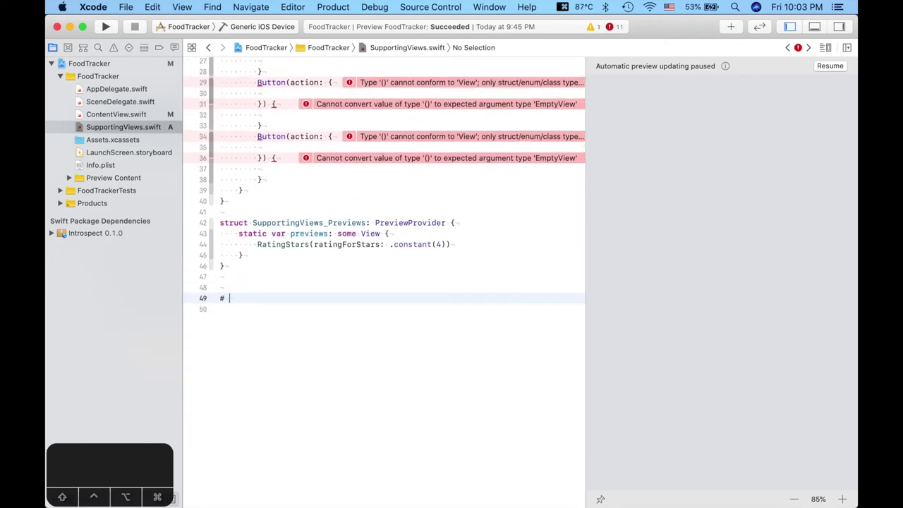
pyautogui.write('//')
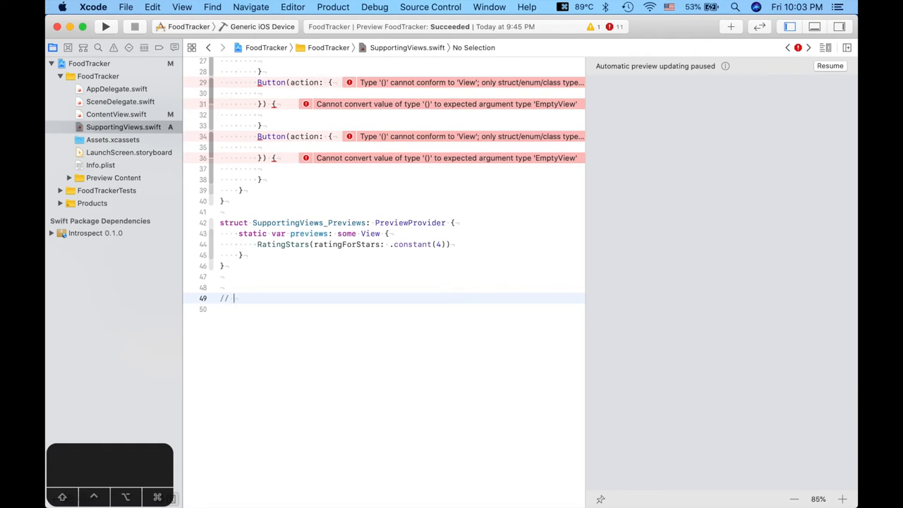
pyautogui.write('(state')
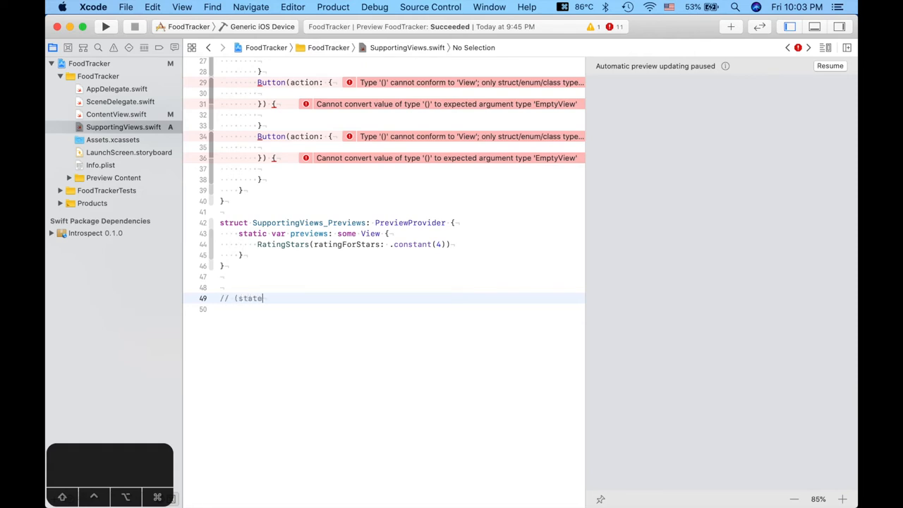
pyautogui.press('Backspace')
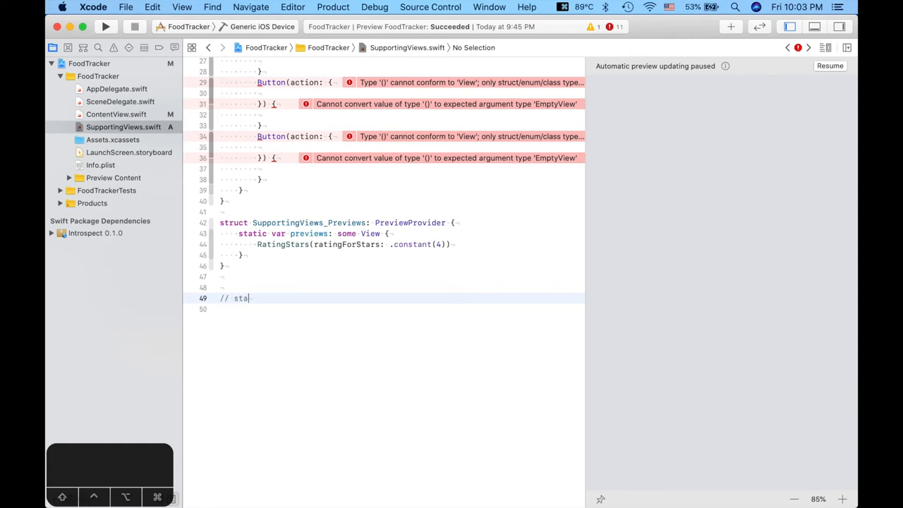
pyautogui.write('tement ?')
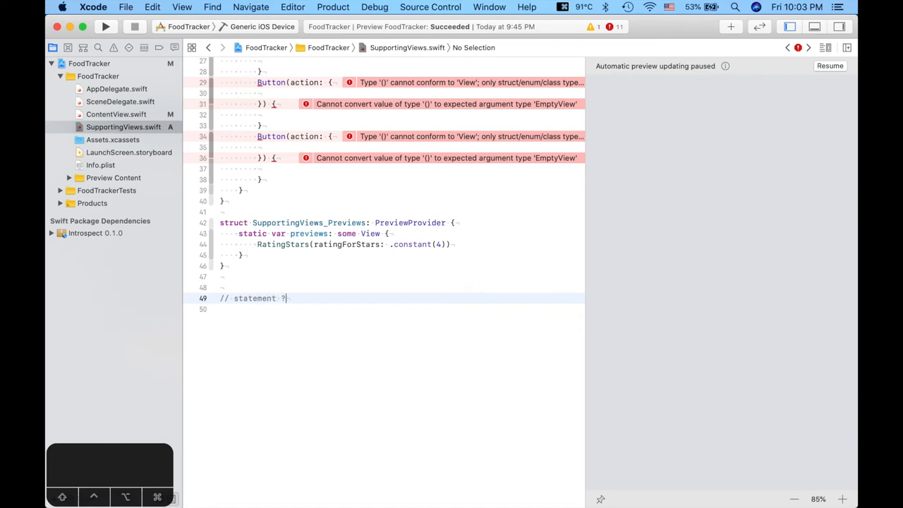
pyautogui.write('a')
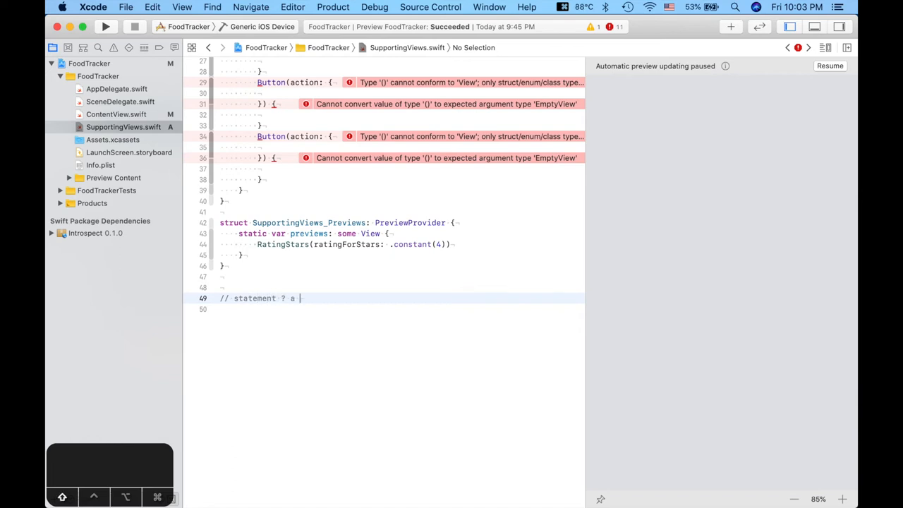
pyautogui.write(': b')
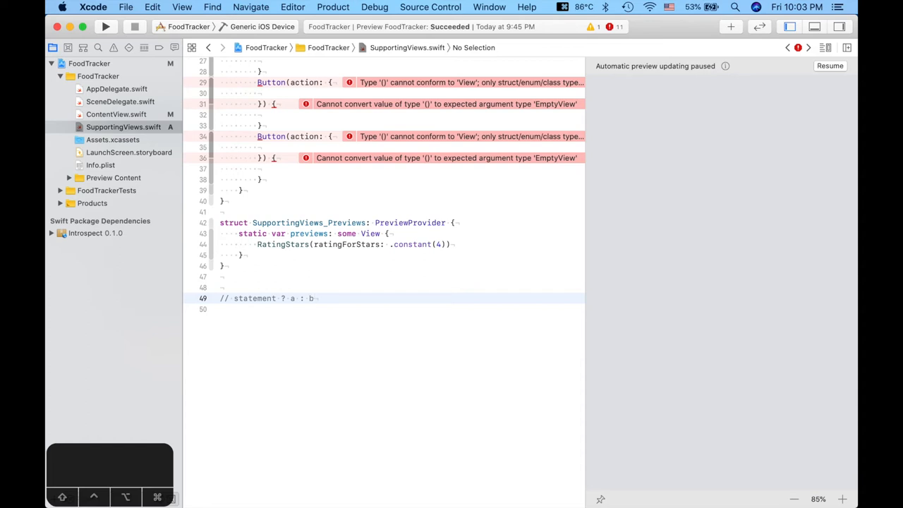
pyautogui.click(313, 297)
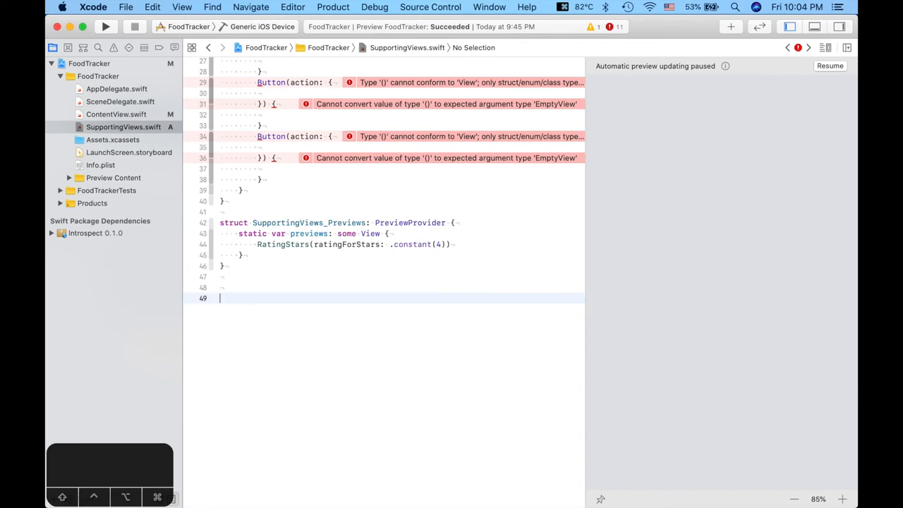
pyautogui.scroll(3)
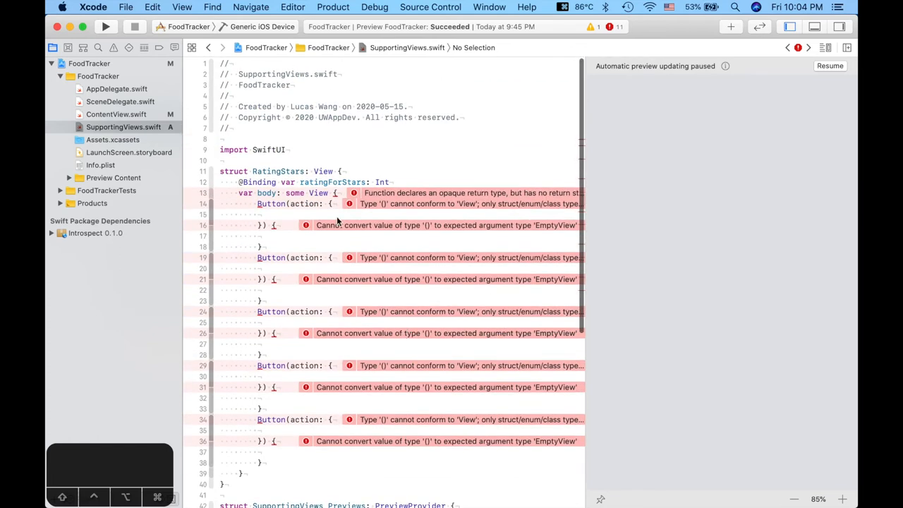
# - Write Image(systemName: ((1...5).contains(ratingForStars)) ? "star.fill" : "star") as the first button's label
pyautogui.click(307, 236)
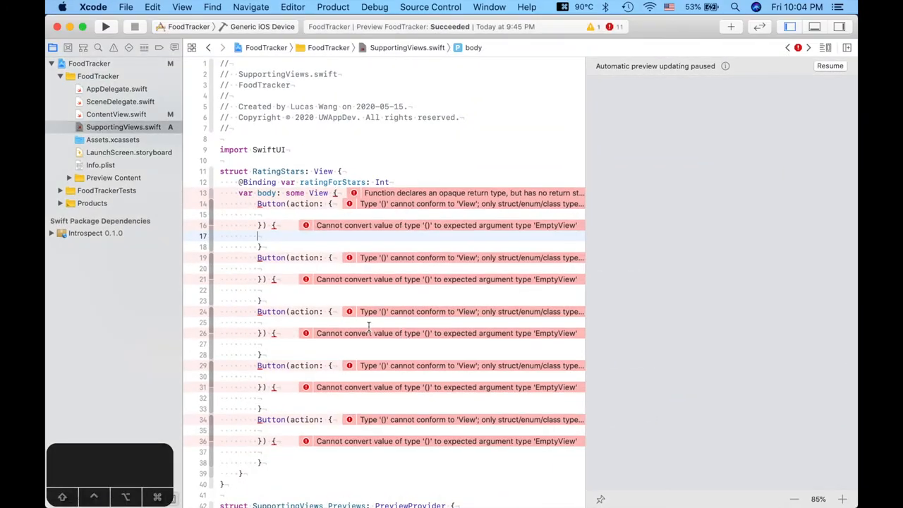
pyautogui.write('Image(systemName: ( ? :')
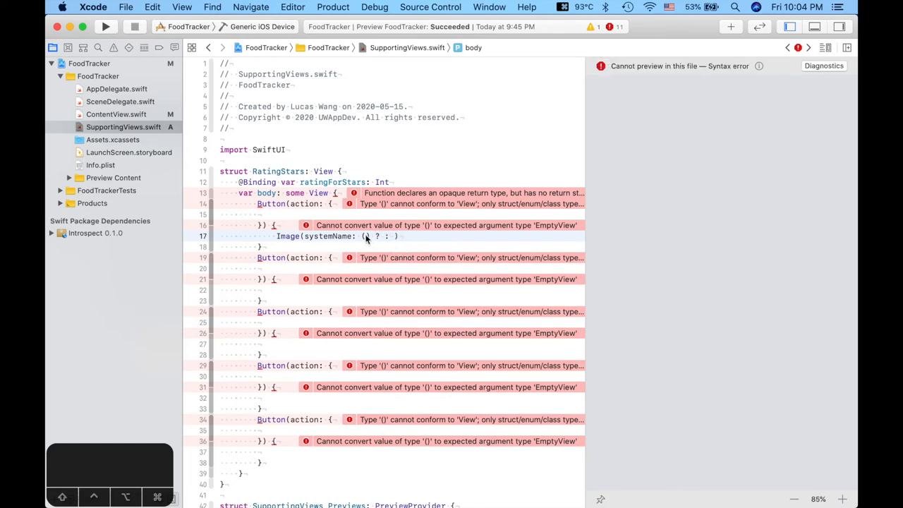
pyautogui.write('()')
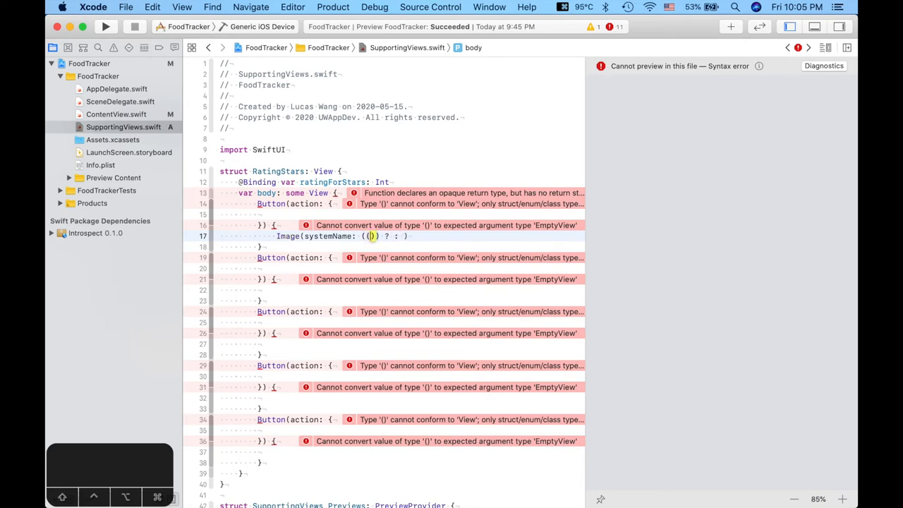
pyautogui.write('1...5')
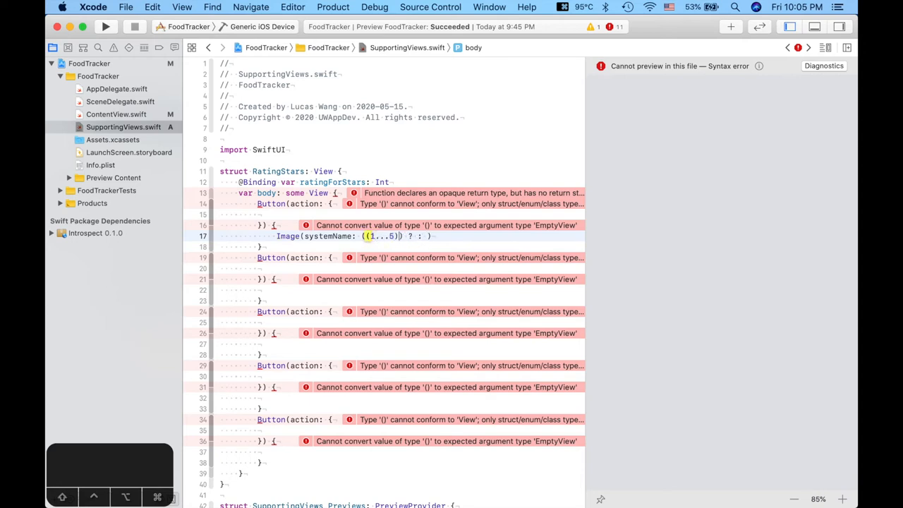
pyautogui.write('contains(')
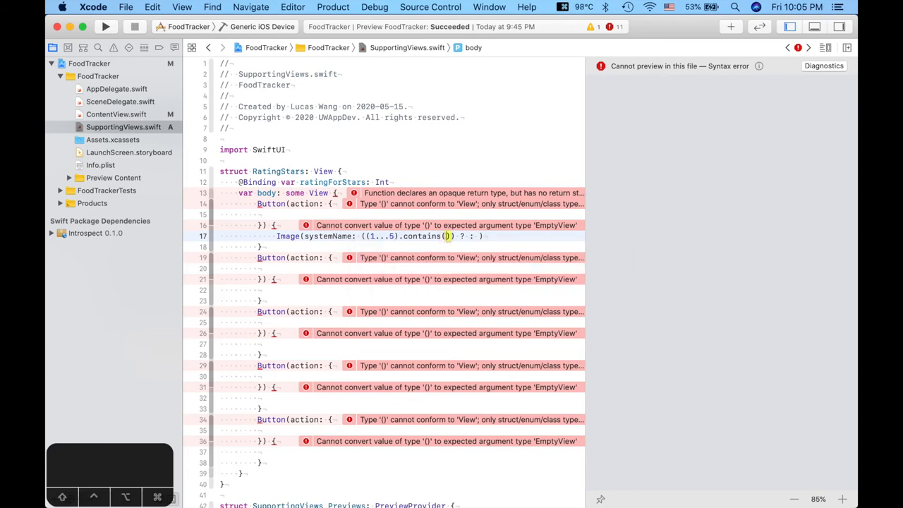
pyautogui.write('ratingForStars)')
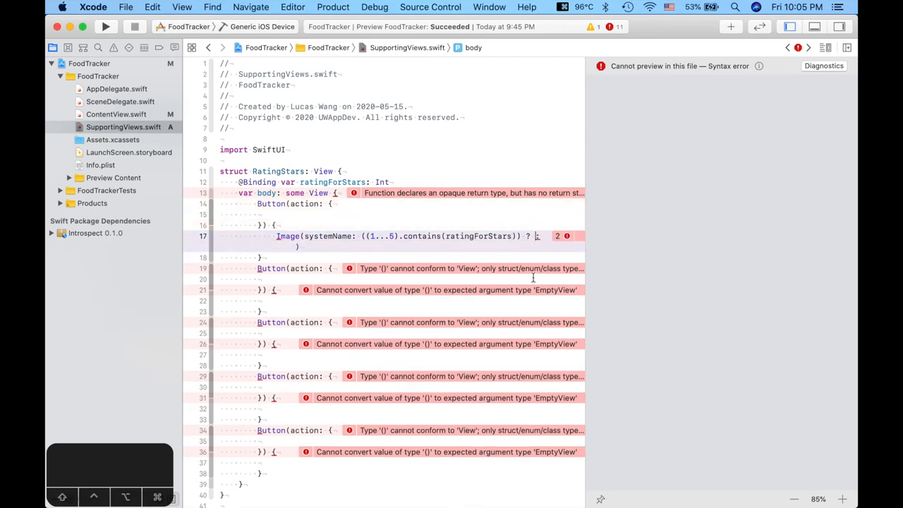
pyautogui.write('""')
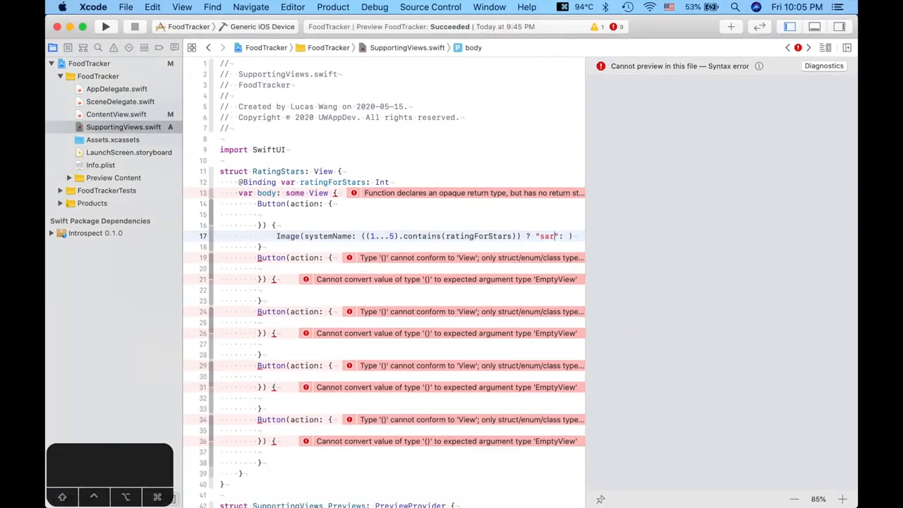
pyautogui.write('star.fill')
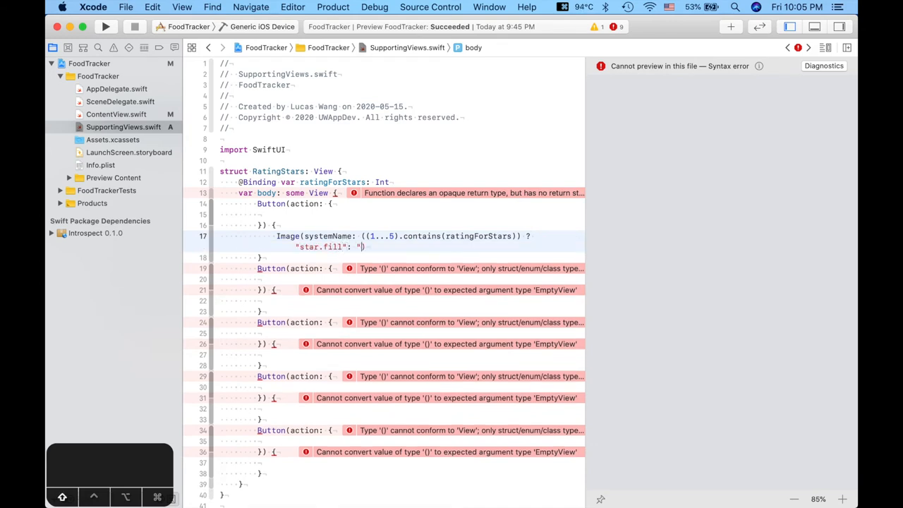
pyautogui.write('star')
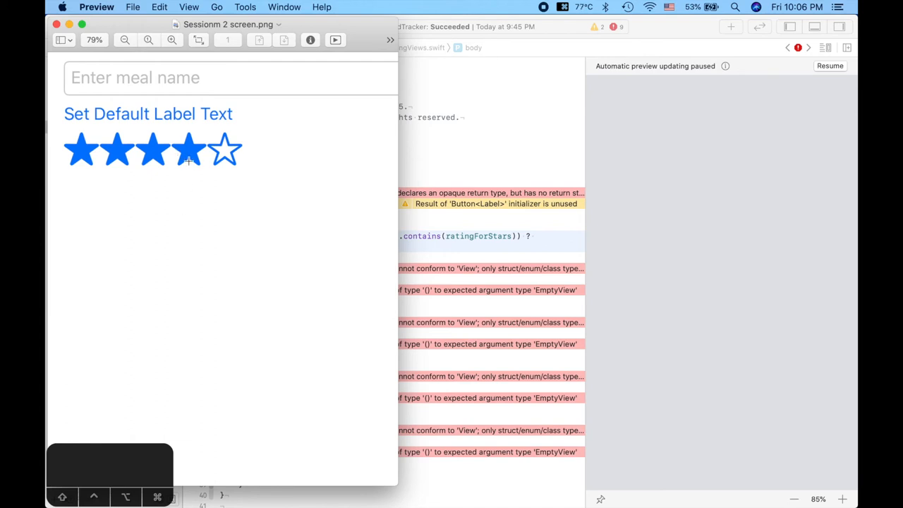
pyautogui.moveTo(188, 151)
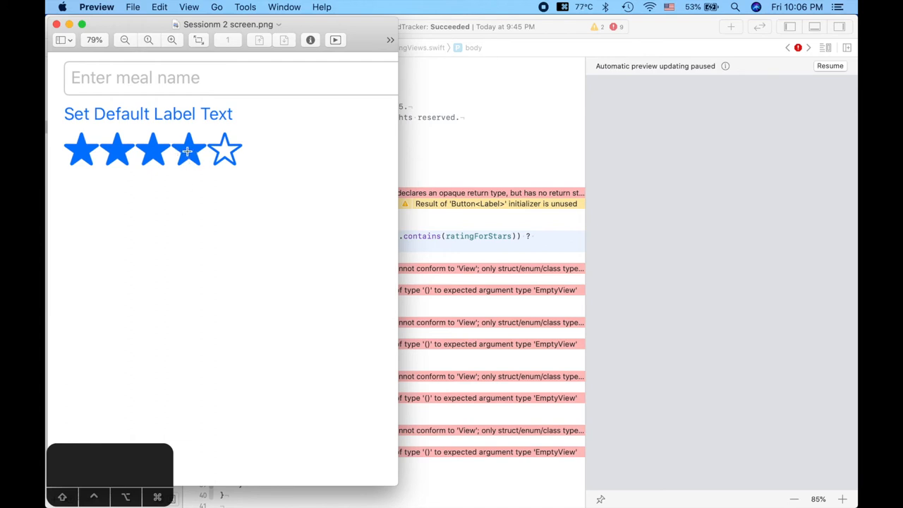
# - Show the reference screenshot with four filled stars and one outlined star in Preview
pyautogui.click(189, 149)
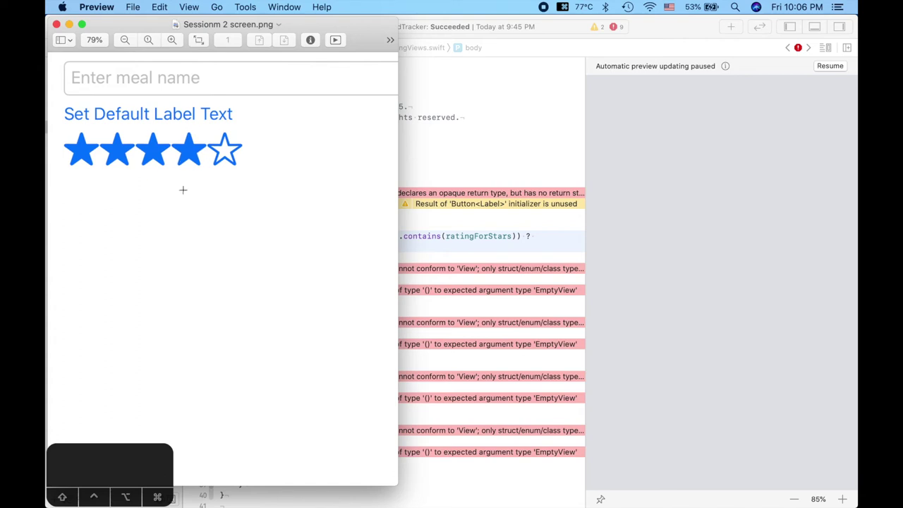
pyautogui.moveTo(189, 198)
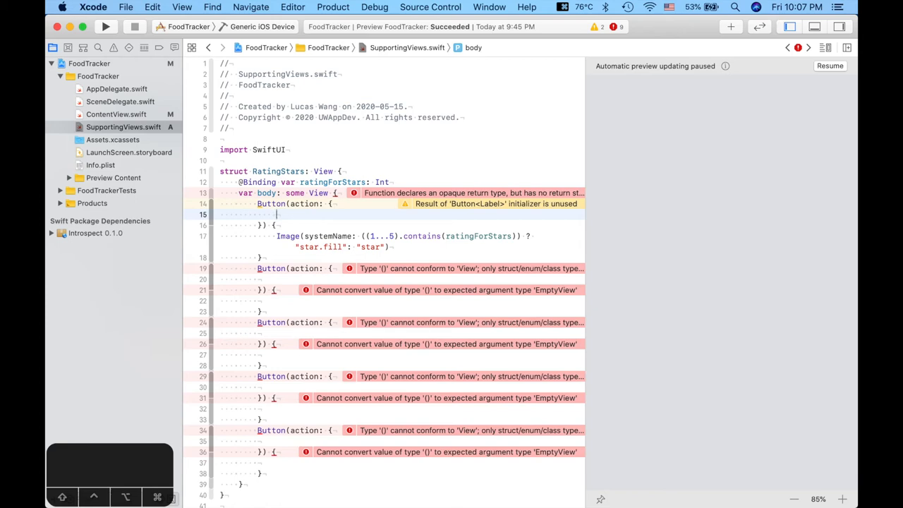
# - Write self.ratingForStars = (self.ratingForStars == 1) ? 0 : 1 in the first Button's action
pyautogui.write('self.rea')
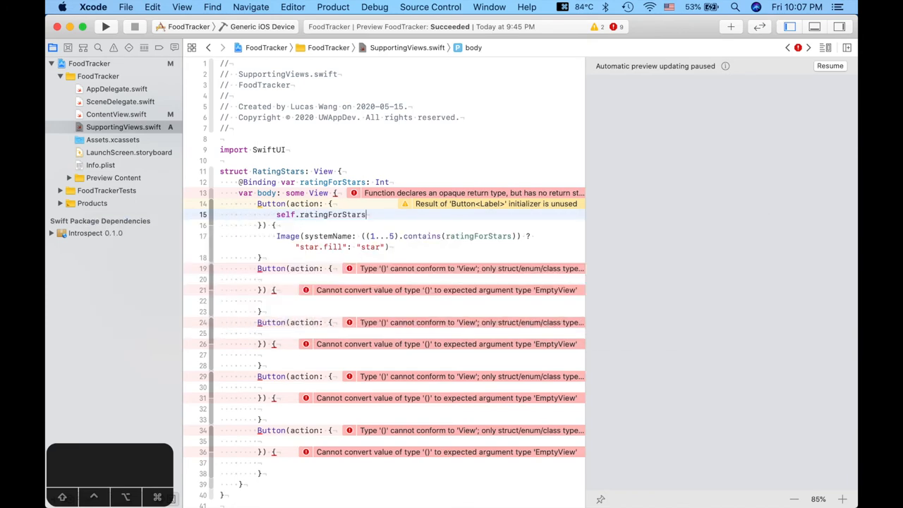
pyautogui.write('=')
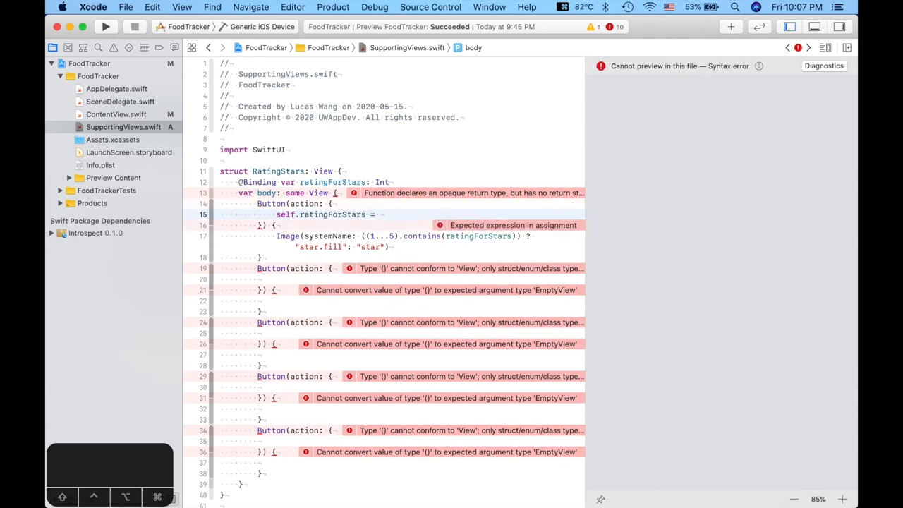
pyautogui.click(381, 215)
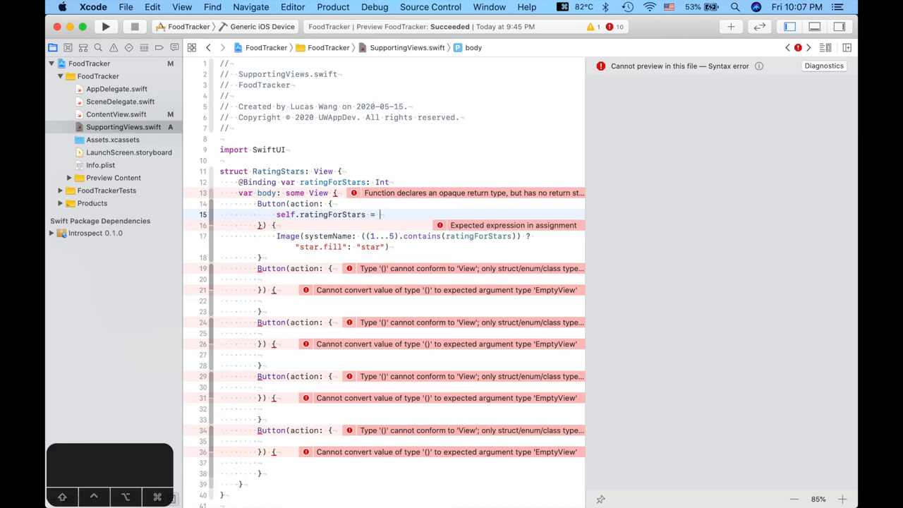
pyautogui.write('(')
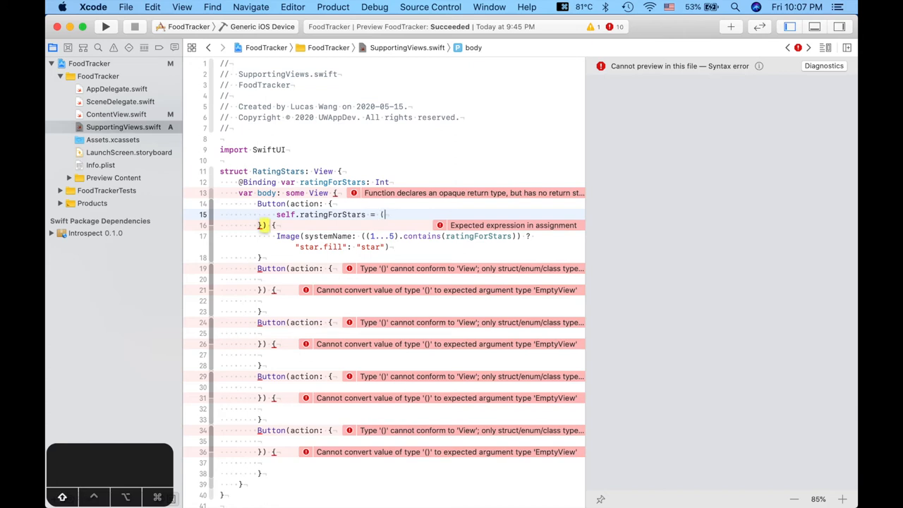
pyautogui.write('ra')
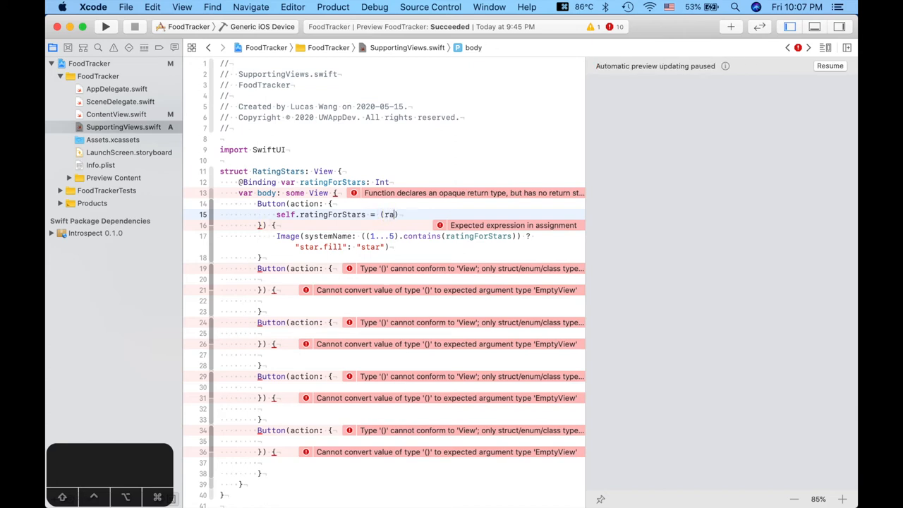
pyautogui.write('self')
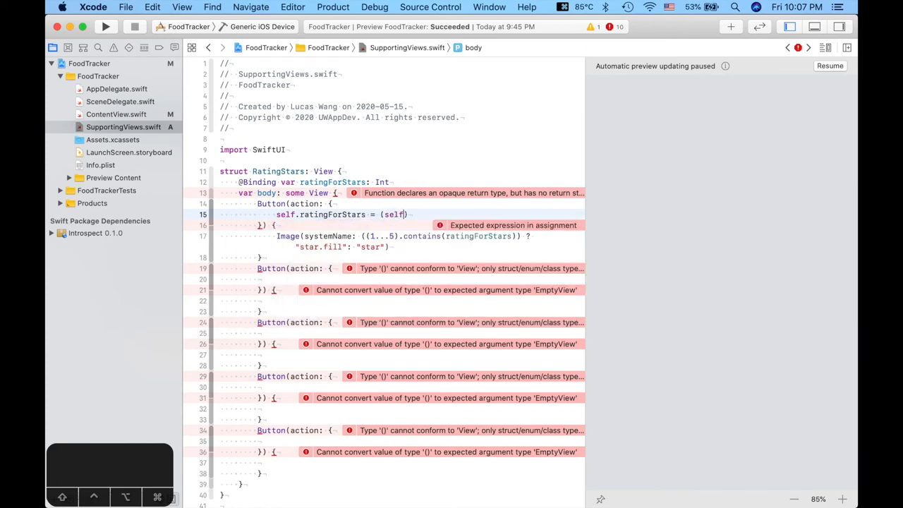
pyautogui.write('ratingForStars ==')
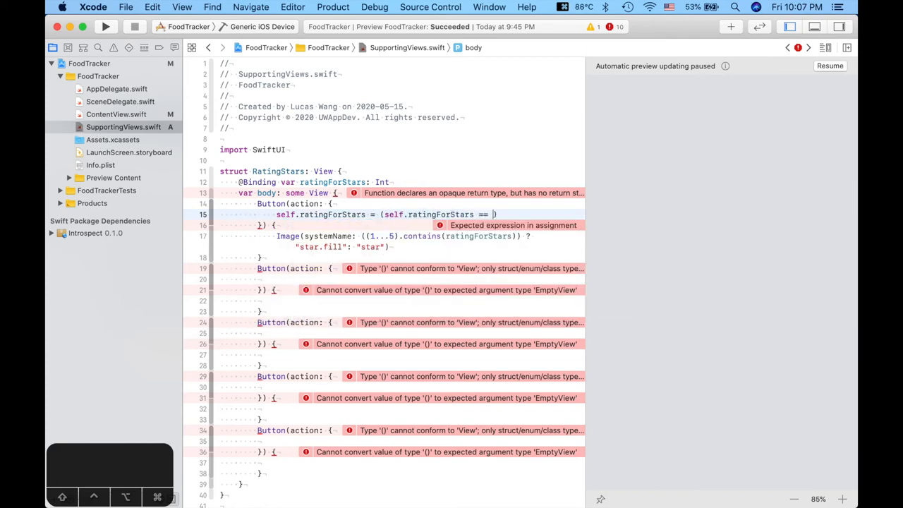
pyautogui.write('1) ? :')
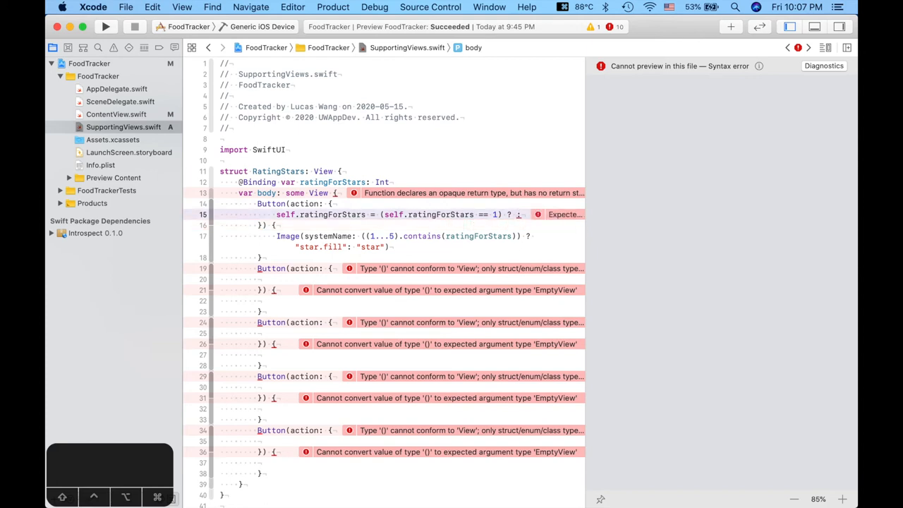
pyautogui.write('0')
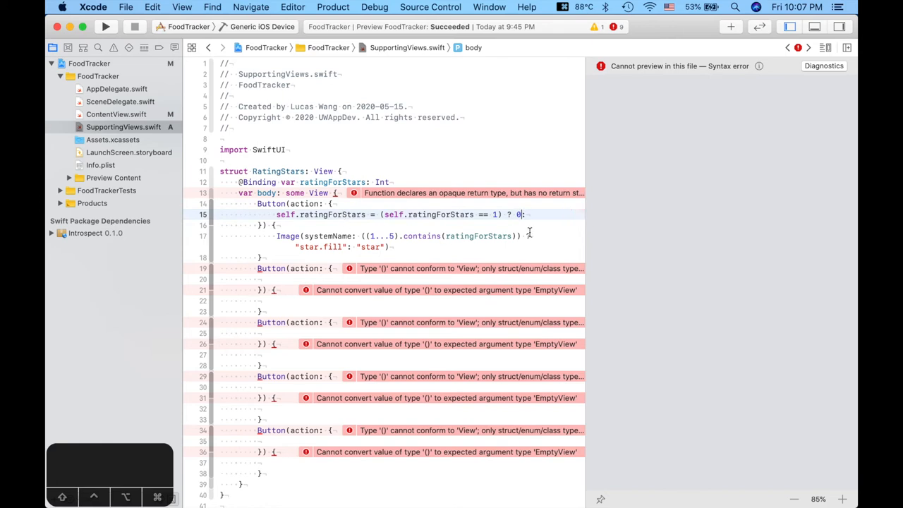
pyautogui.write(':')
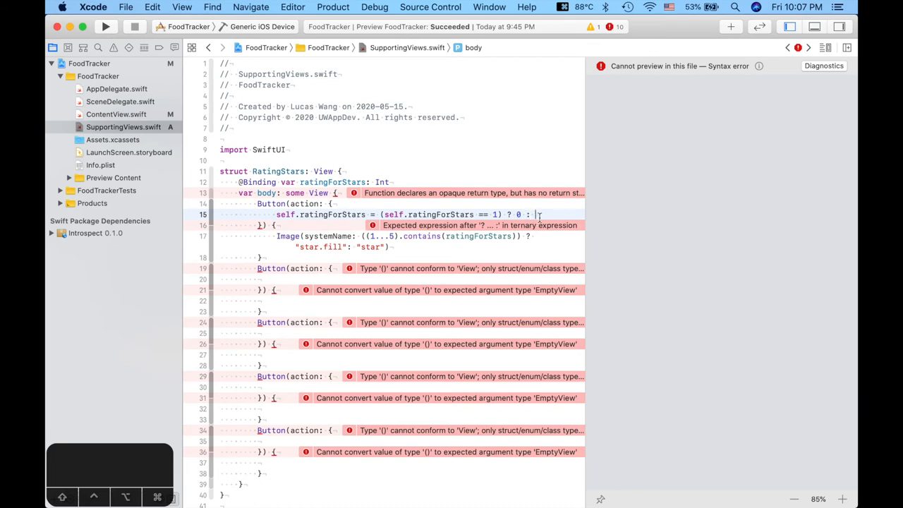
pyautogui.moveTo(556, 237)
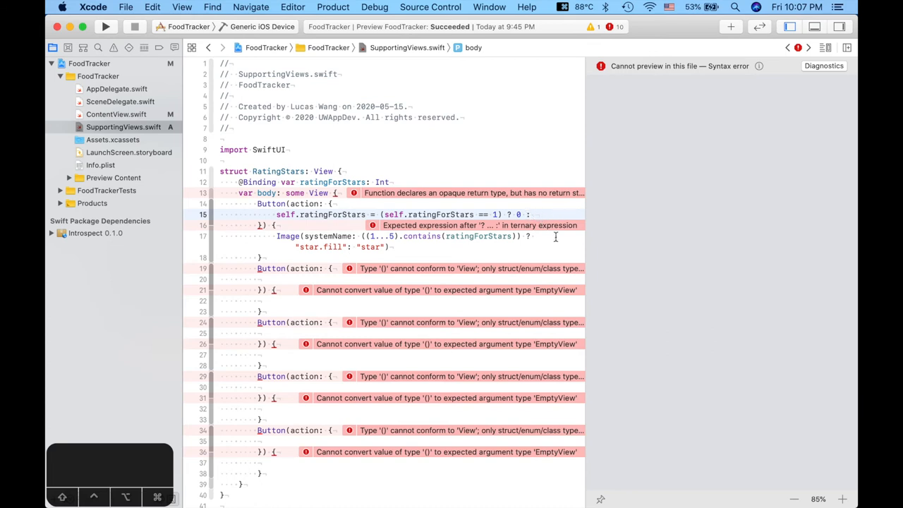
pyautogui.write('1')
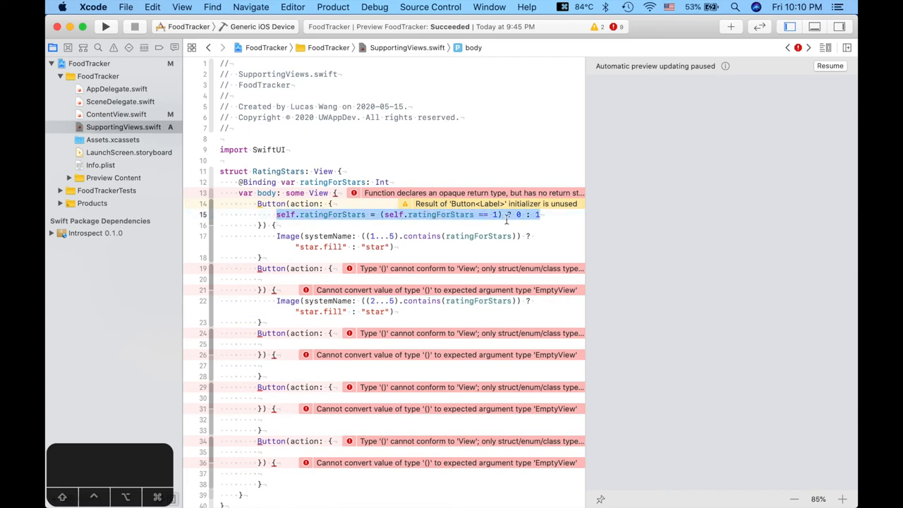
# - Copy the toggle line and star Image into buttons 2–5, adjusting values and ranges up to == 5
pyautogui.click(276, 279)
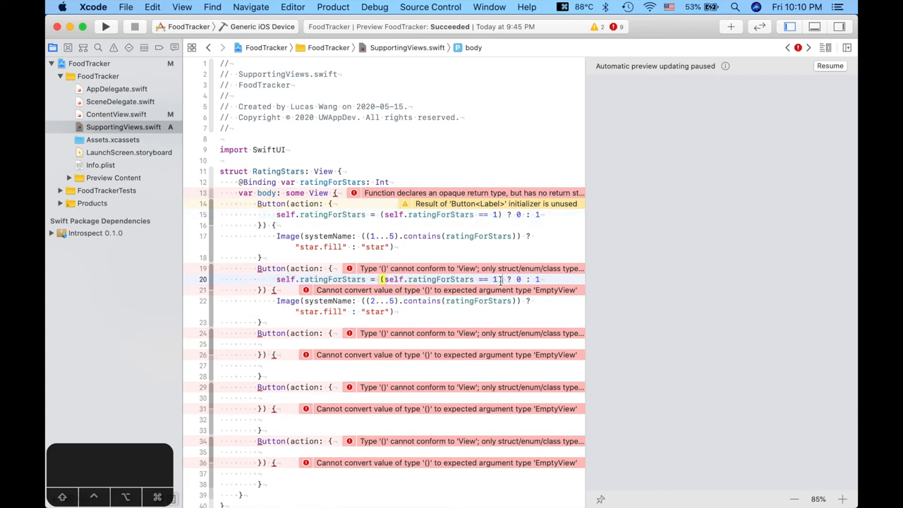
pyautogui.write('2')
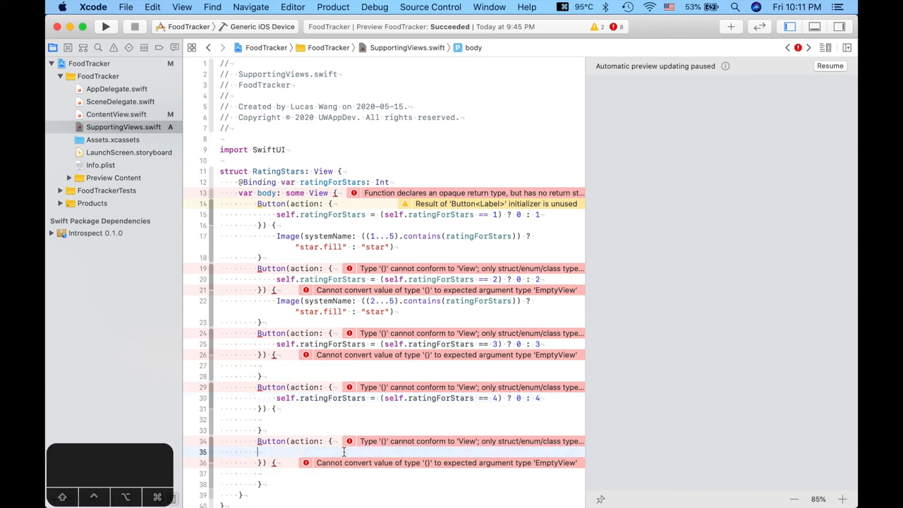
pyautogui.write('self.ratingForStars = (self.ratingForStars == 1) ? 0 : 1')
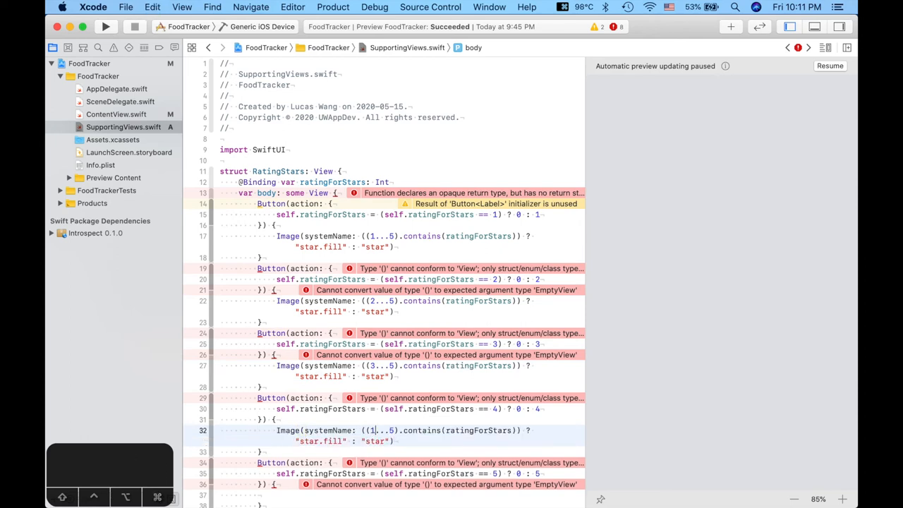
pyautogui.scroll(-3)
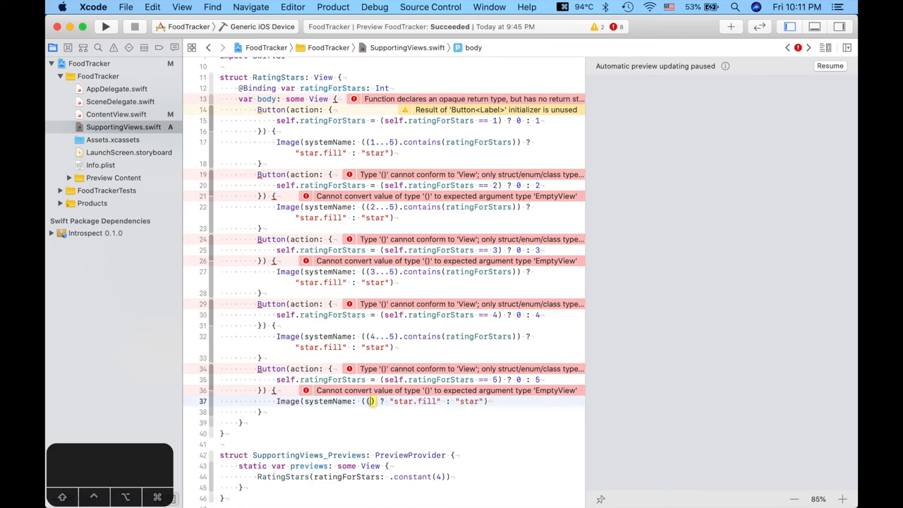
pyautogui.write('ratingForStars ==')
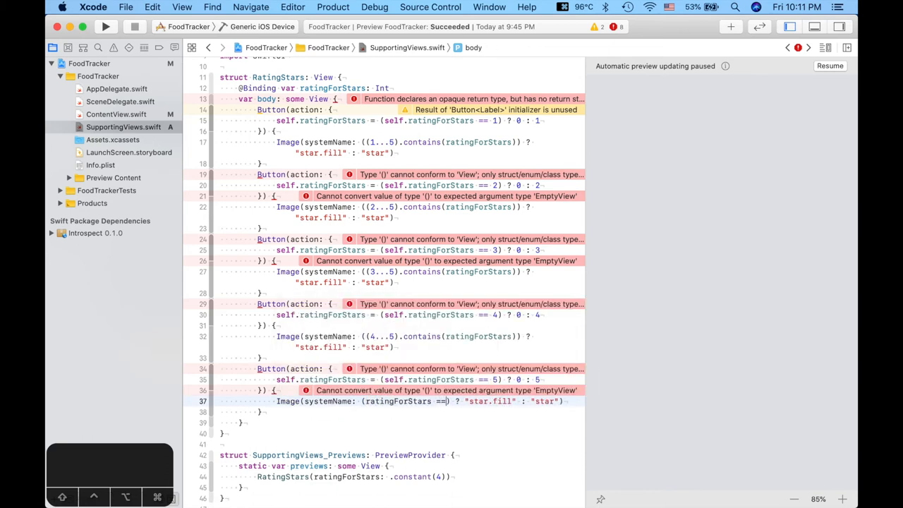
pyautogui.write('5')
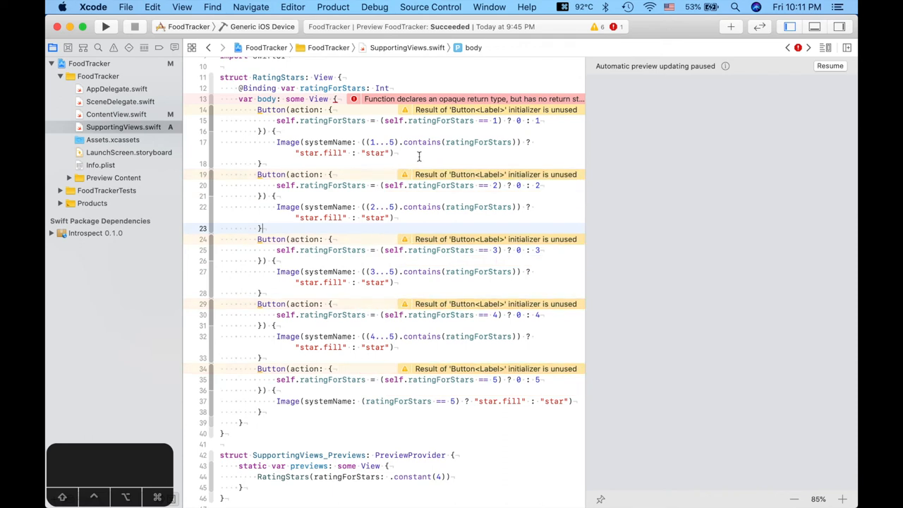
pyautogui.moveTo(360, 169)
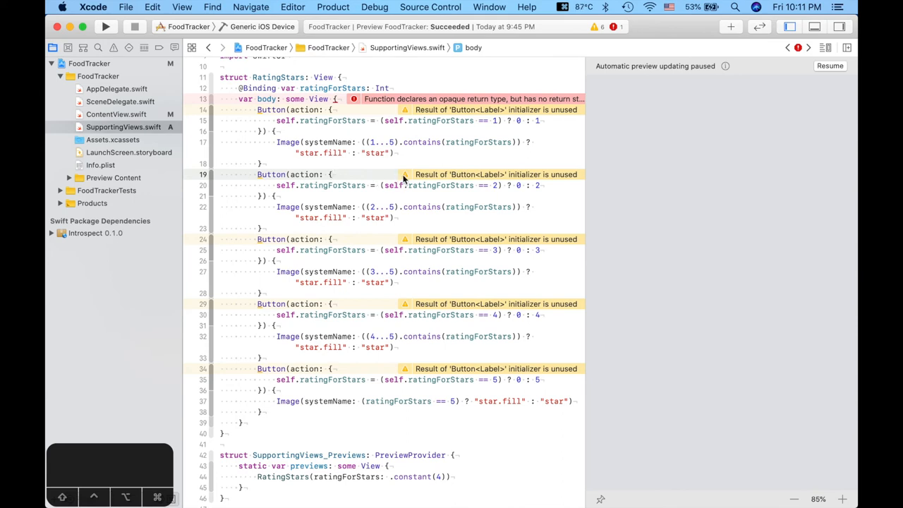
# - Wrap the buttons in HStack(alignment: .center, spacing: 5)
pyautogui.click(354, 99)
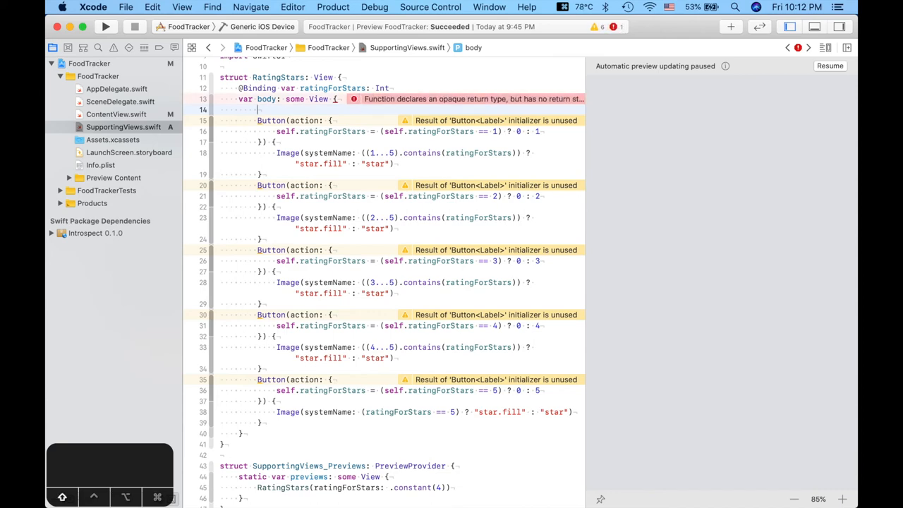
pyautogui.write('HStack() {')
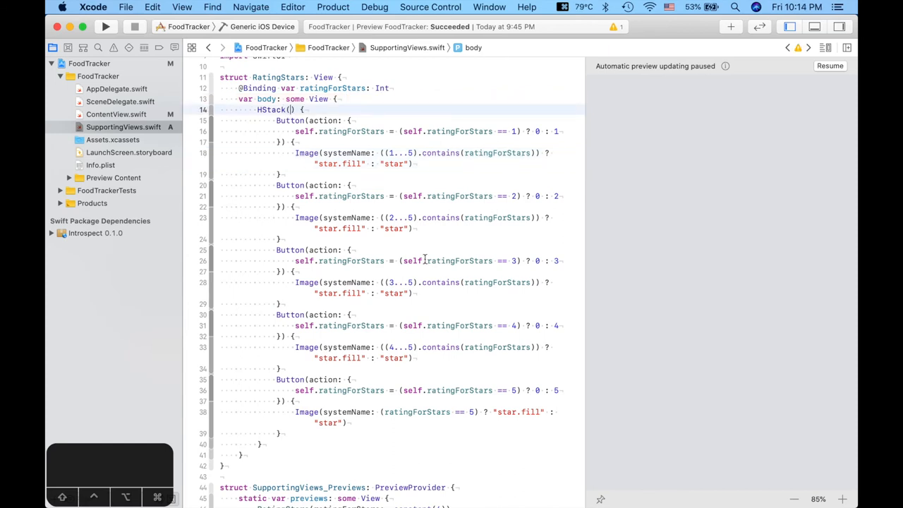
pyautogui.write('alignment: ., spacing: CGFloat?, content: () -> _')
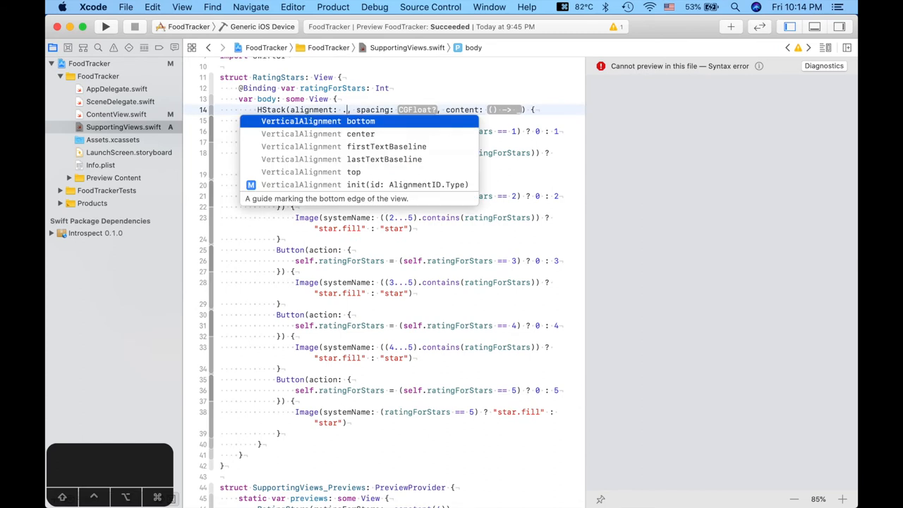
pyautogui.moveTo(359, 146)
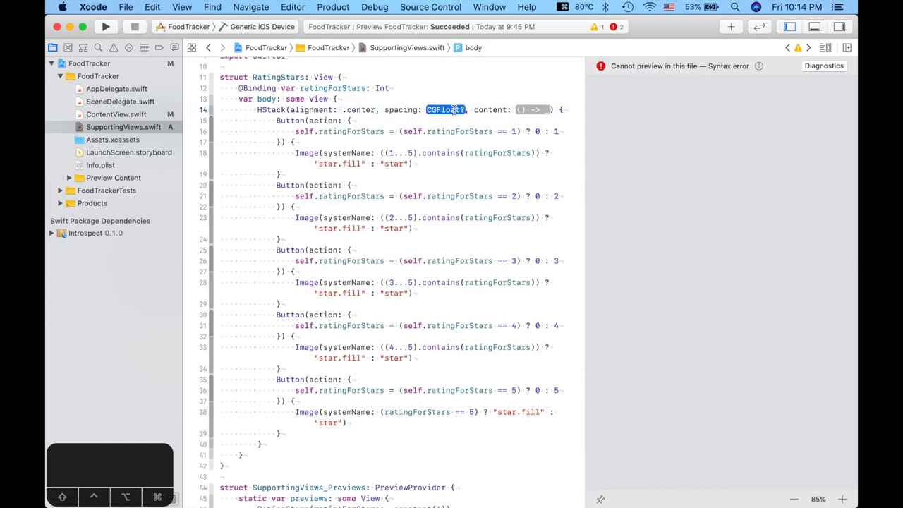
pyautogui.write('5')
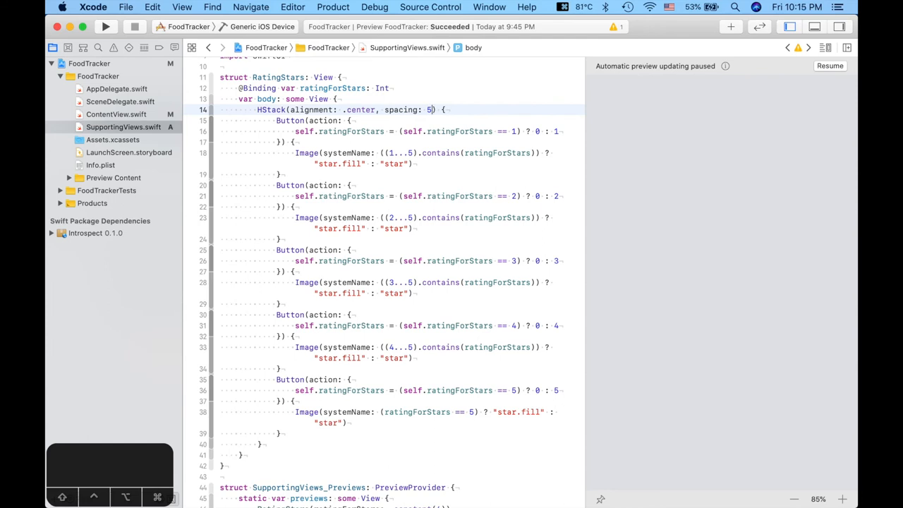
pyautogui.moveTo(830, 66)
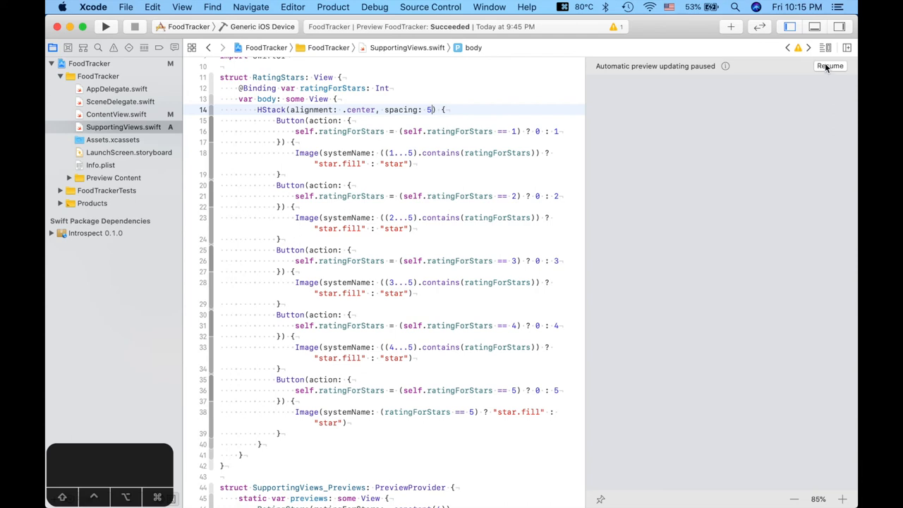
# - Resume the live preview and try constant ratings 0, 2, then 4 to see the stars fill
pyautogui.click(829, 67)
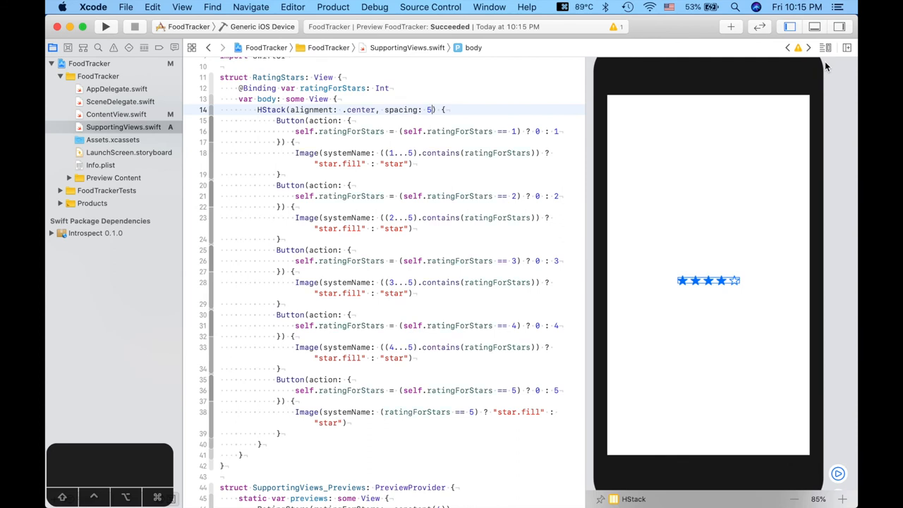
pyautogui.scroll(-3)
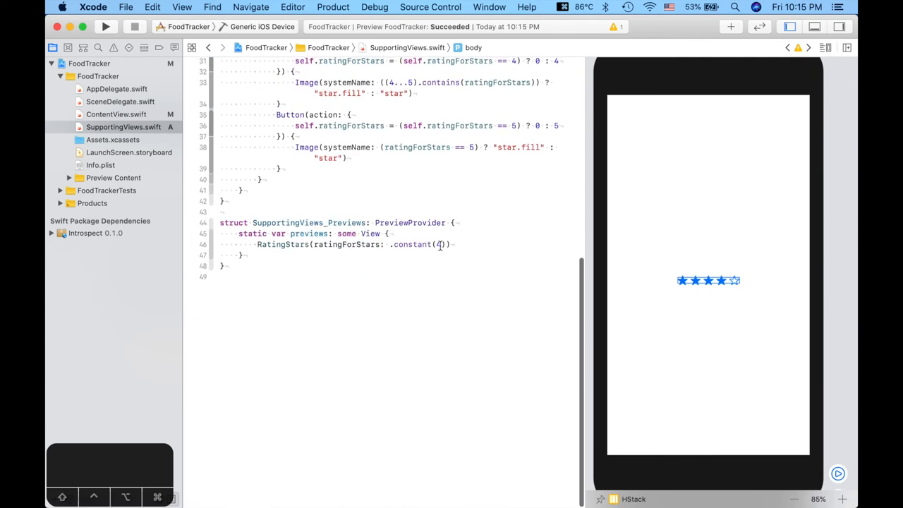
pyautogui.write('0')
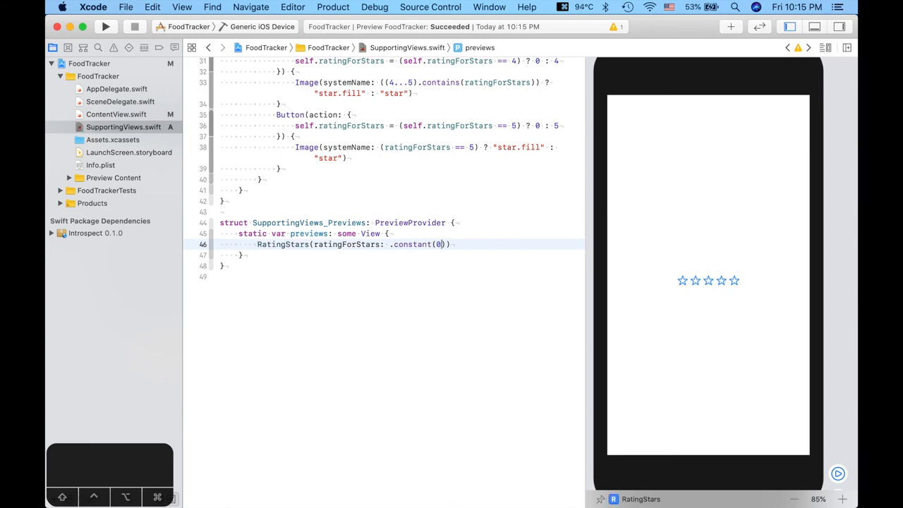
pyautogui.write('2')
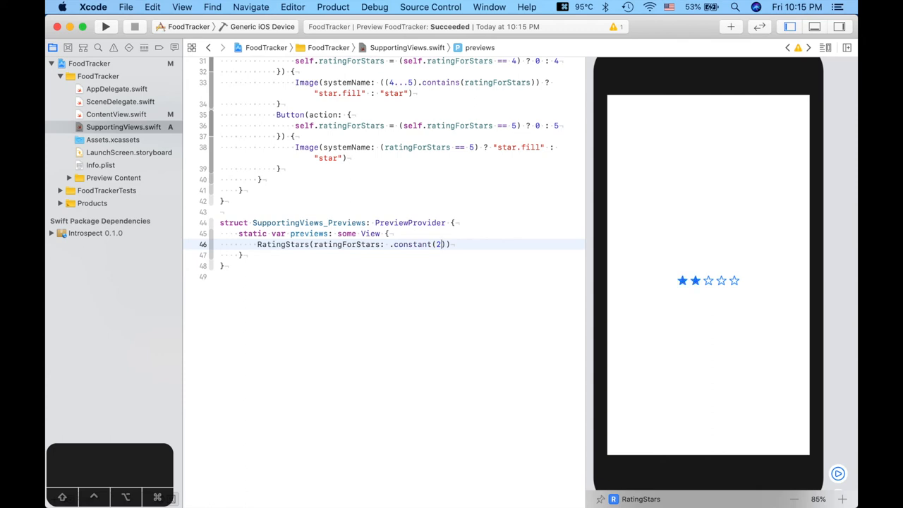
pyautogui.write('5')
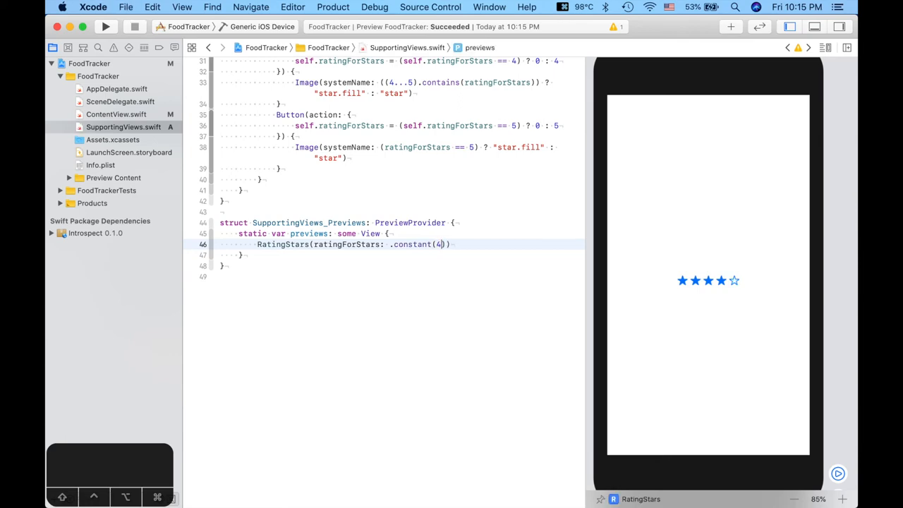
# - Add .resizable() and .scaledToFit() modifiers to the first star image
pyautogui.scroll(3)
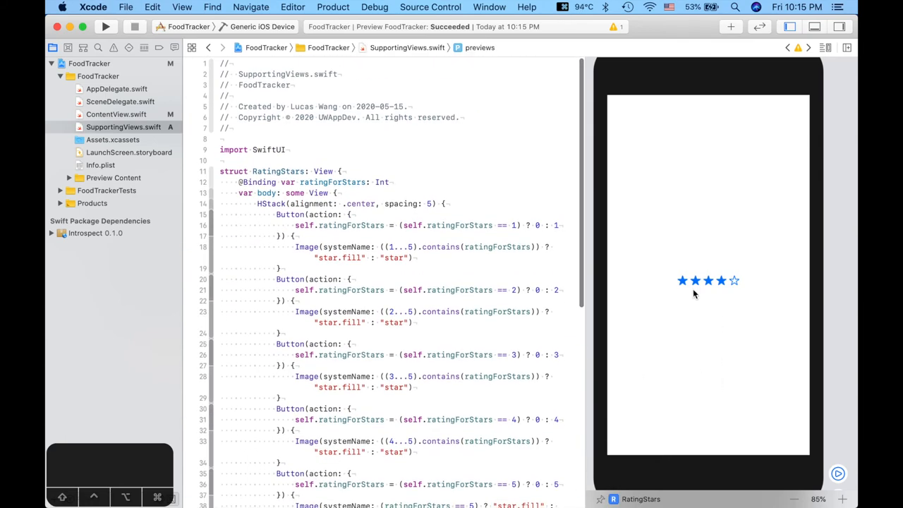
pyautogui.click(366, 225)
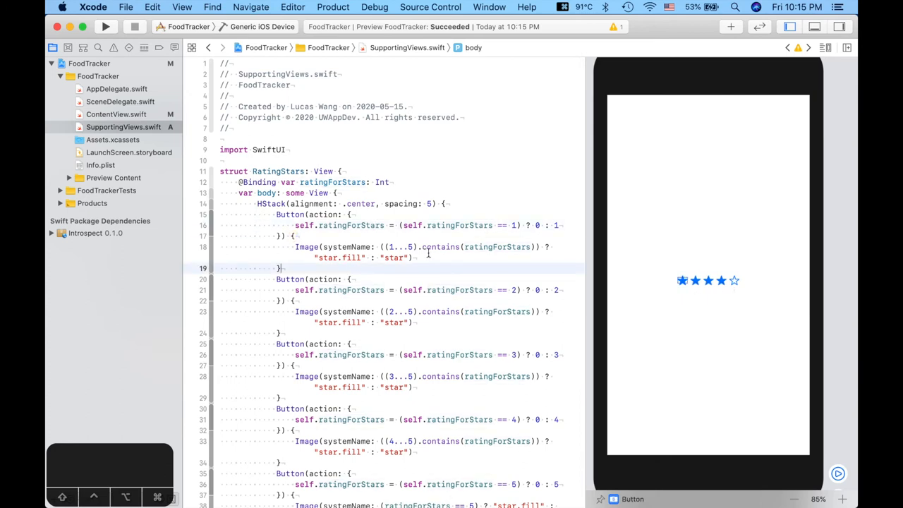
pyautogui.click(416, 257)
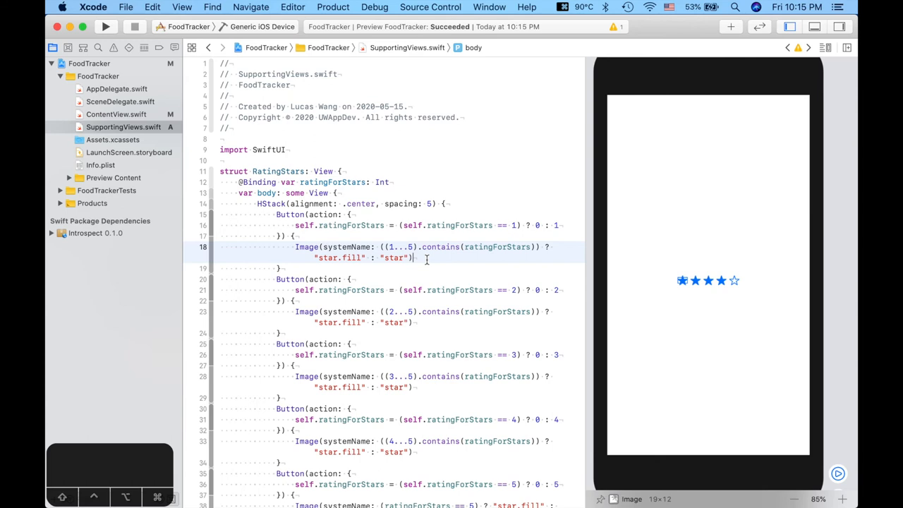
pyautogui.press('return')
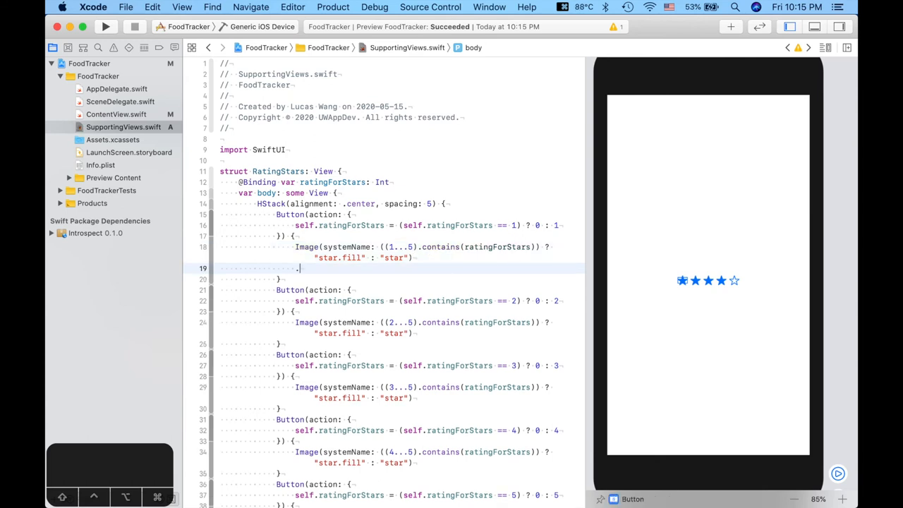
pyautogui.press('backspace')
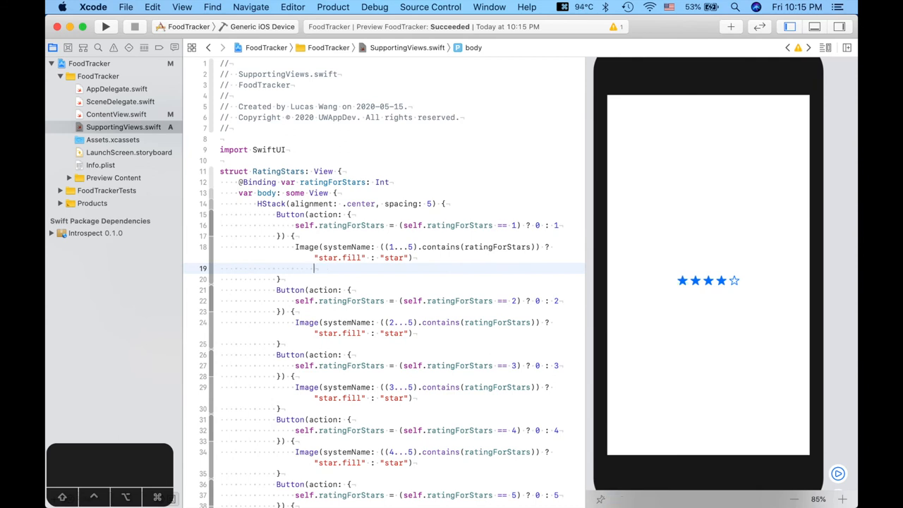
pyautogui.write('.re')
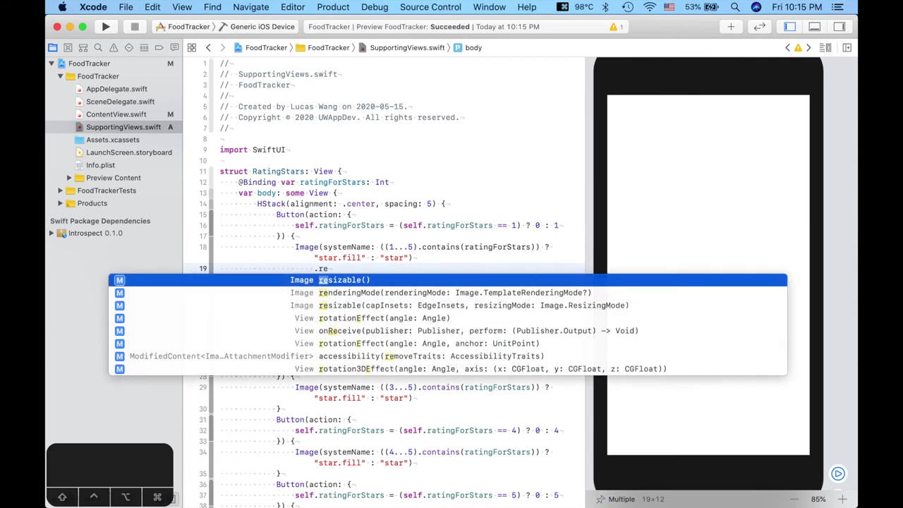
pyautogui.click(344, 279)
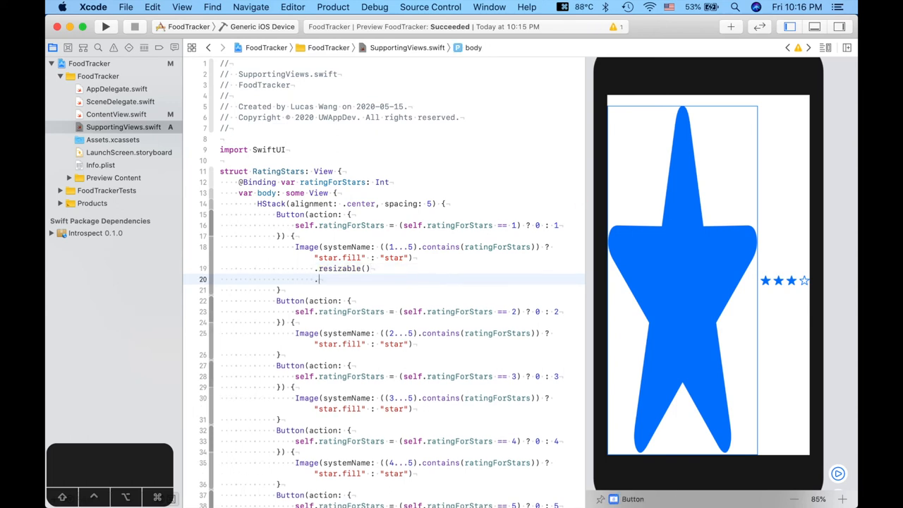
pyautogui.write('scaledToFit(')
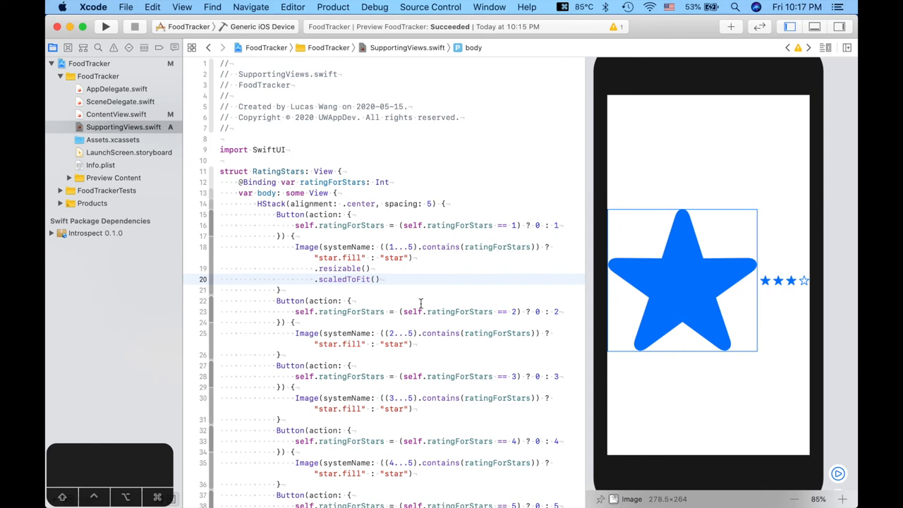
pyautogui.click(378, 280)
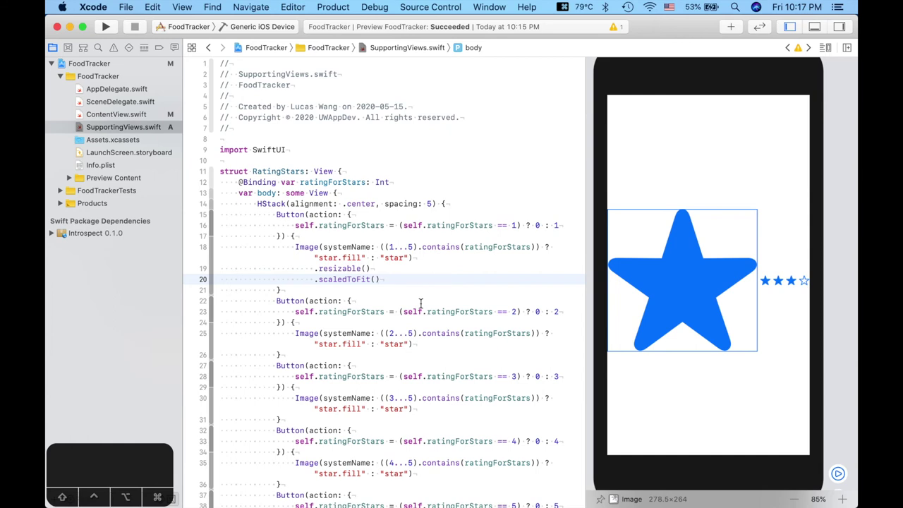
# - Add a .frame(width: 45) modifier so the first star renders 45 points wide
pyautogui.click(378, 279)
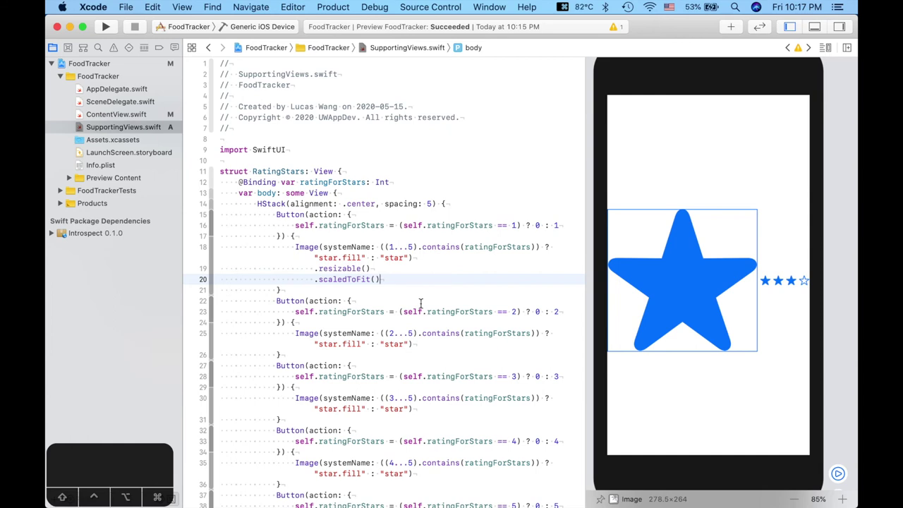
pyautogui.press('Return')
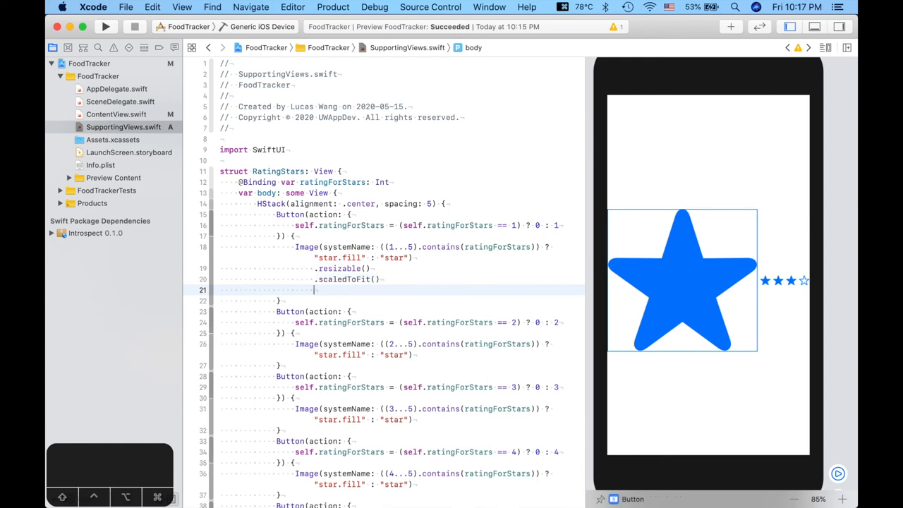
pyautogui.write('.frame')
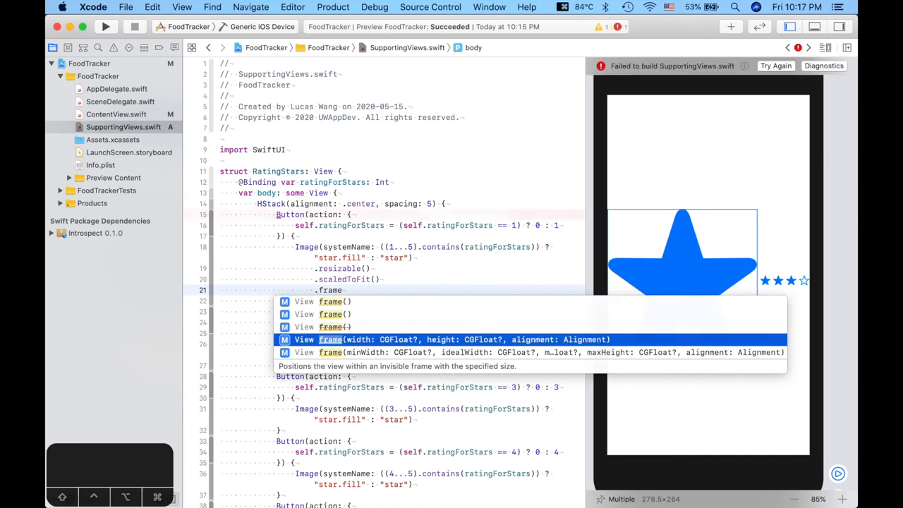
pyautogui.click(459, 339)
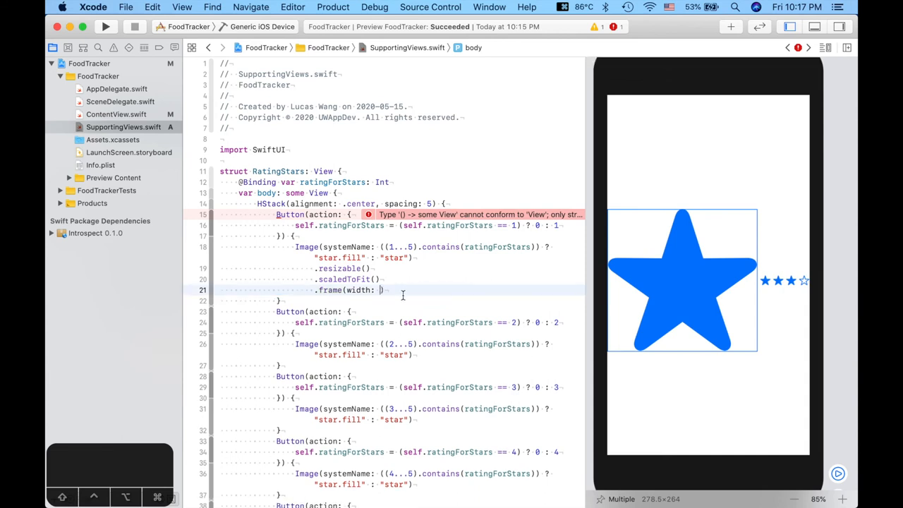
pyautogui.write('50')
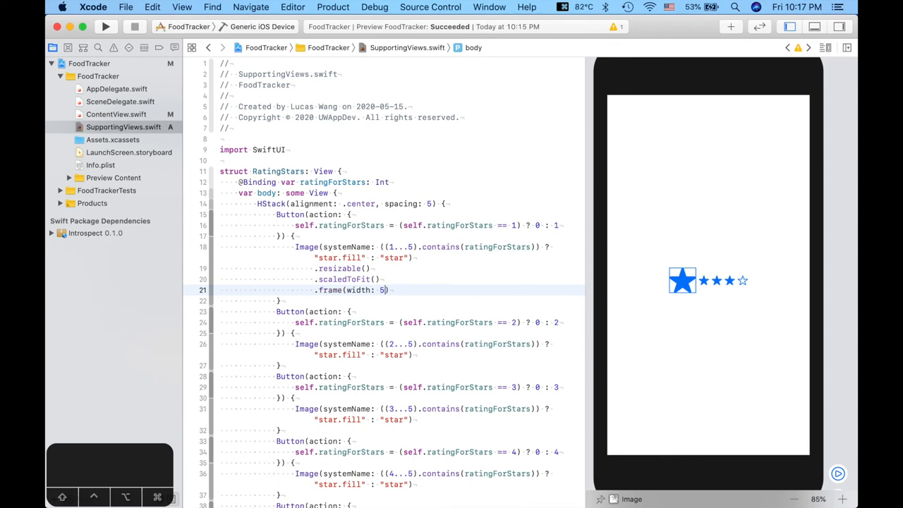
pyautogui.write('4')
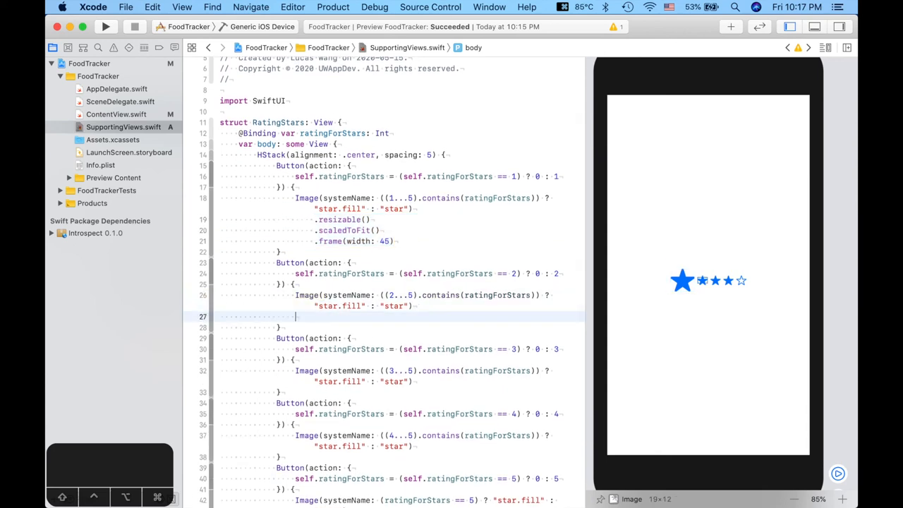
# - Apply the same resizable 45-wide framing to the other four stars and refresh the preview with four filled
pyautogui.scroll(-3)
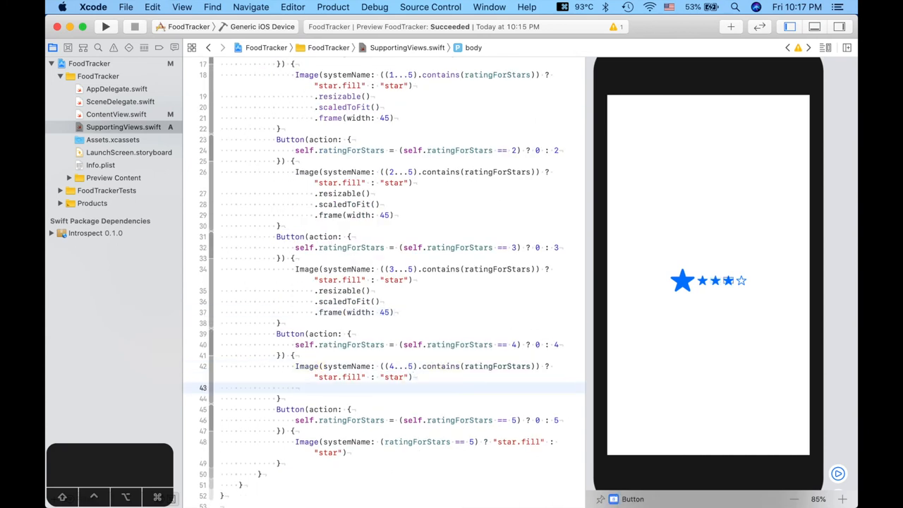
pyautogui.scroll(-3)
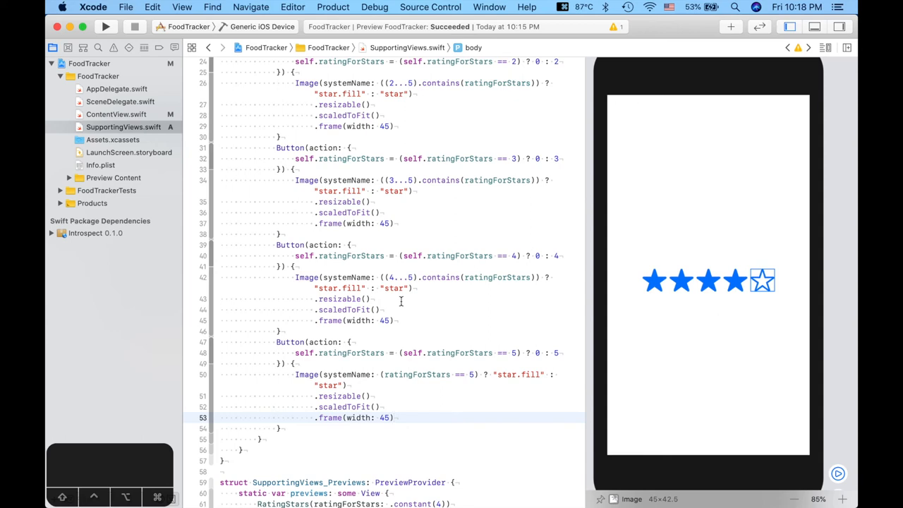
pyautogui.scroll(-3)
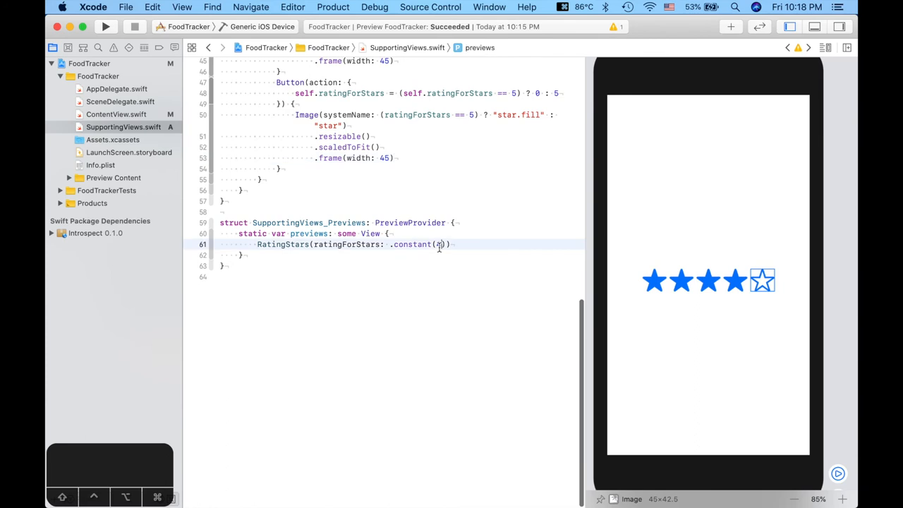
pyautogui.write('0')
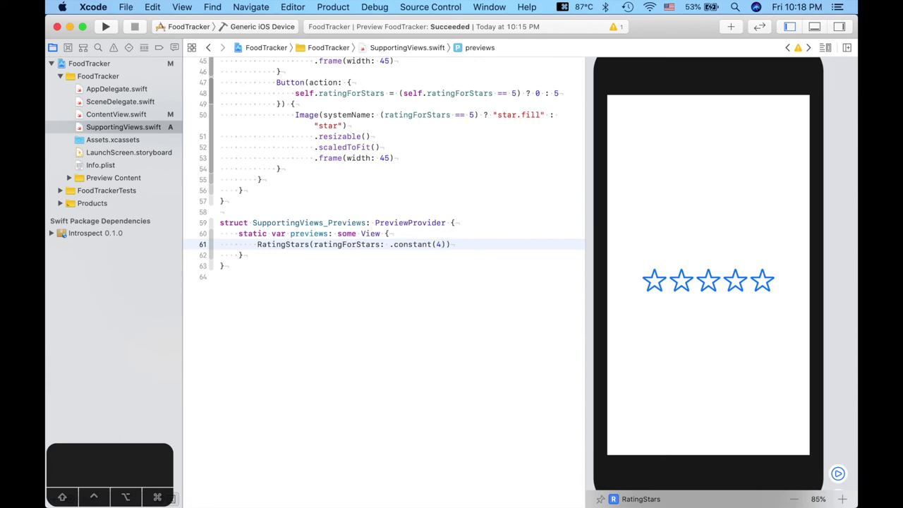
pyautogui.click(733, 281)
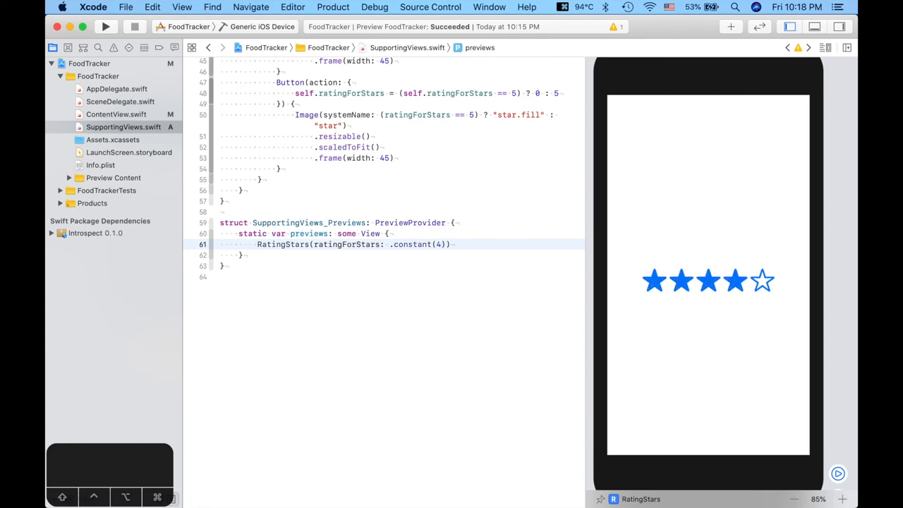
pyautogui.scroll(3)
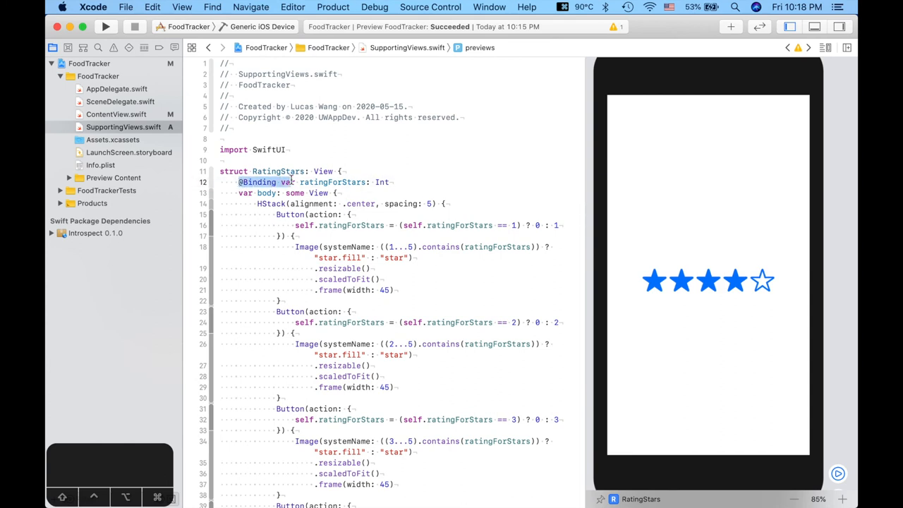
# - Copy the RatingStars struct name from SupportingViews.swift and return to ContentView.swift
pyautogui.click(390, 182)
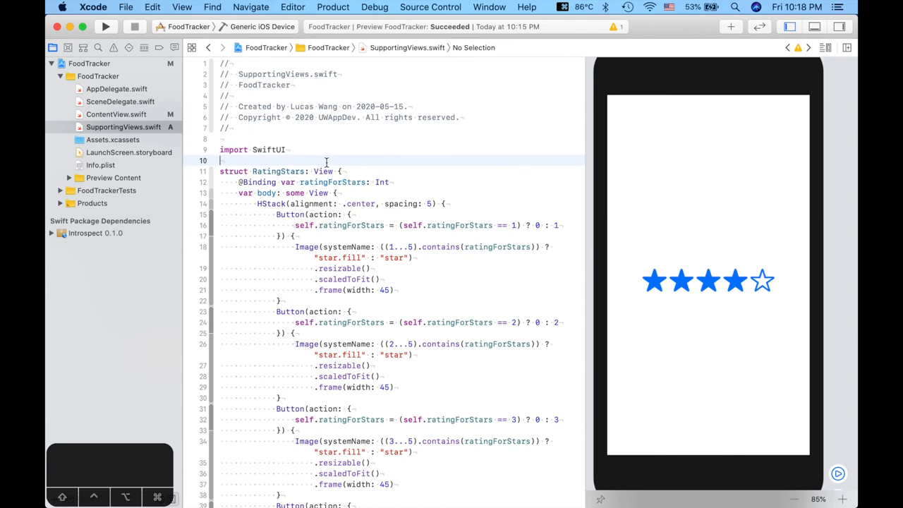
pyautogui.click(115, 113)
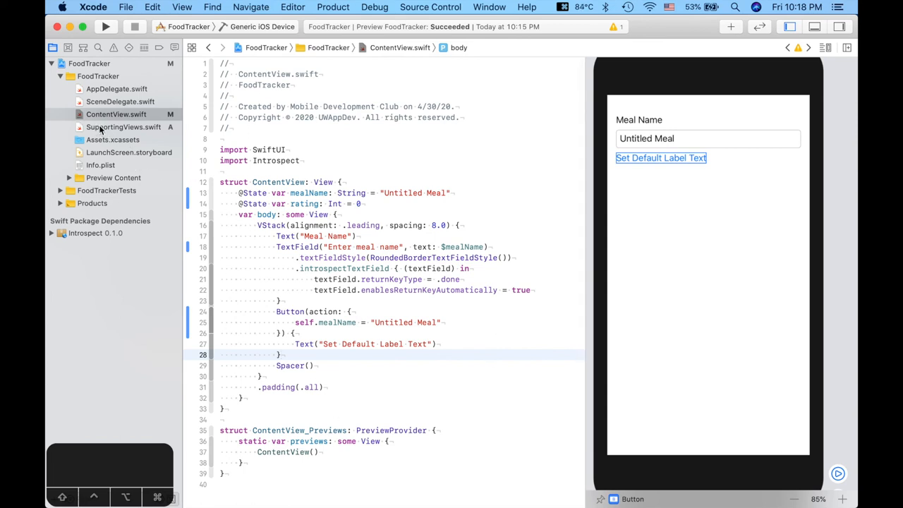
pyautogui.click(124, 127)
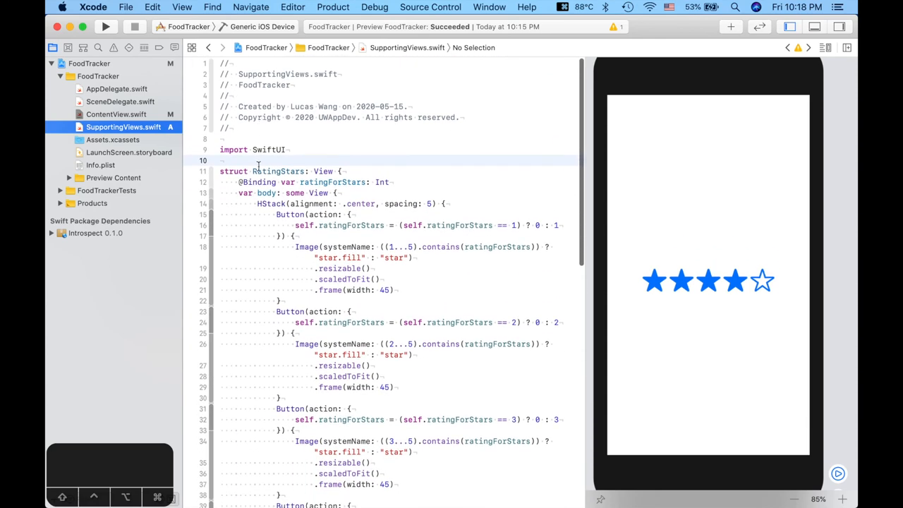
pyautogui.doubleClick(277, 172)
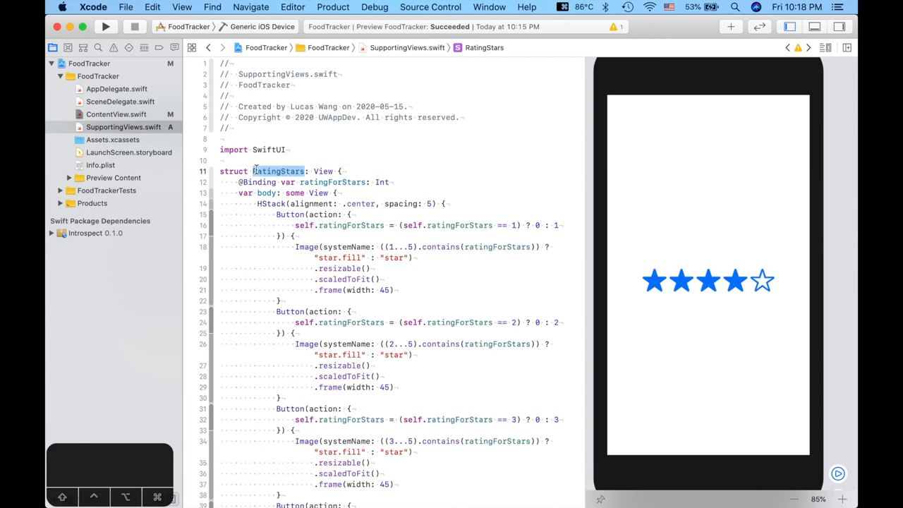
pyautogui.click(116, 112)
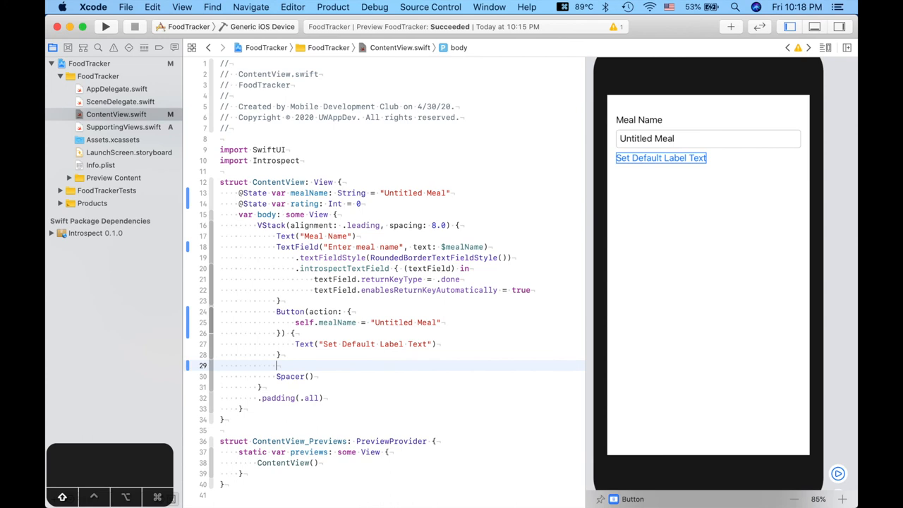
# - Insert RatingStars(ratingForStars: $rating) after the Button so five empty stars appear in the preview
pyautogui.write('Rating')
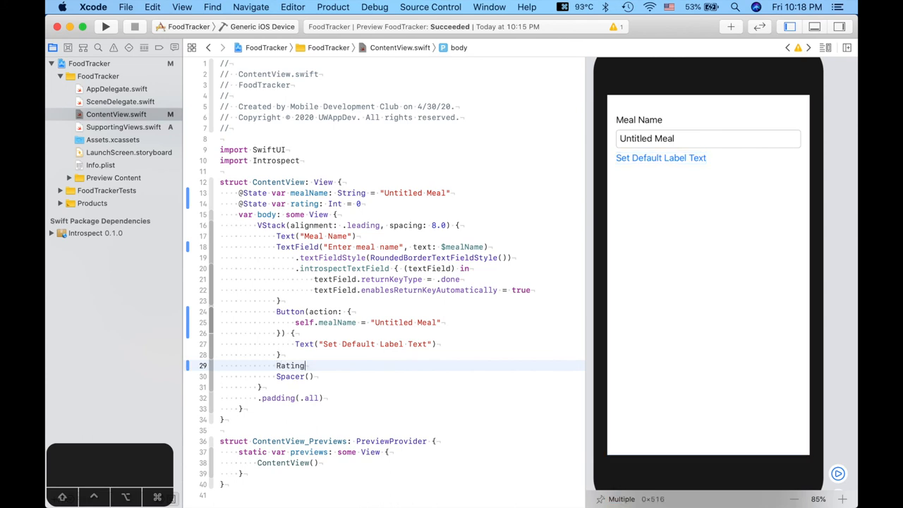
pyautogui.write('Rating')
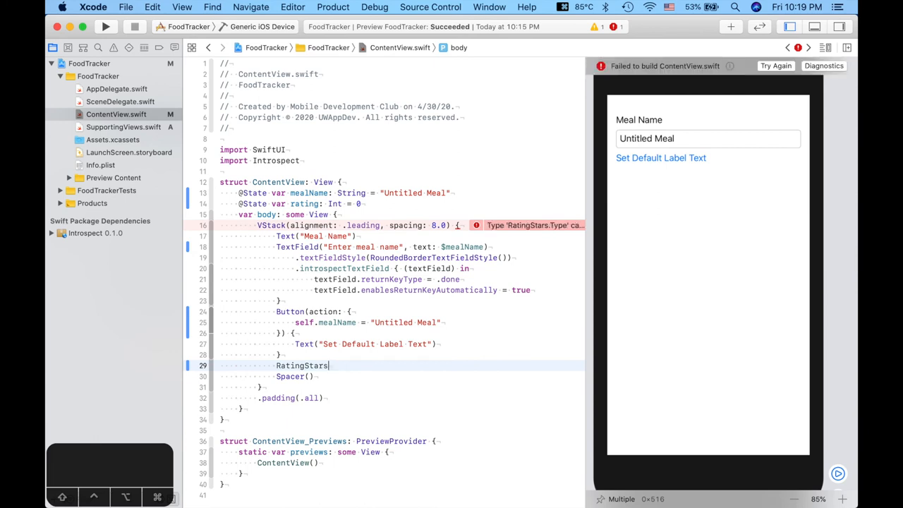
pyautogui.write('()')
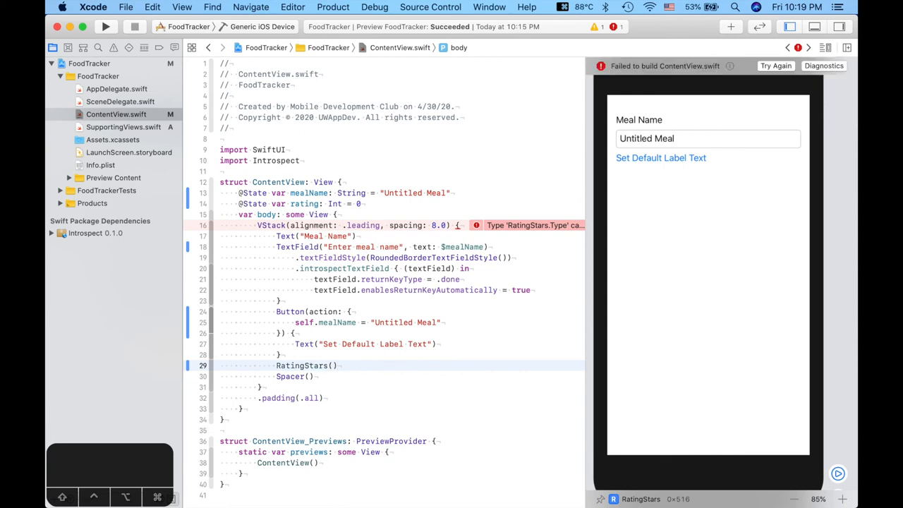
pyautogui.click(333, 365)
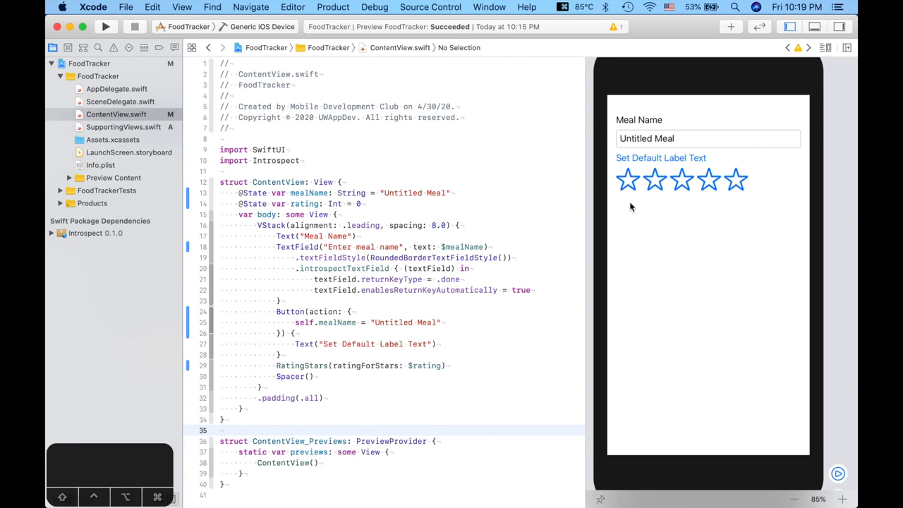
pyautogui.moveTo(614, 177)
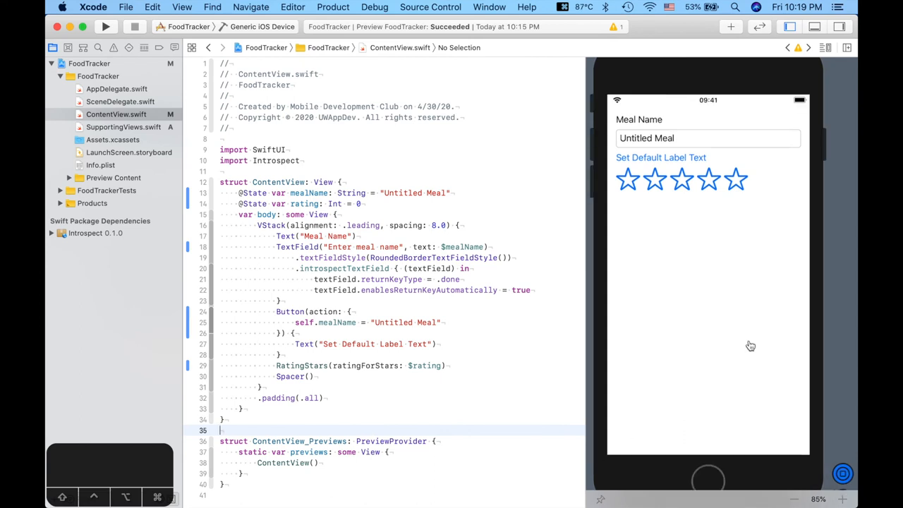
pyautogui.moveTo(668, 125)
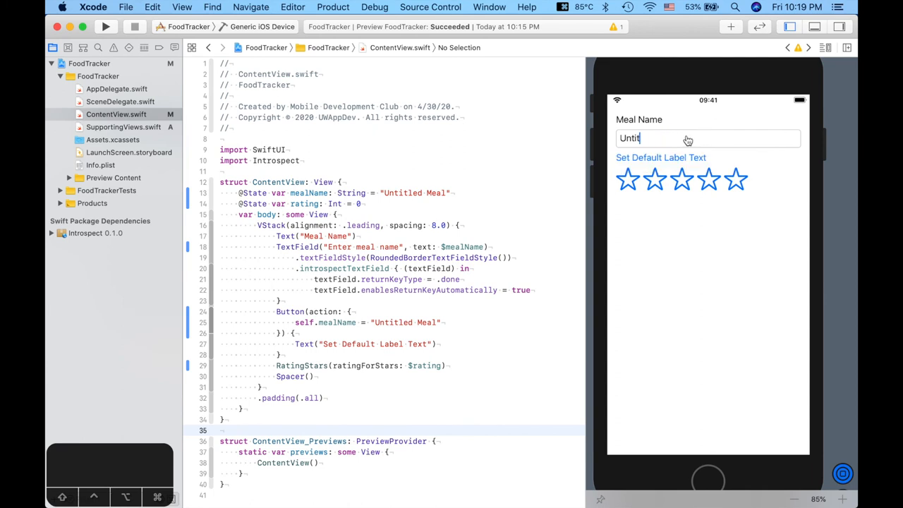
pyautogui.write('Heloood')
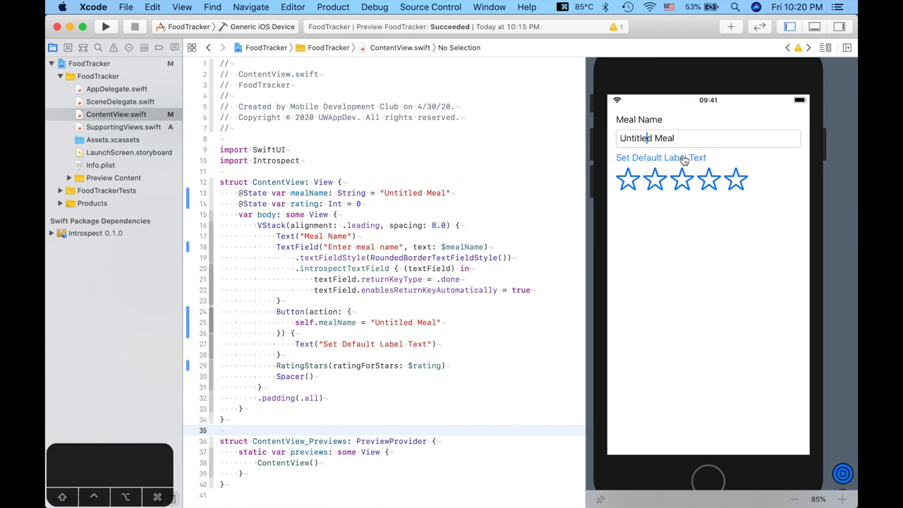
pyautogui.moveTo(634, 215)
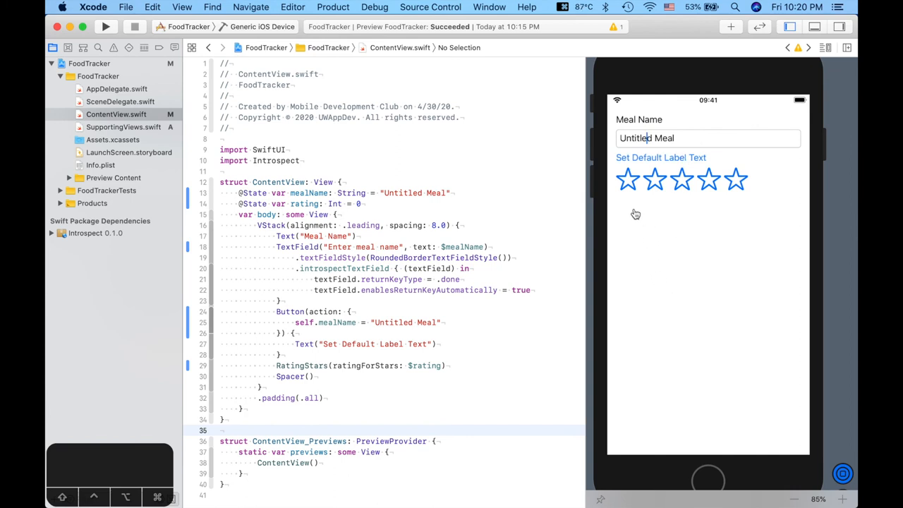
pyautogui.click(627, 178)
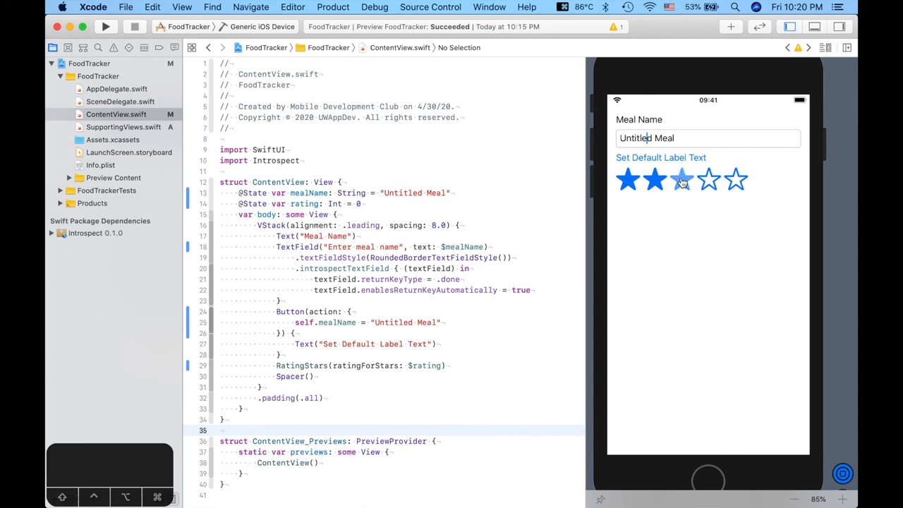
pyautogui.click(737, 180)
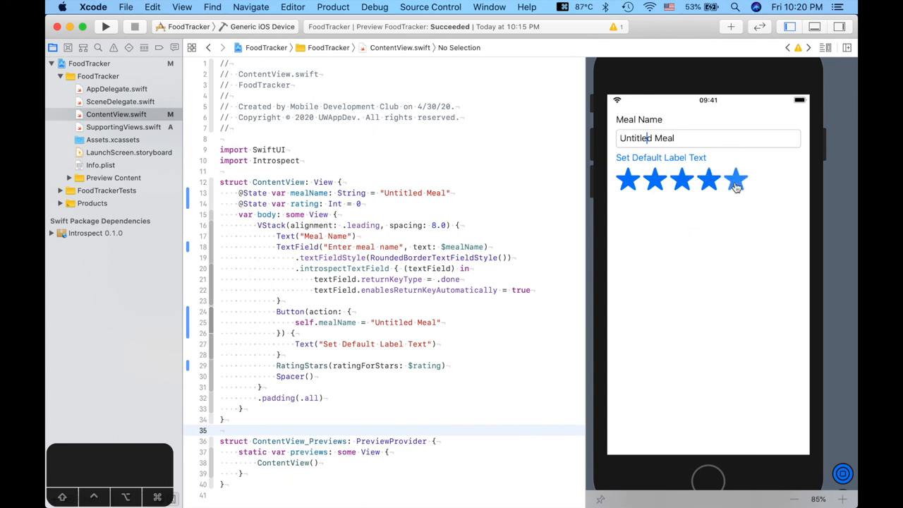
pyautogui.click(682, 181)
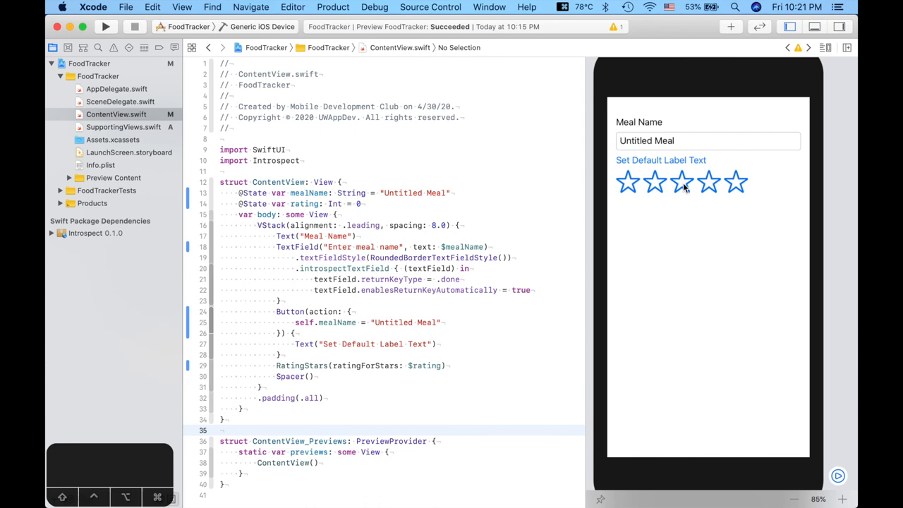
pyautogui.moveTo(550, 380)
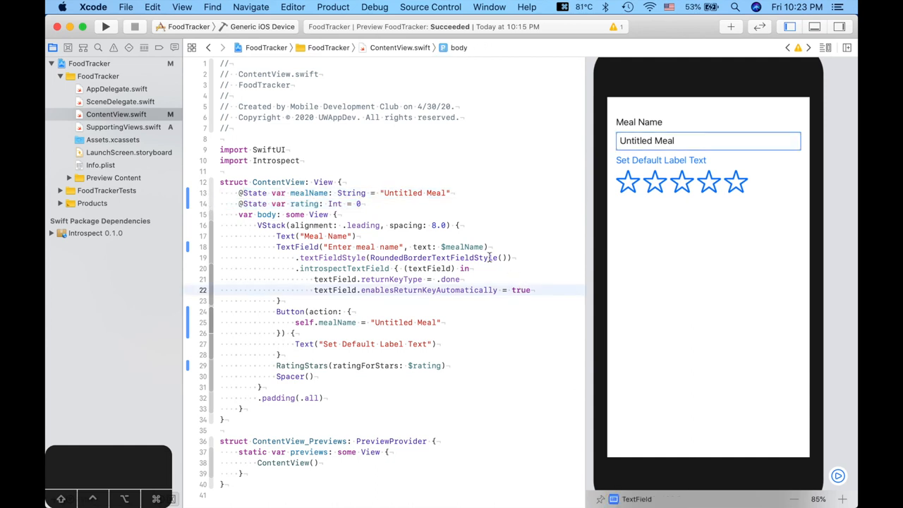
pyautogui.doubleClick(462, 247)
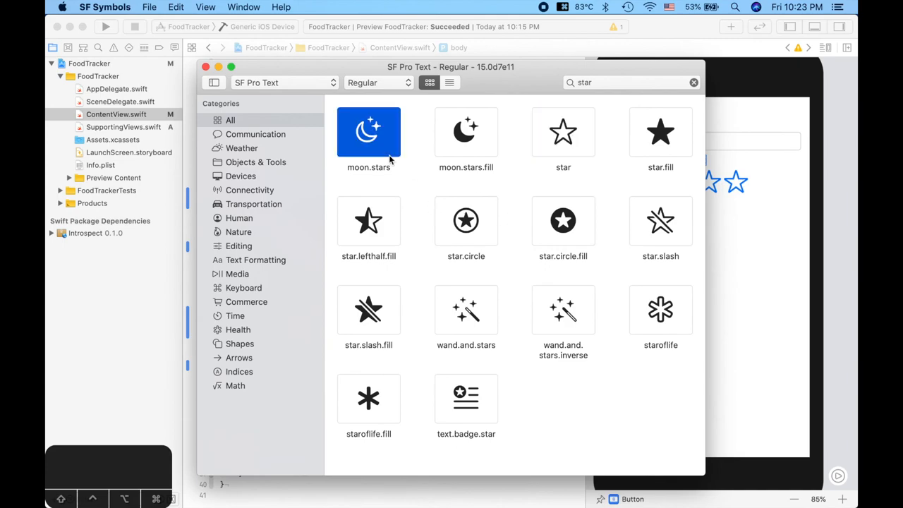
# - Clear the 'star' search in SF Symbols and close the symbols browser
pyautogui.click(692, 82)
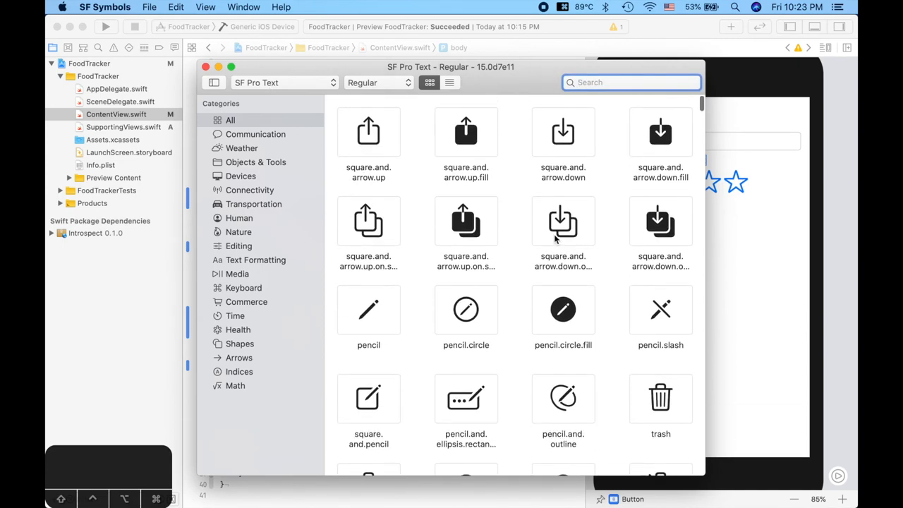
pyautogui.click(206, 66)
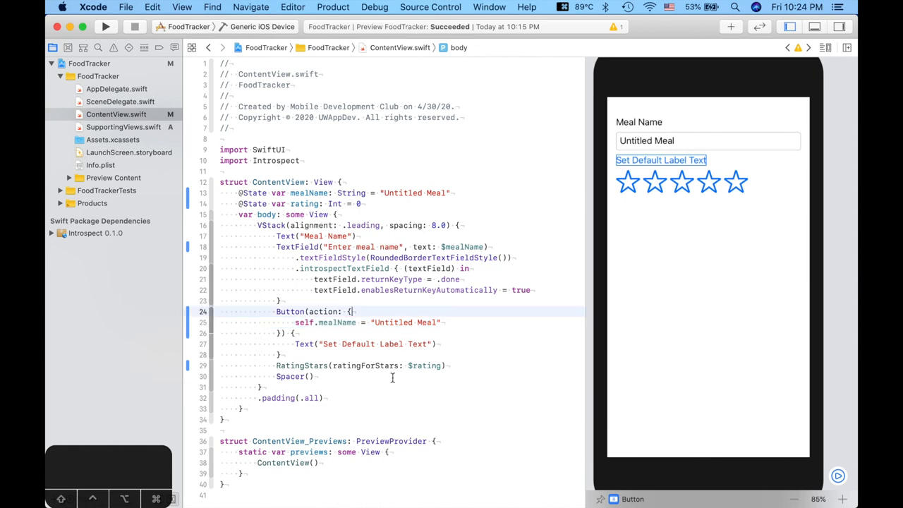
pyautogui.moveTo(206, 155)
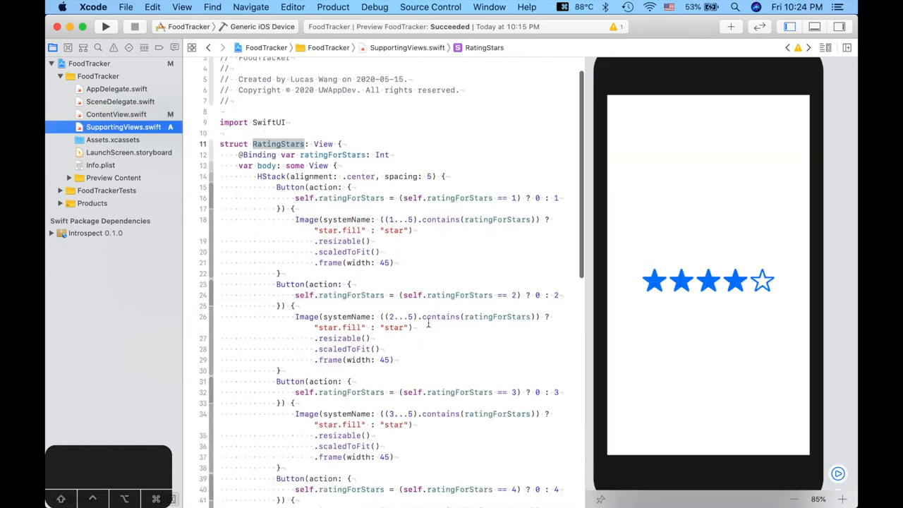
# - Reopen SupportingViews.swift and select the second star's .frame(width: 45) line
pyautogui.scroll(-3)
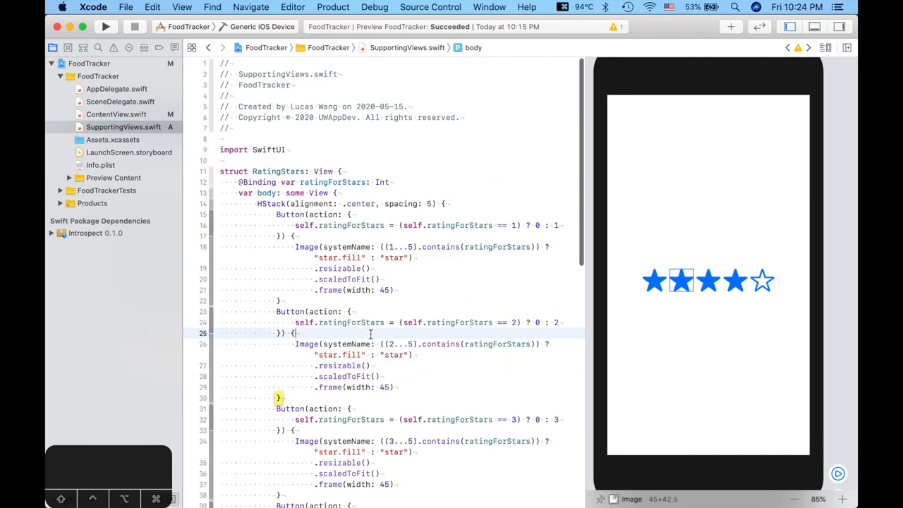
pyautogui.click(404, 387)
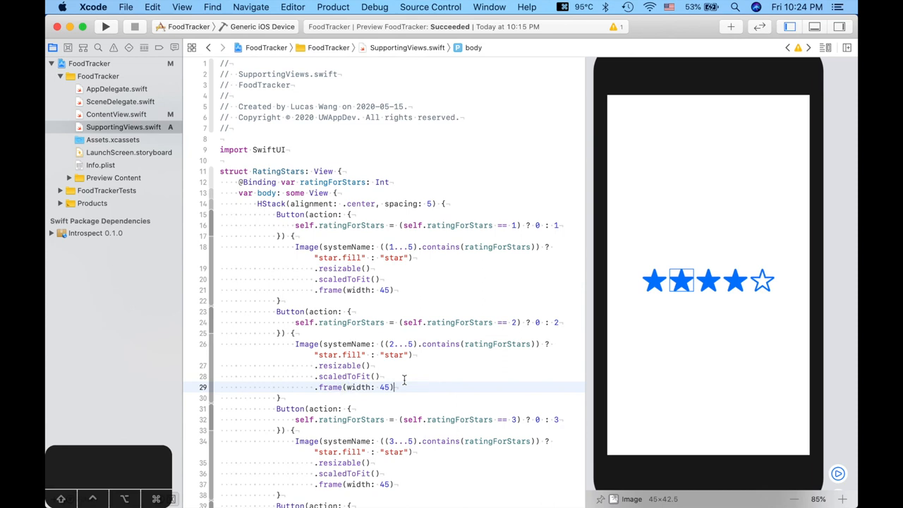